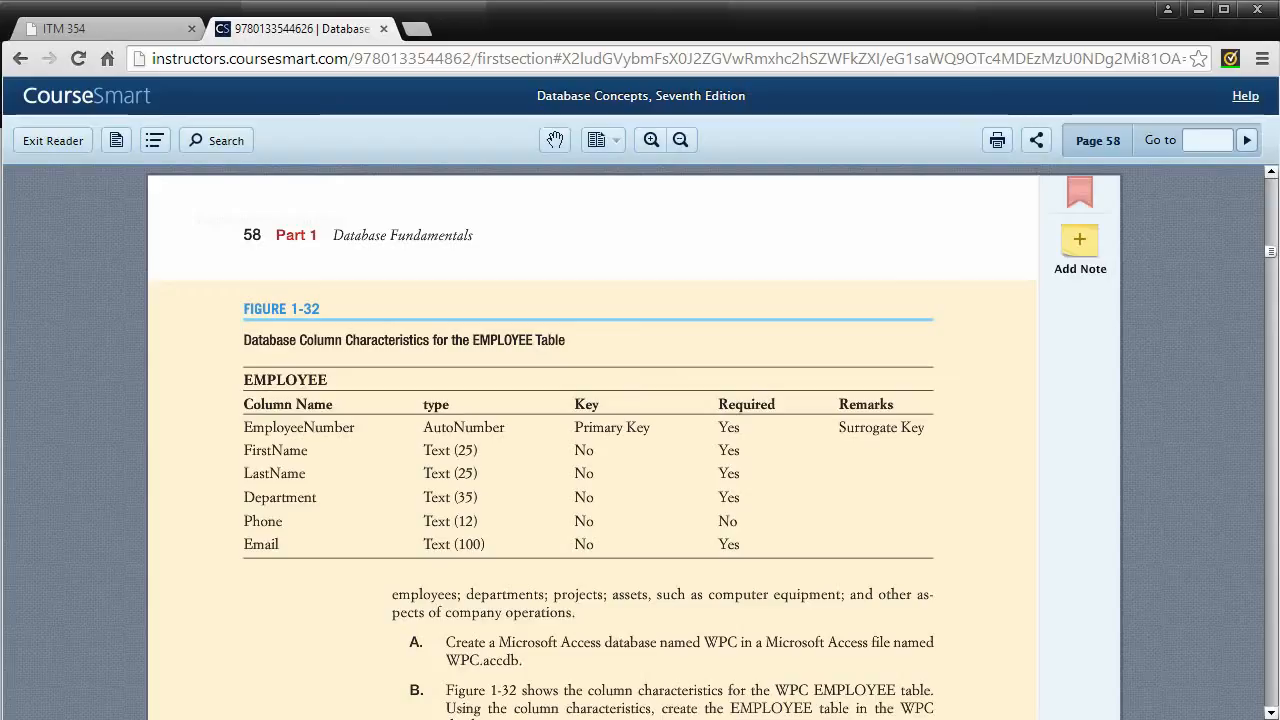
pyautogui.moveTo(355, 544)
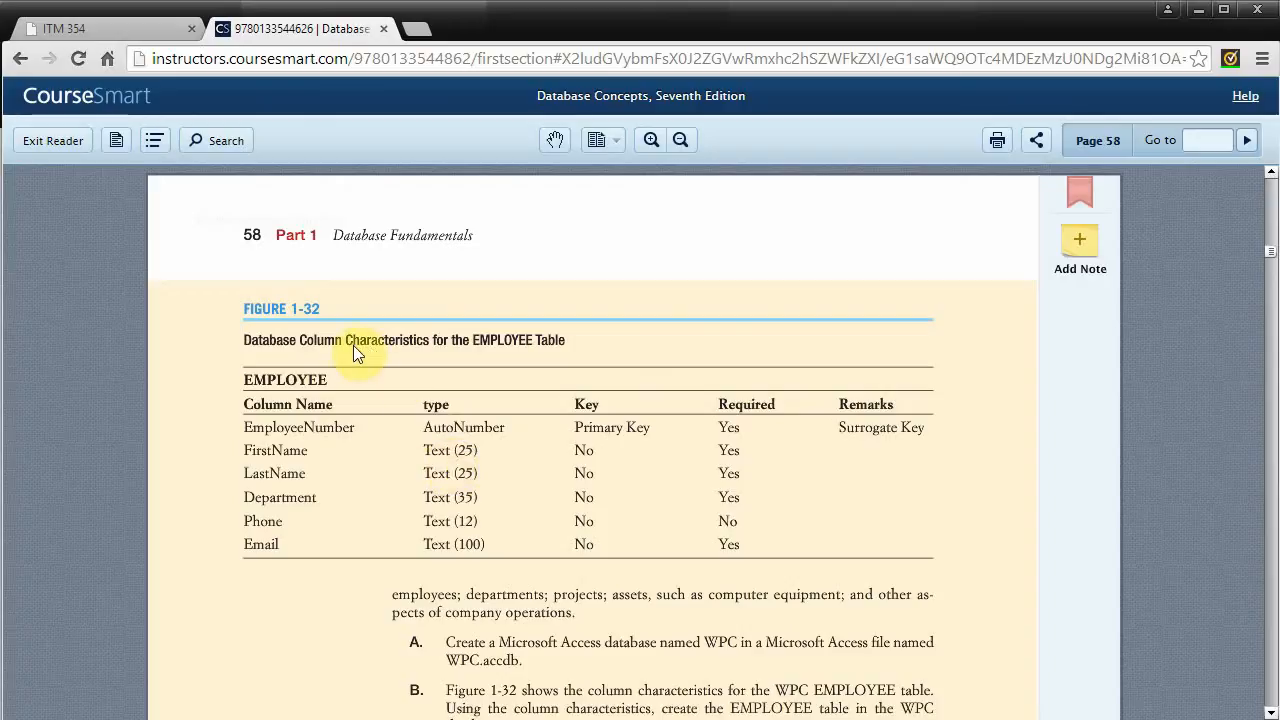
pyautogui.moveTo(463, 367)
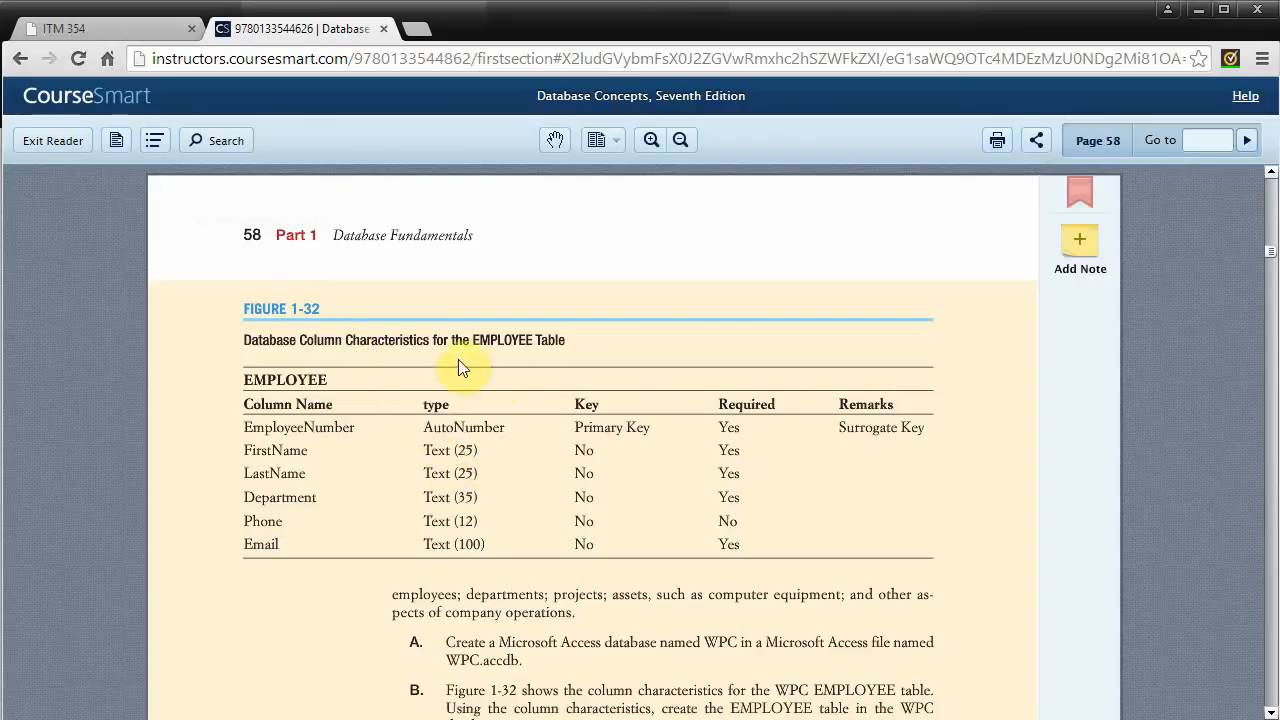
pyautogui.moveTo(530, 425)
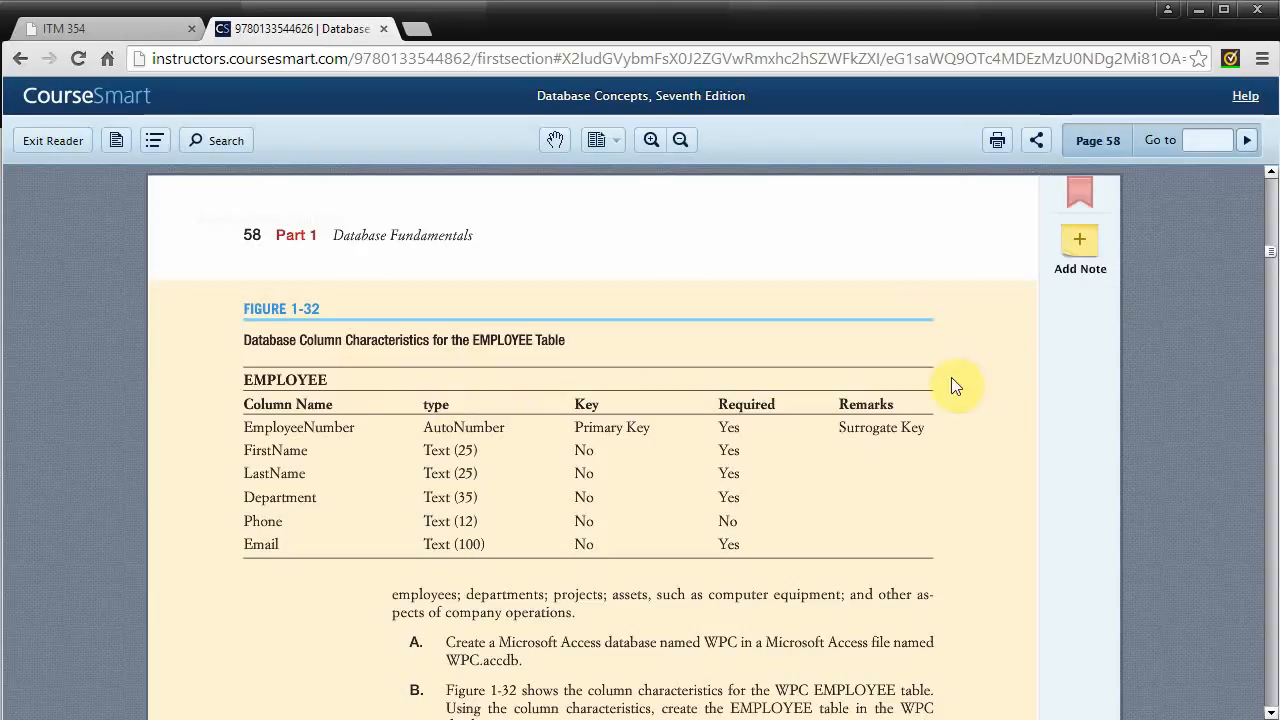
# Scroll CourseSmart down to the WPC exercise steps and Figure 1-33.
pyautogui.scroll(-3)
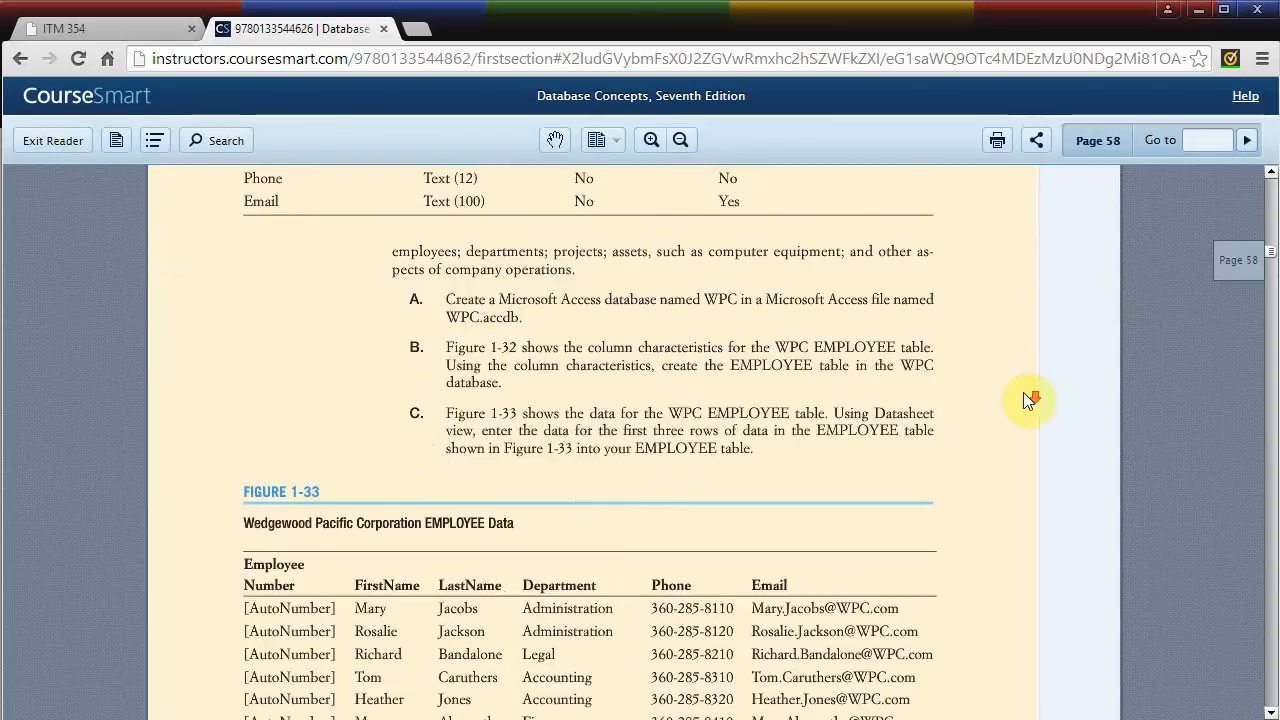
pyautogui.scroll(-3)
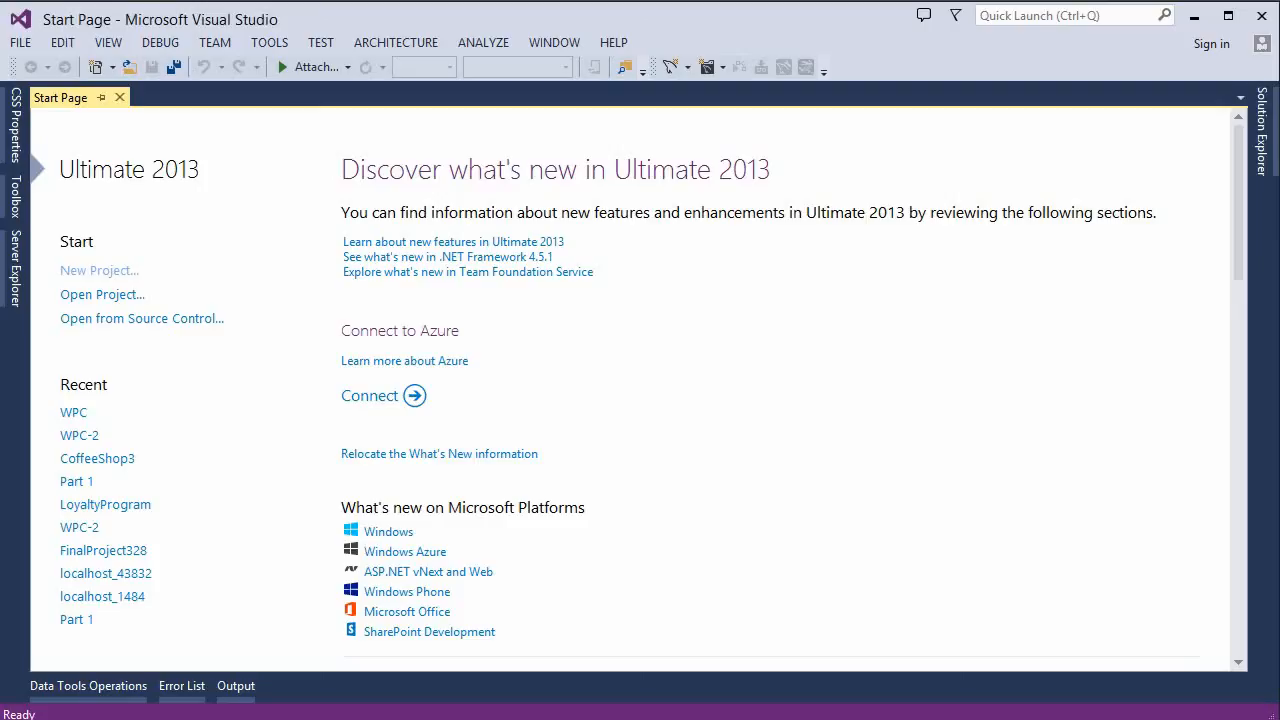
pyautogui.moveTo(303, 442)
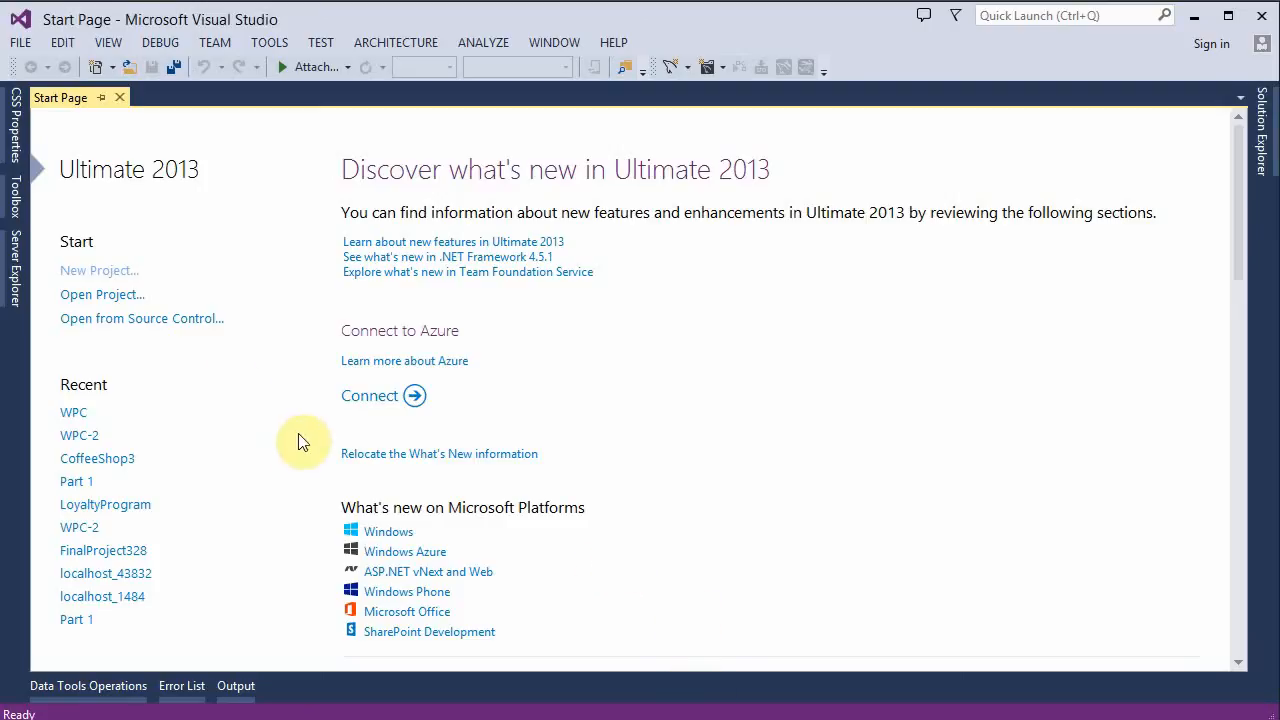
pyautogui.moveTo(65, 350)
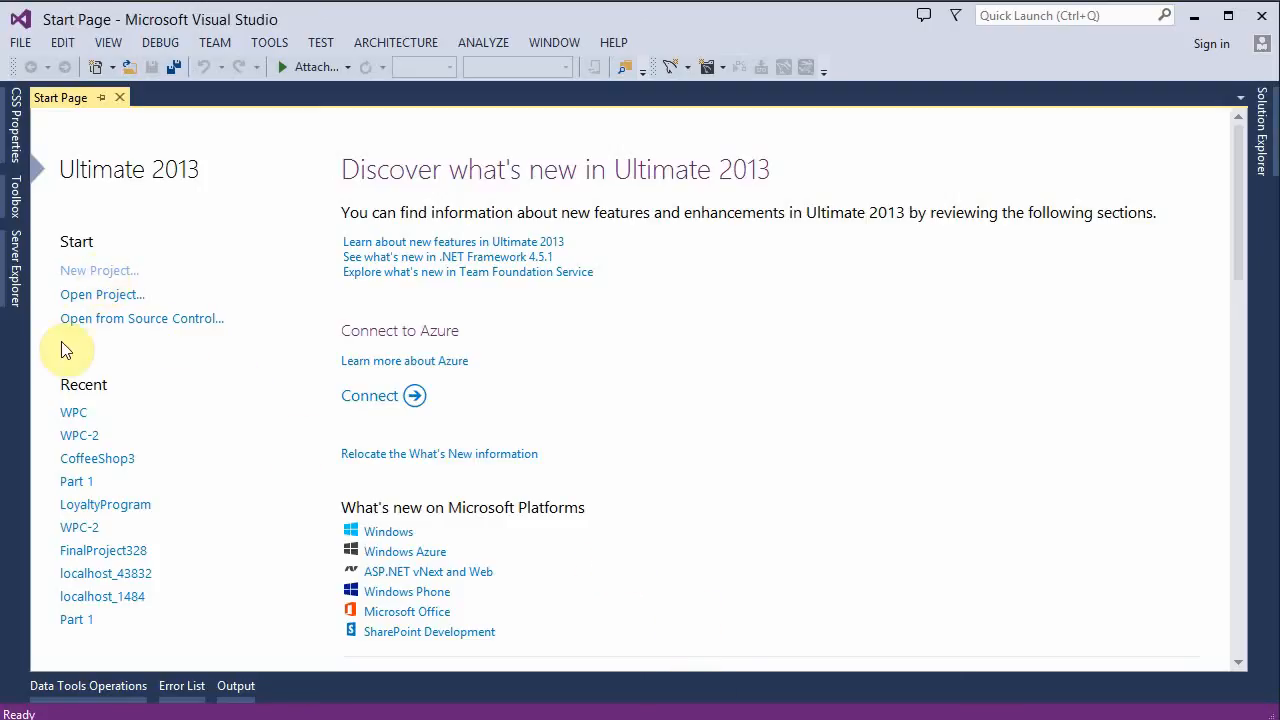
# Open the FILE menu on the Visual Studio Start Page.
pyautogui.click(19, 42)
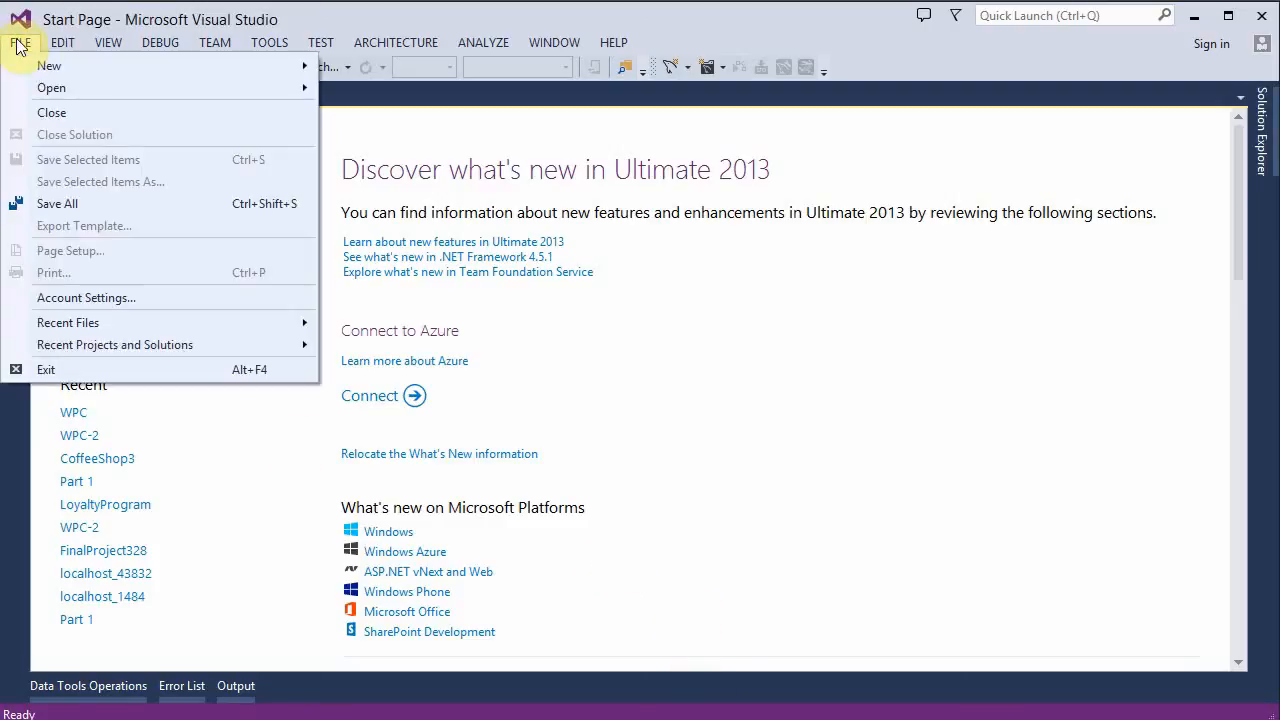
pyautogui.moveTo(49, 65)
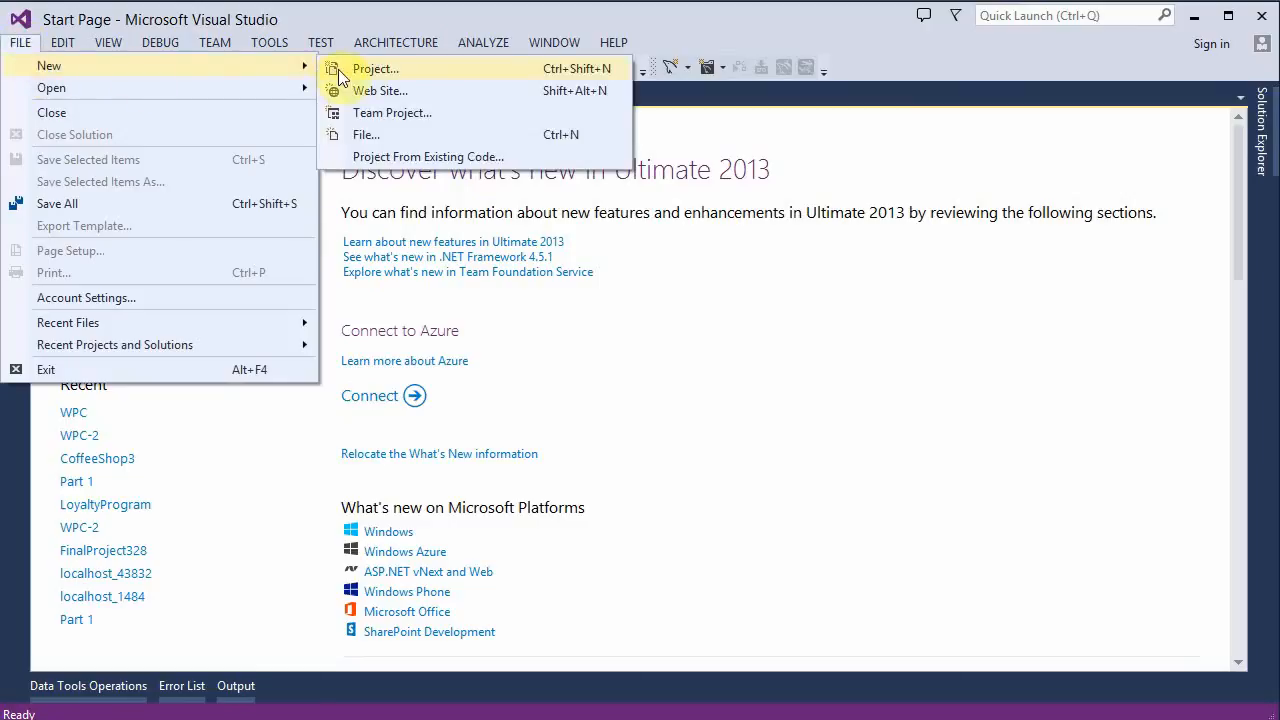
# Pick the Windows Forms Application template, name the project WPC, and create it.
pyautogui.click(375, 68)
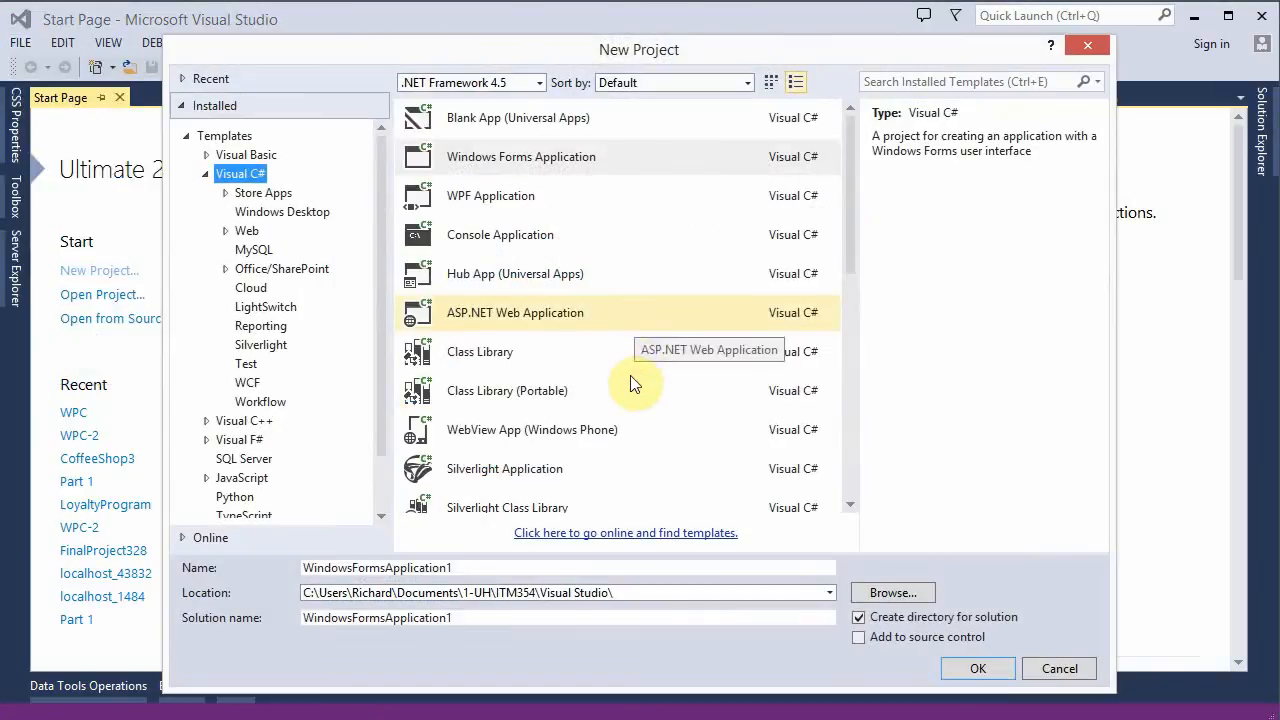
pyautogui.moveTo(573, 234)
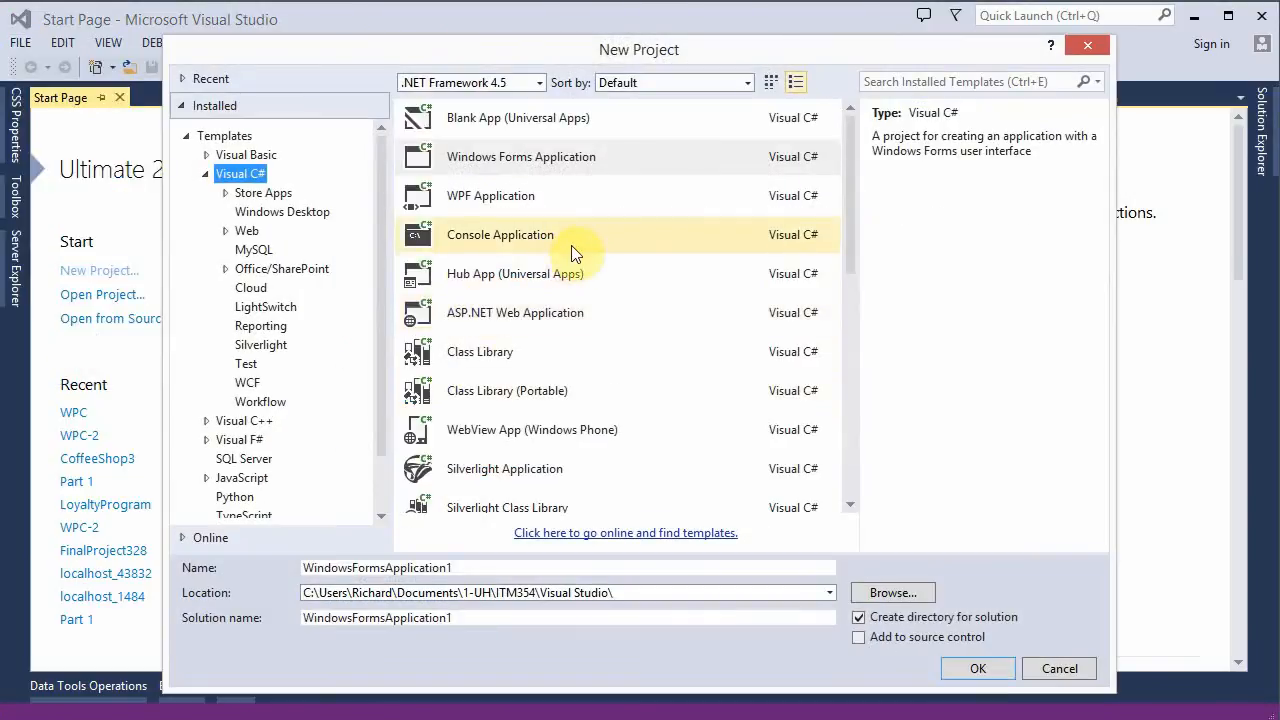
pyautogui.click(520, 156)
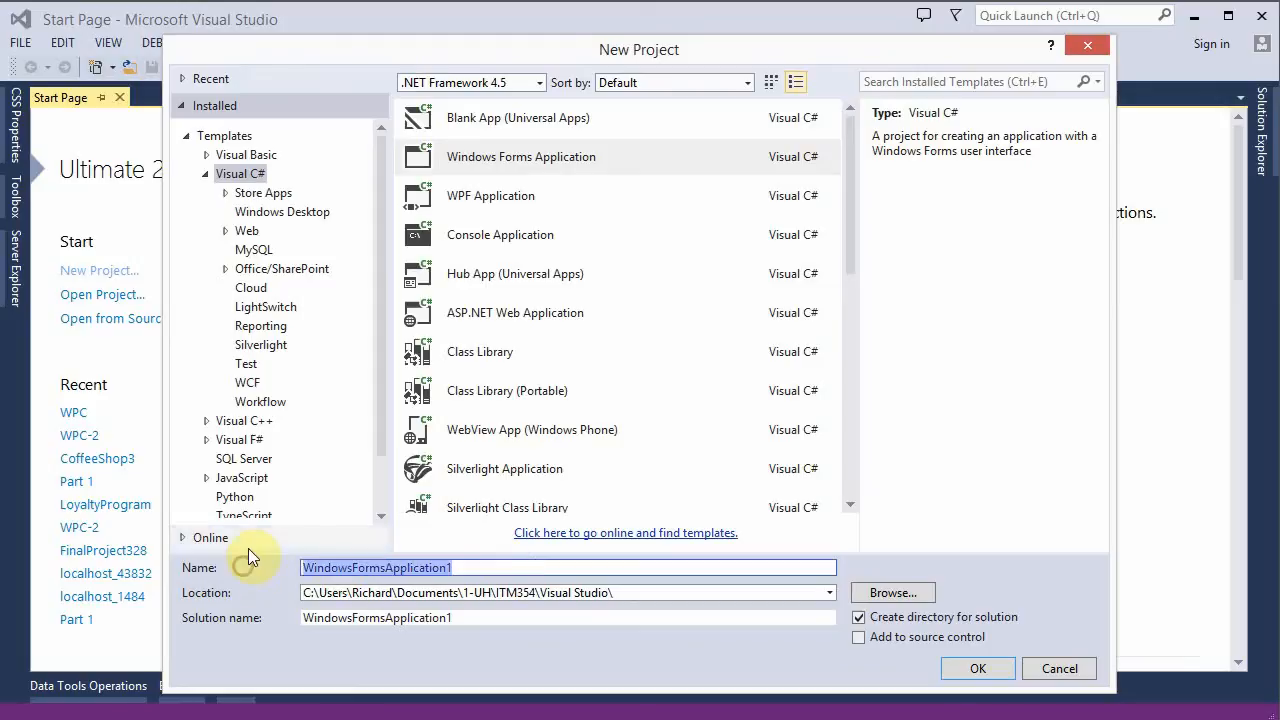
pyautogui.write('W')
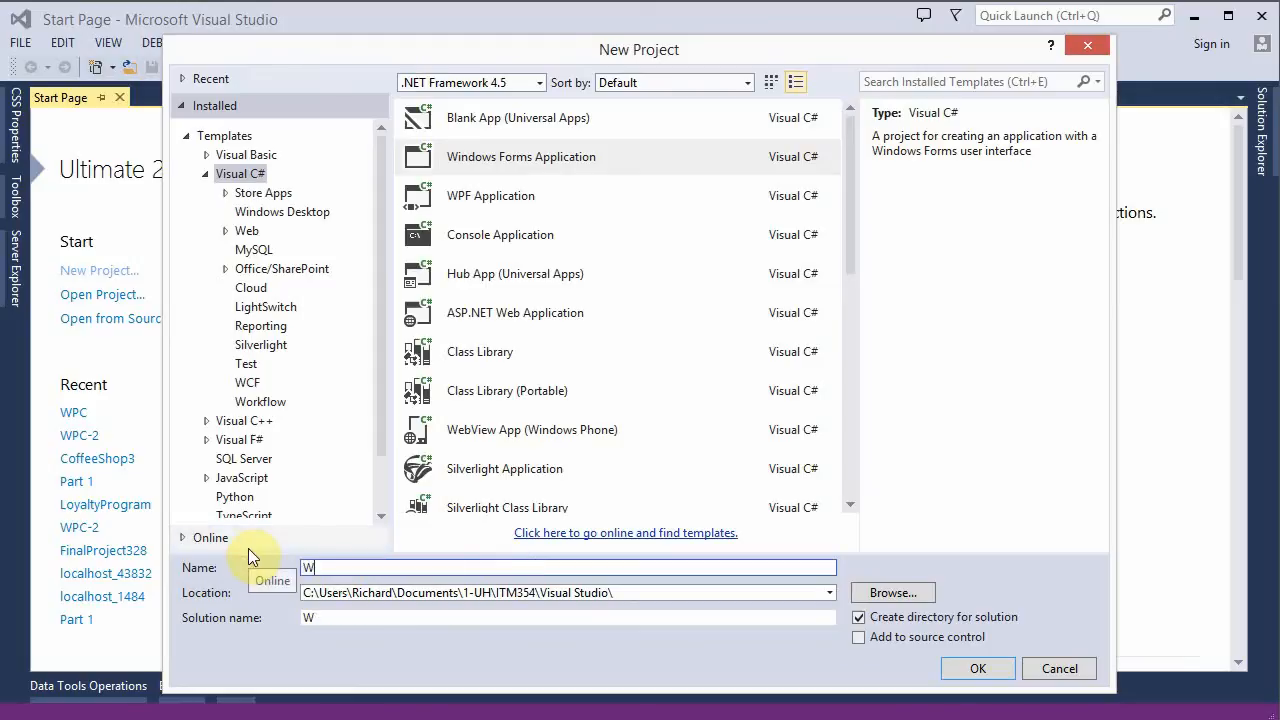
pyautogui.write('PC')
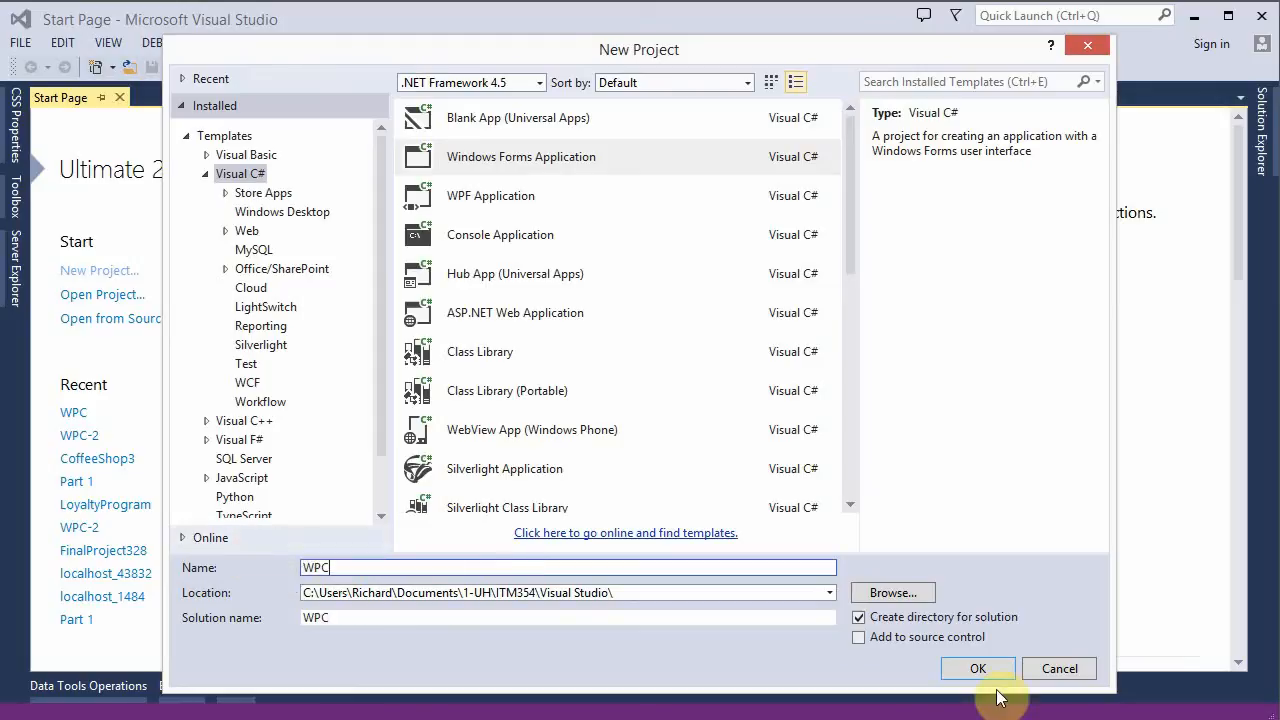
pyautogui.click(977, 668)
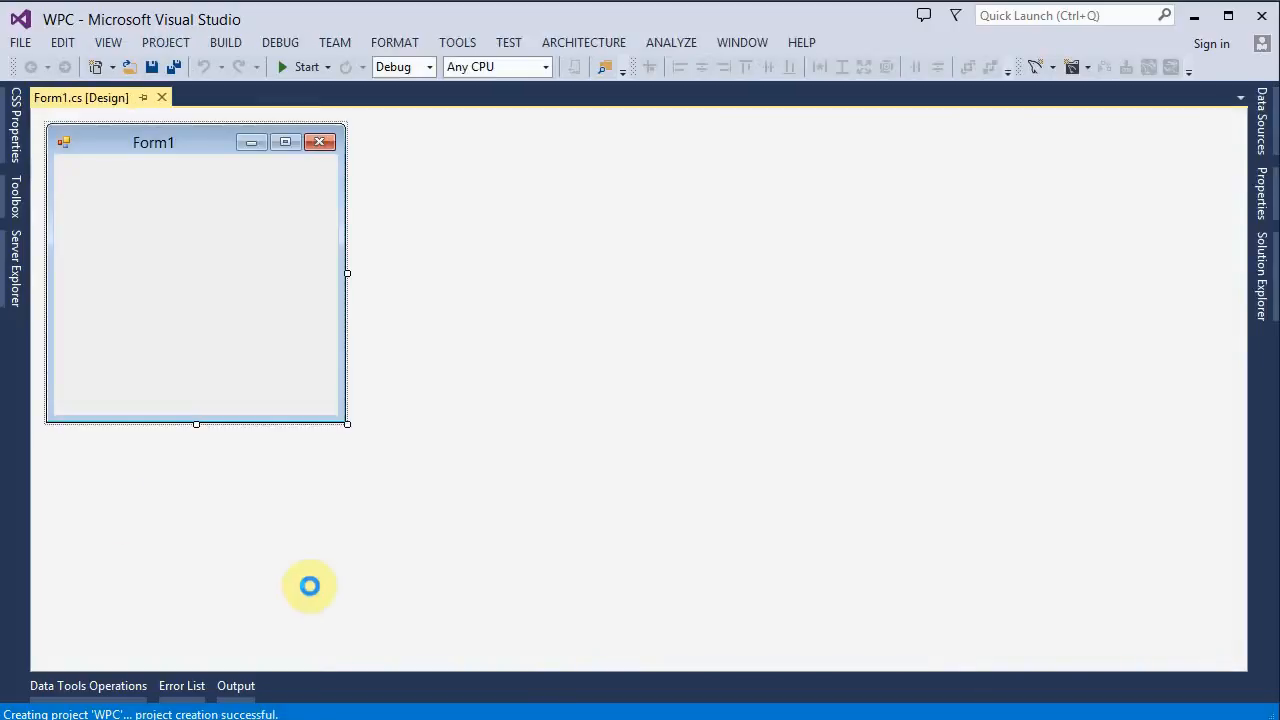
pyautogui.moveTo(467, 534)
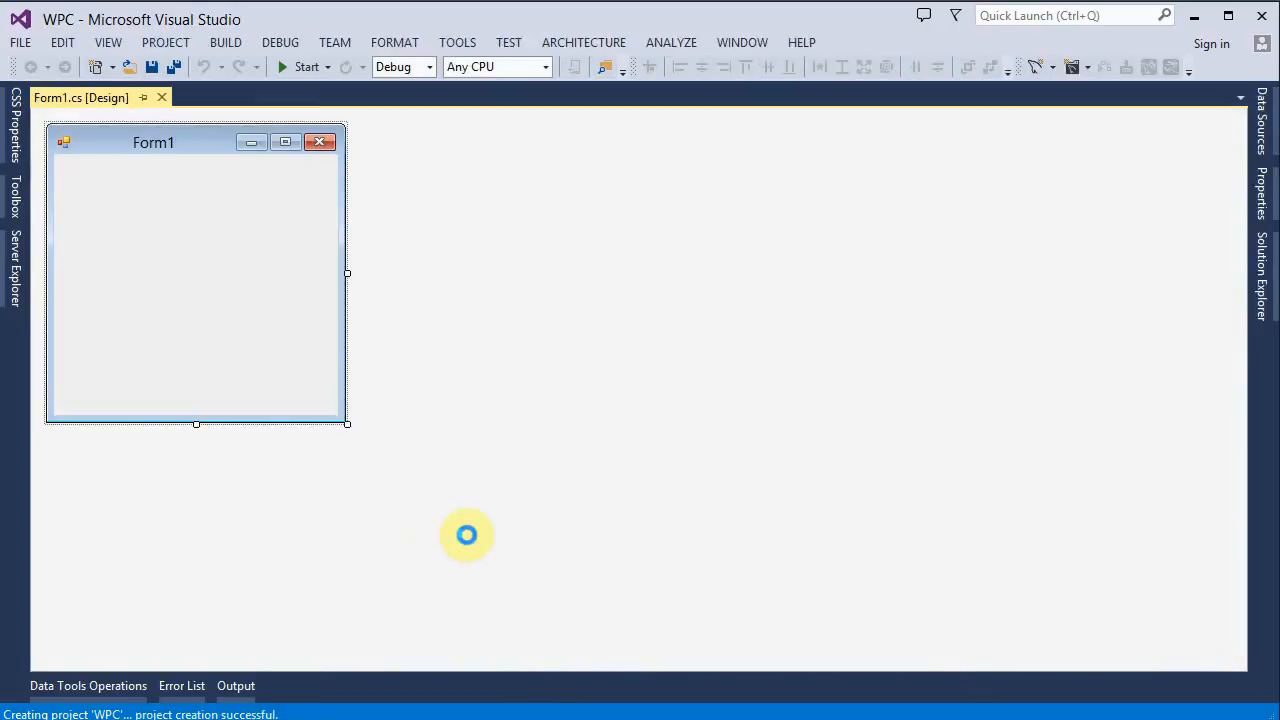
pyautogui.moveTo(369, 444)
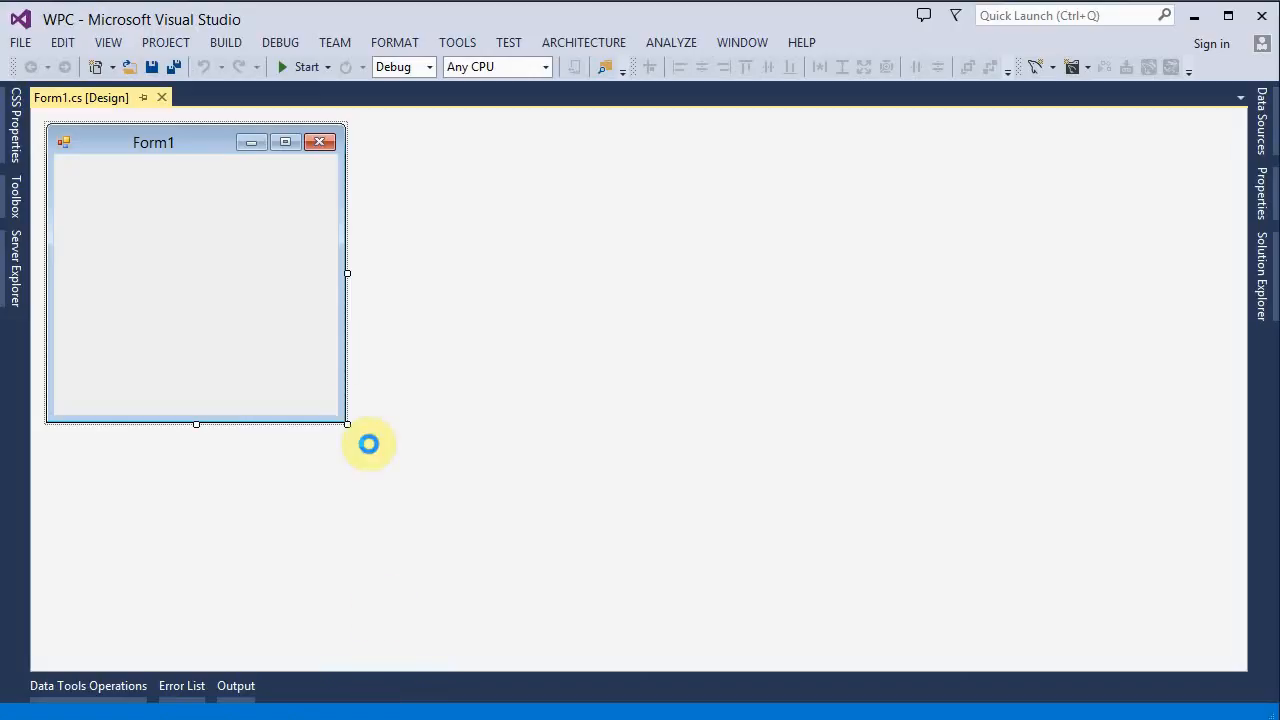
pyautogui.moveTo(589, 489)
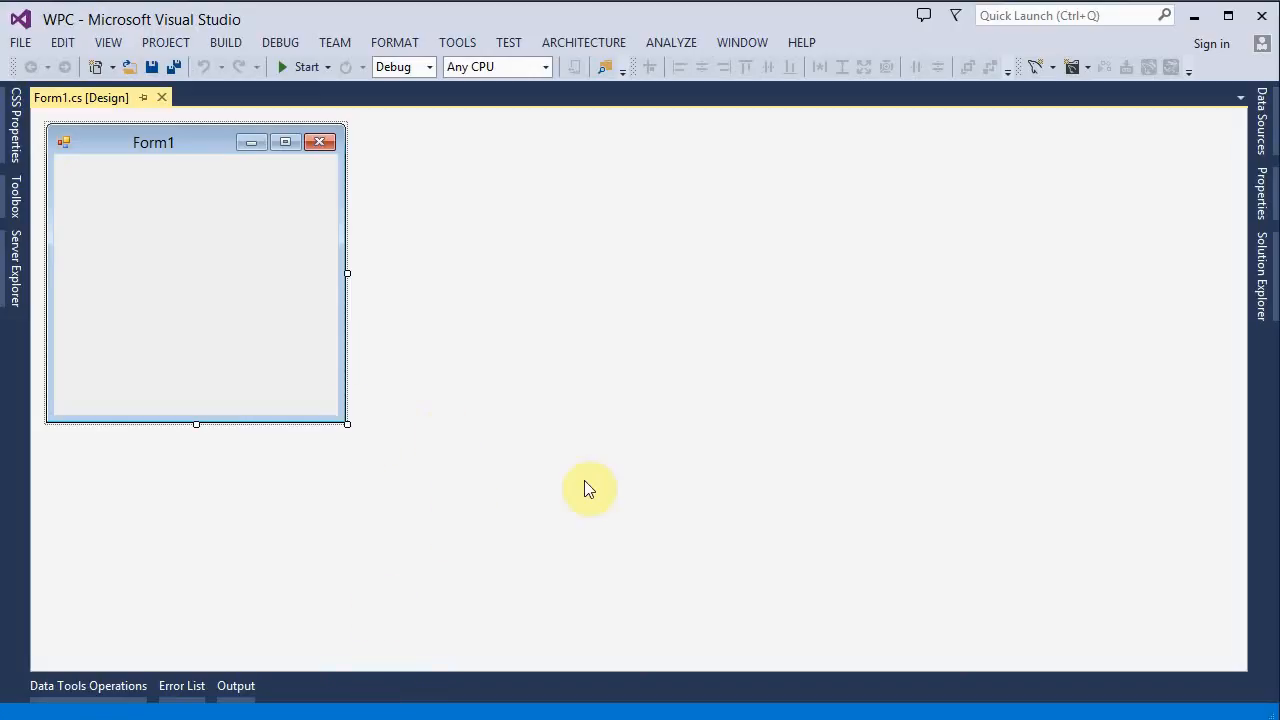
pyautogui.moveTo(932, 310)
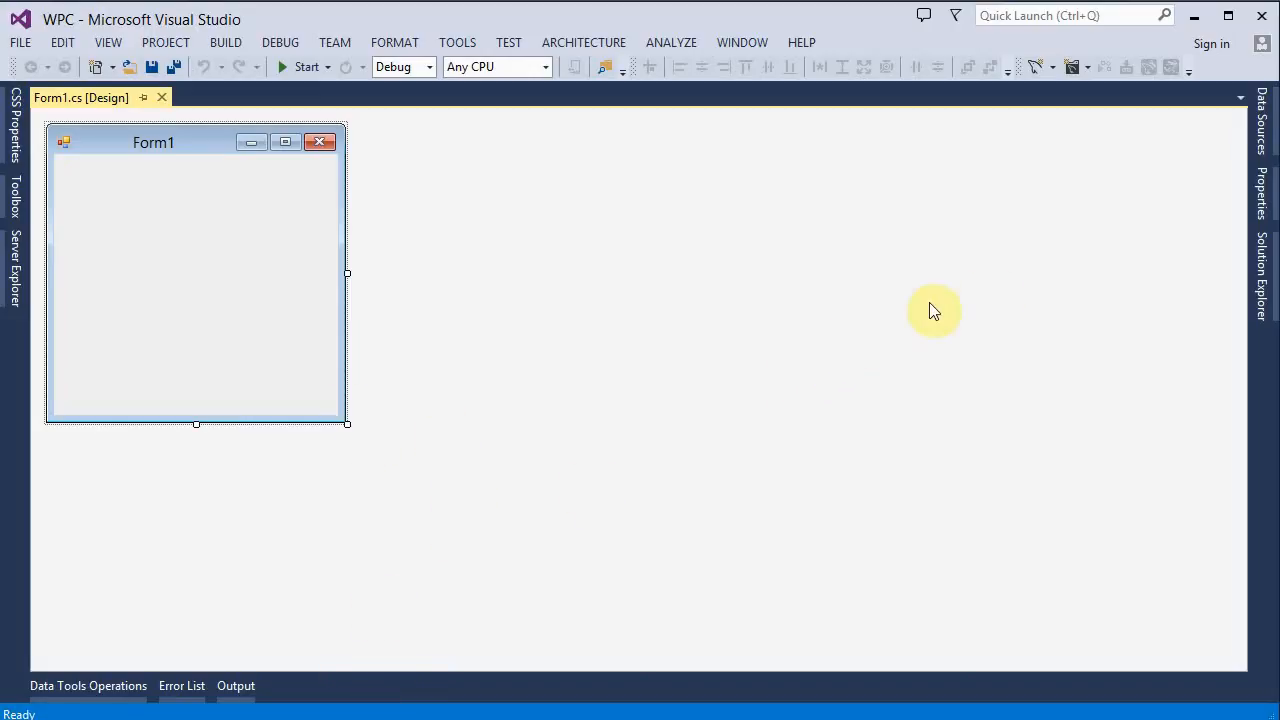
pyautogui.moveTo(1270, 280)
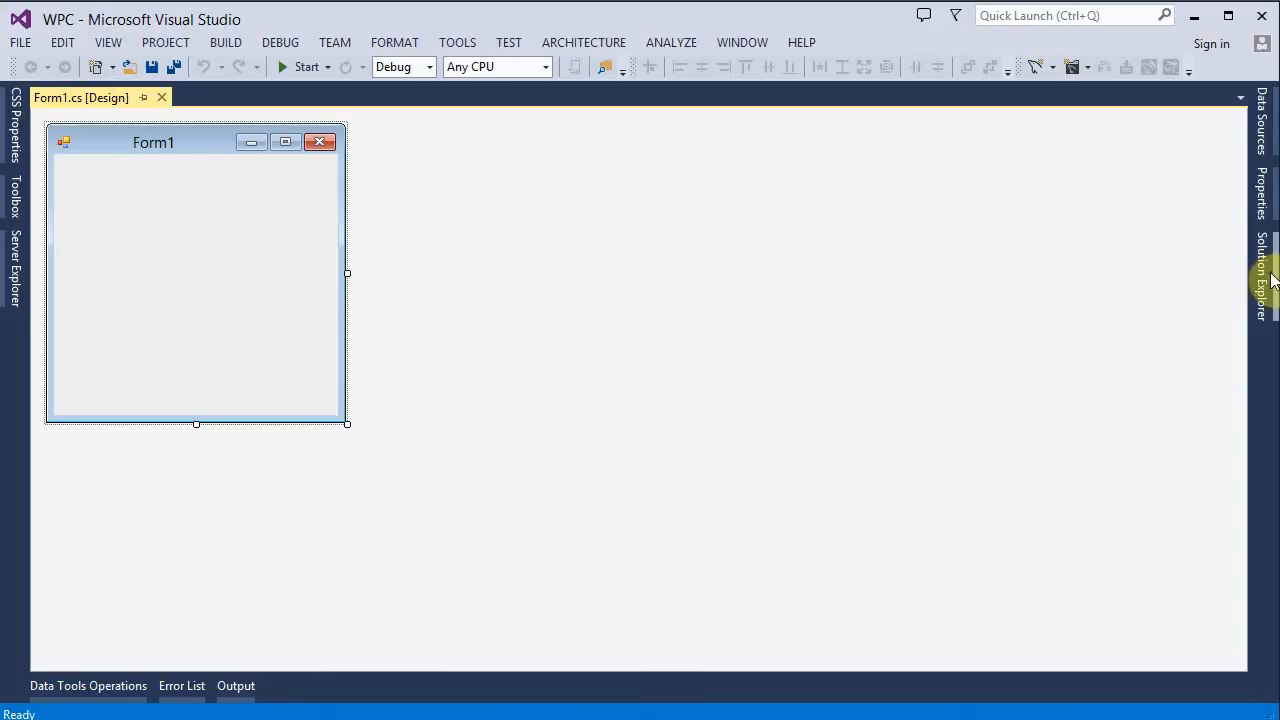
pyautogui.moveTo(1270, 277)
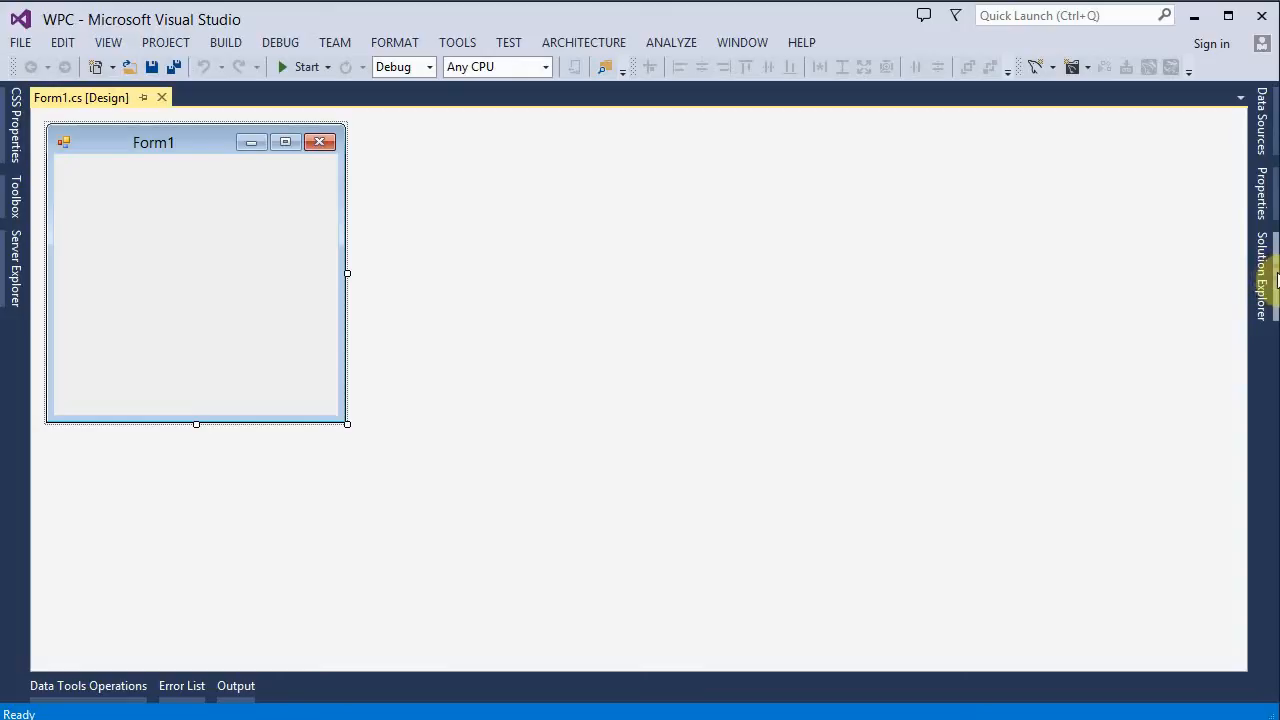
# Open the Solution Explorer panel from the right edge.
pyautogui.click(1262, 277)
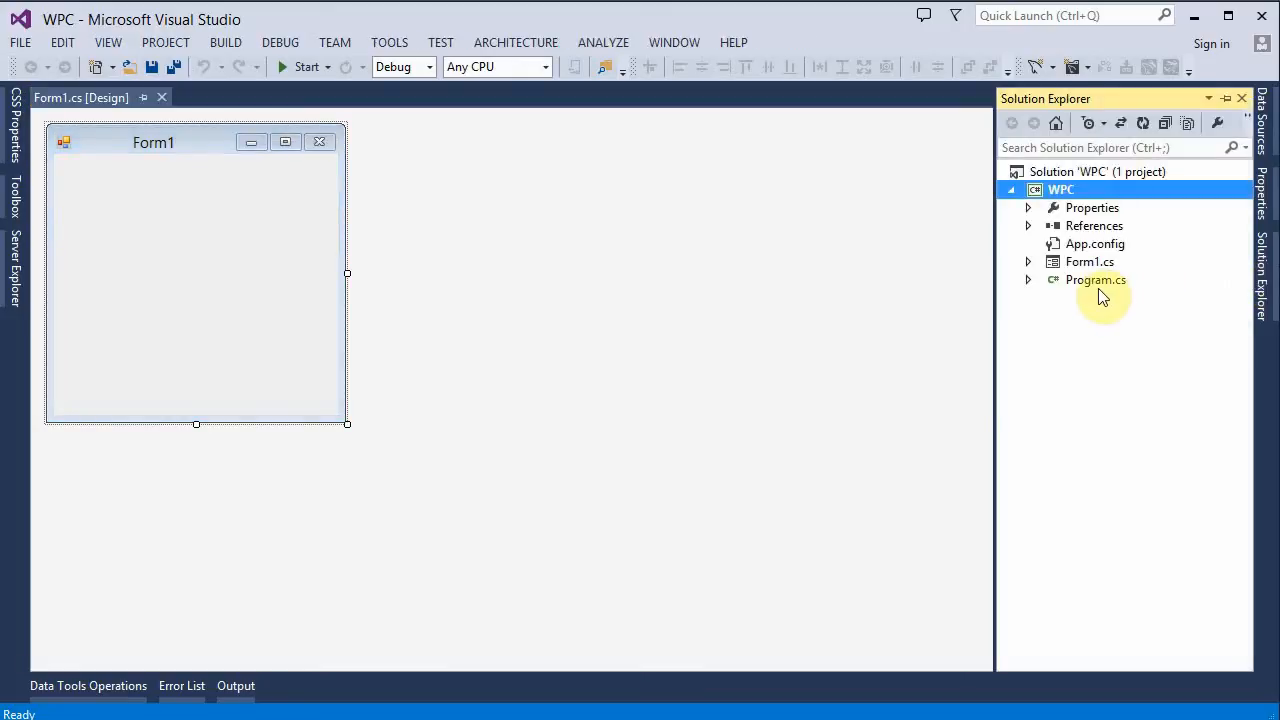
pyautogui.moveTo(1035, 191)
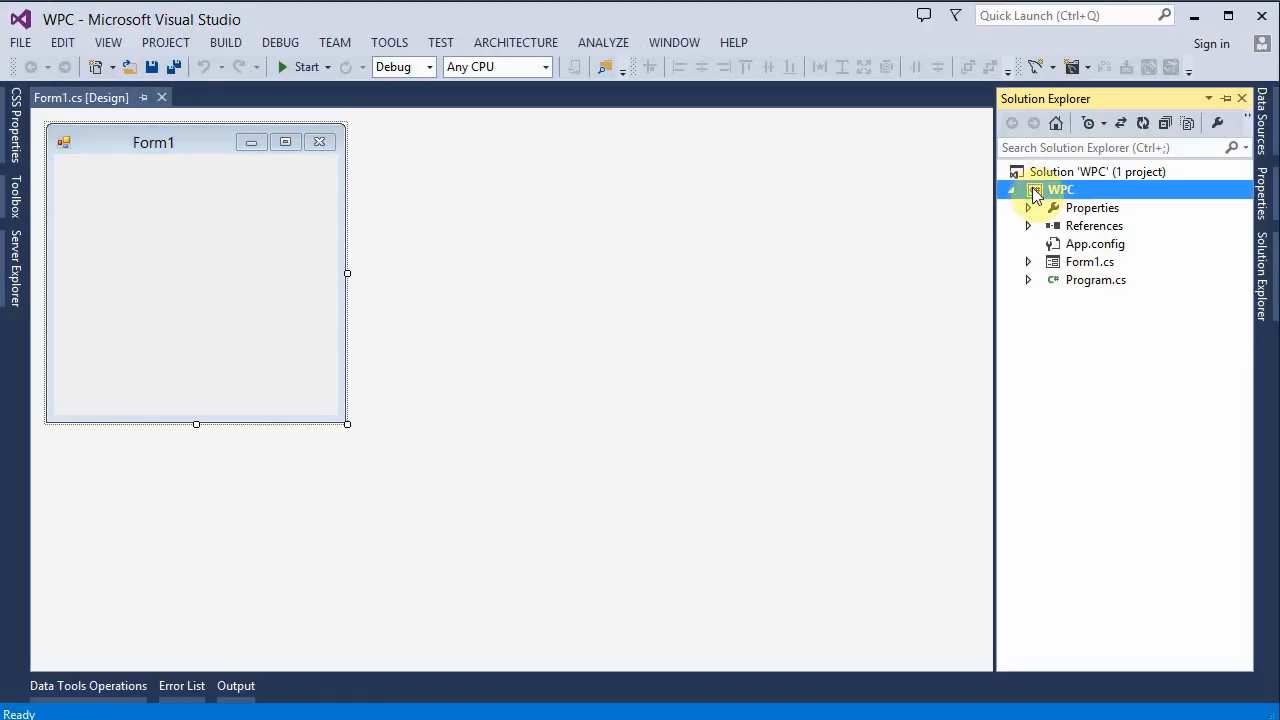
# Choose Add > New Item from the WPC project's context menu.
pyautogui.rightClick(1060, 189)
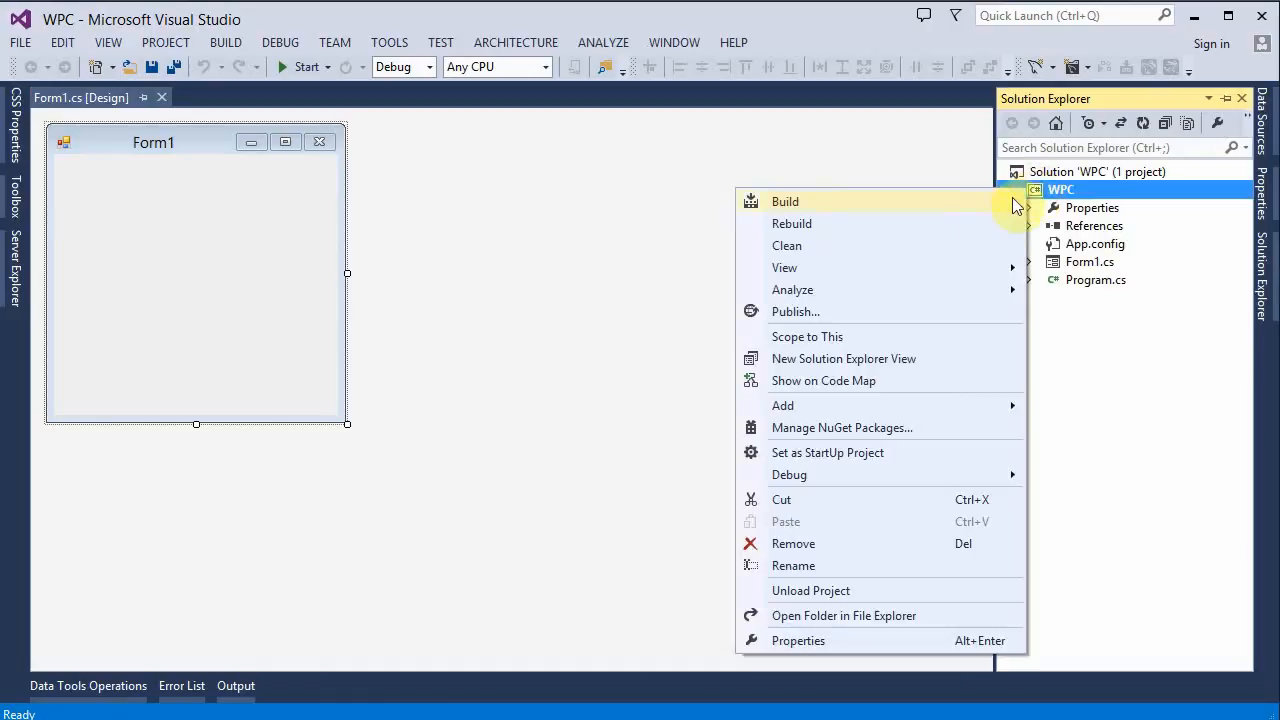
pyautogui.moveTo(807, 405)
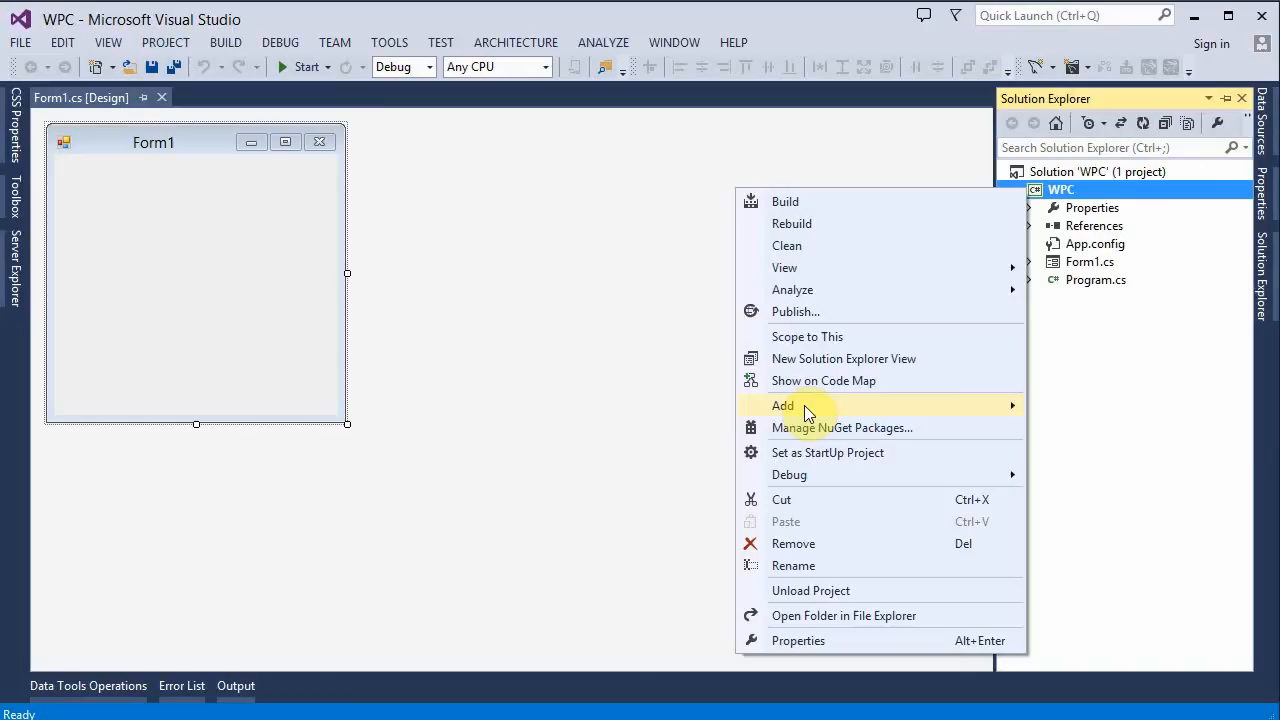
pyautogui.click(783, 405)
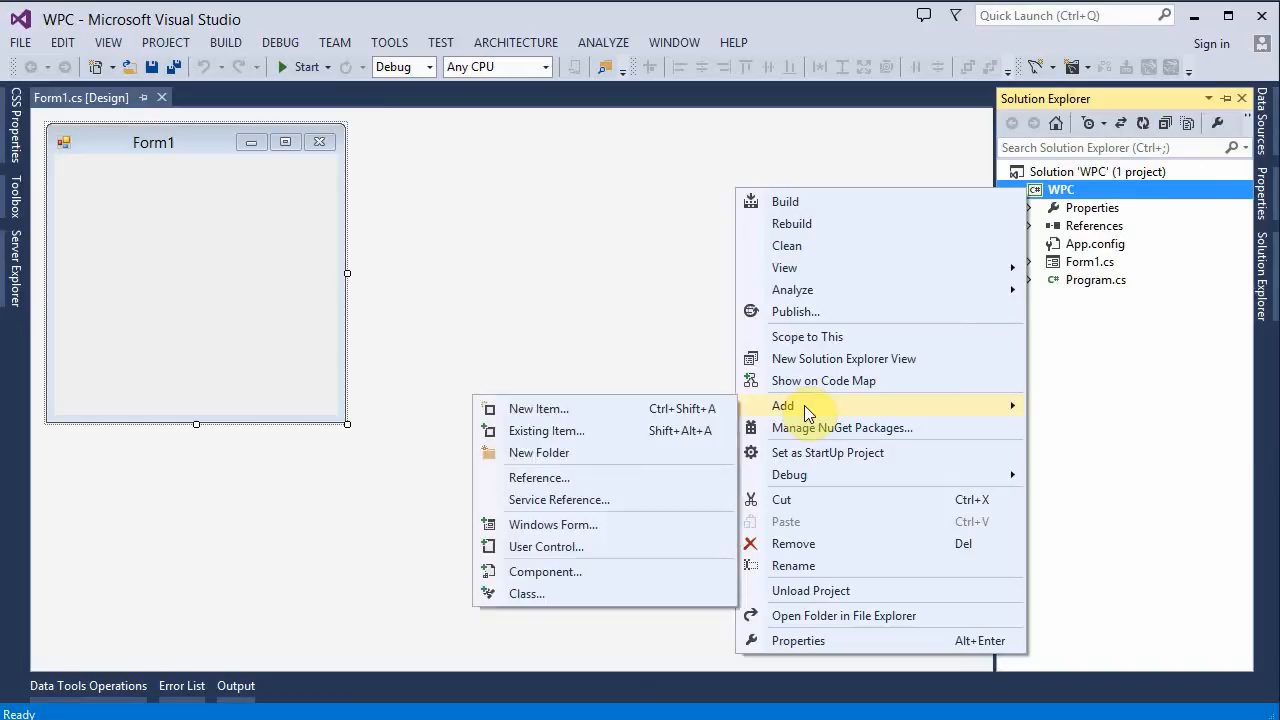
pyautogui.click(585, 397)
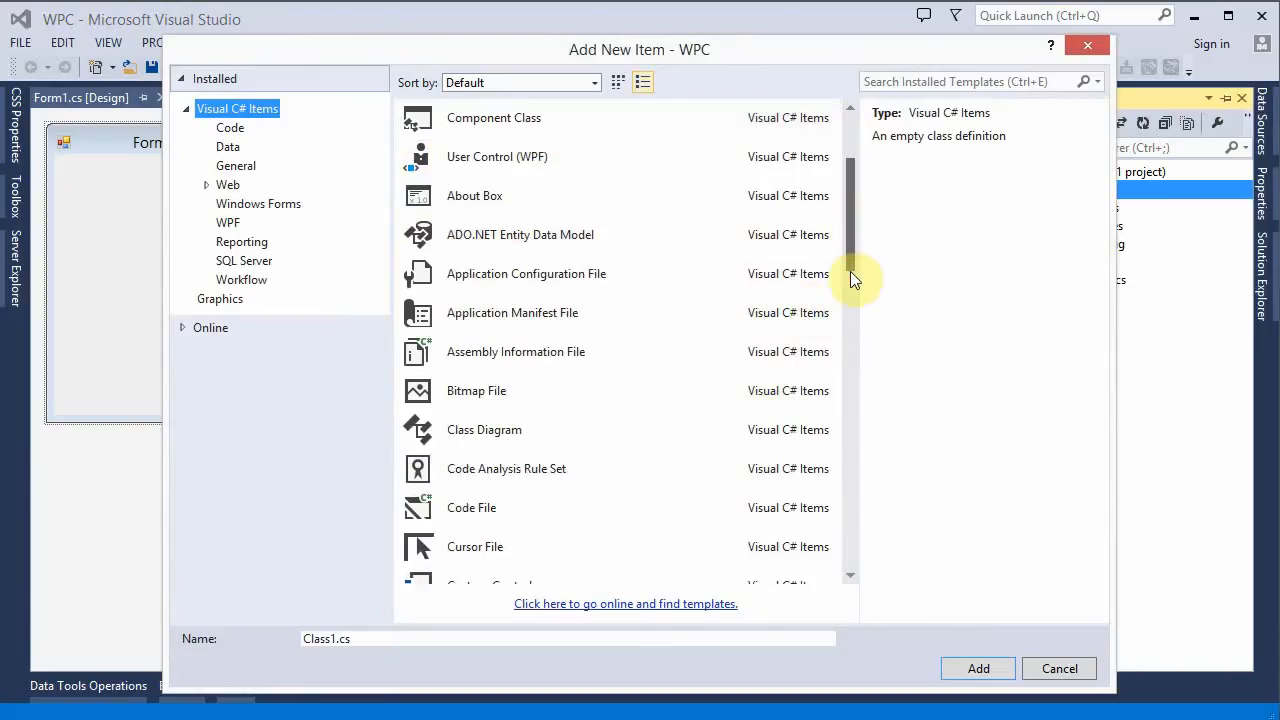
# Select Service-based Database, replace the default name with WPC.mdf, and add it.
pyautogui.scroll(-3)
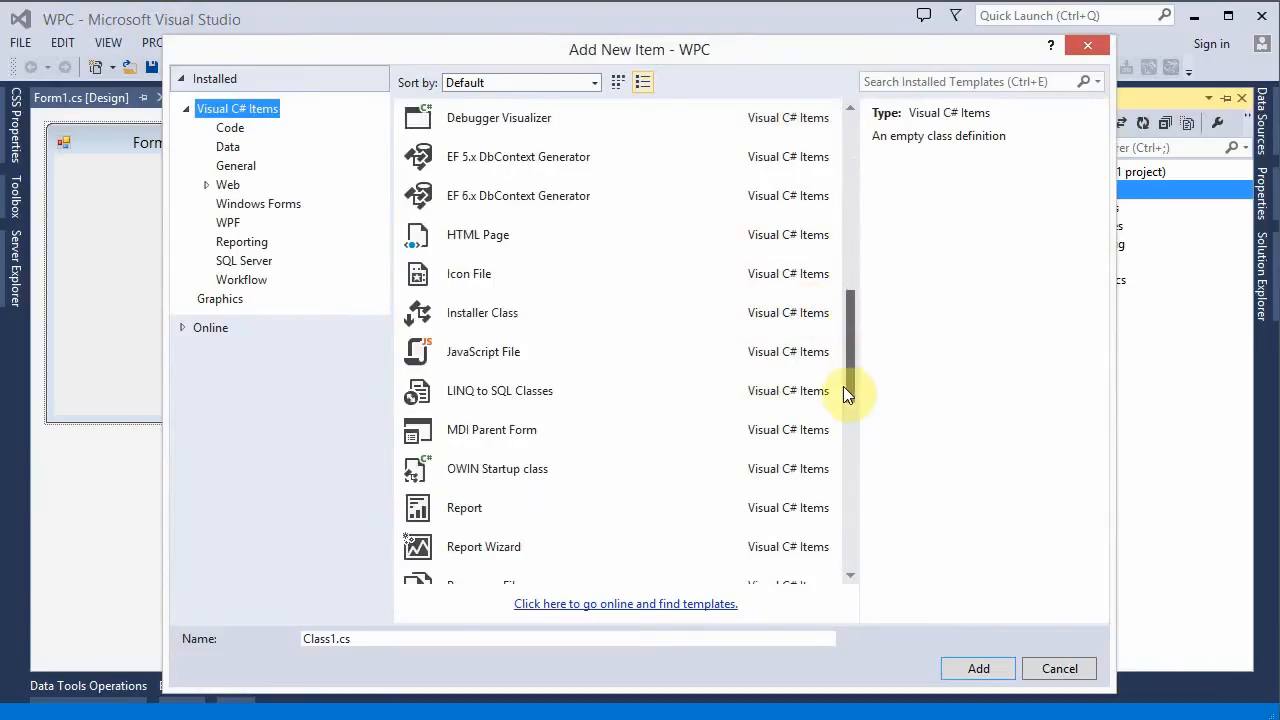
pyautogui.scroll(-3)
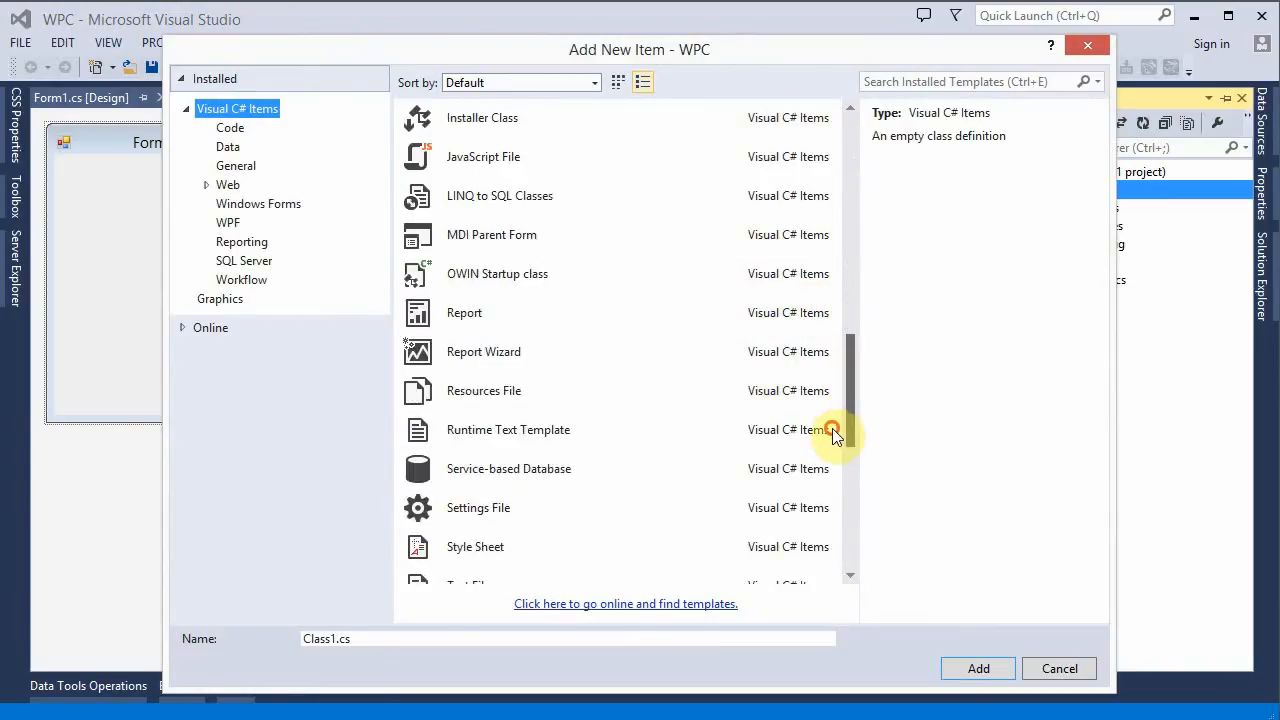
pyautogui.click(509, 468)
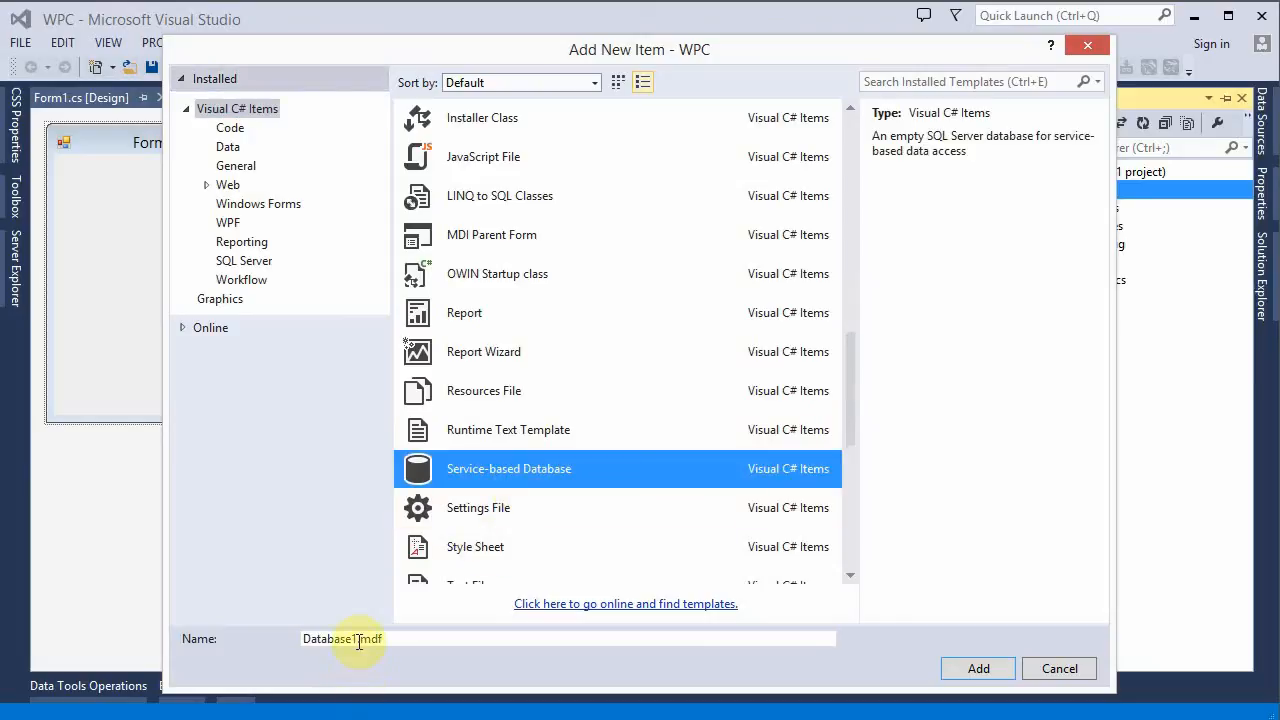
pyautogui.click(360, 638)
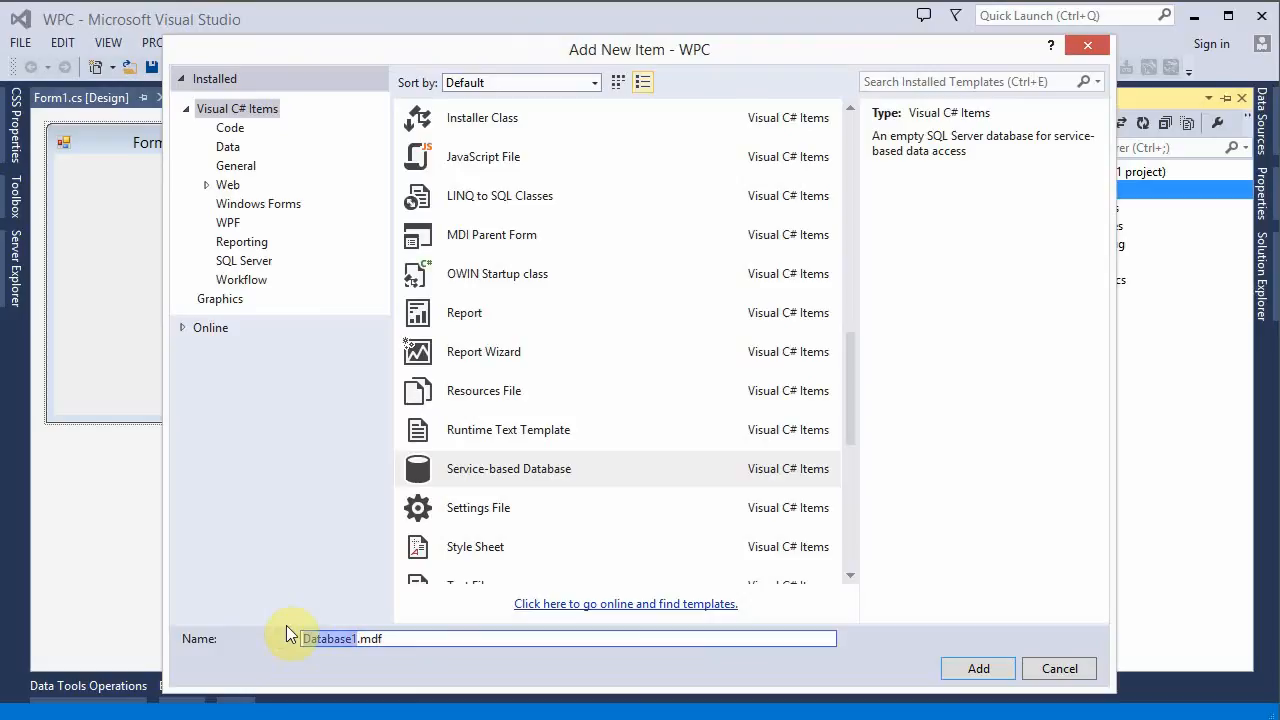
pyautogui.press('Delete')
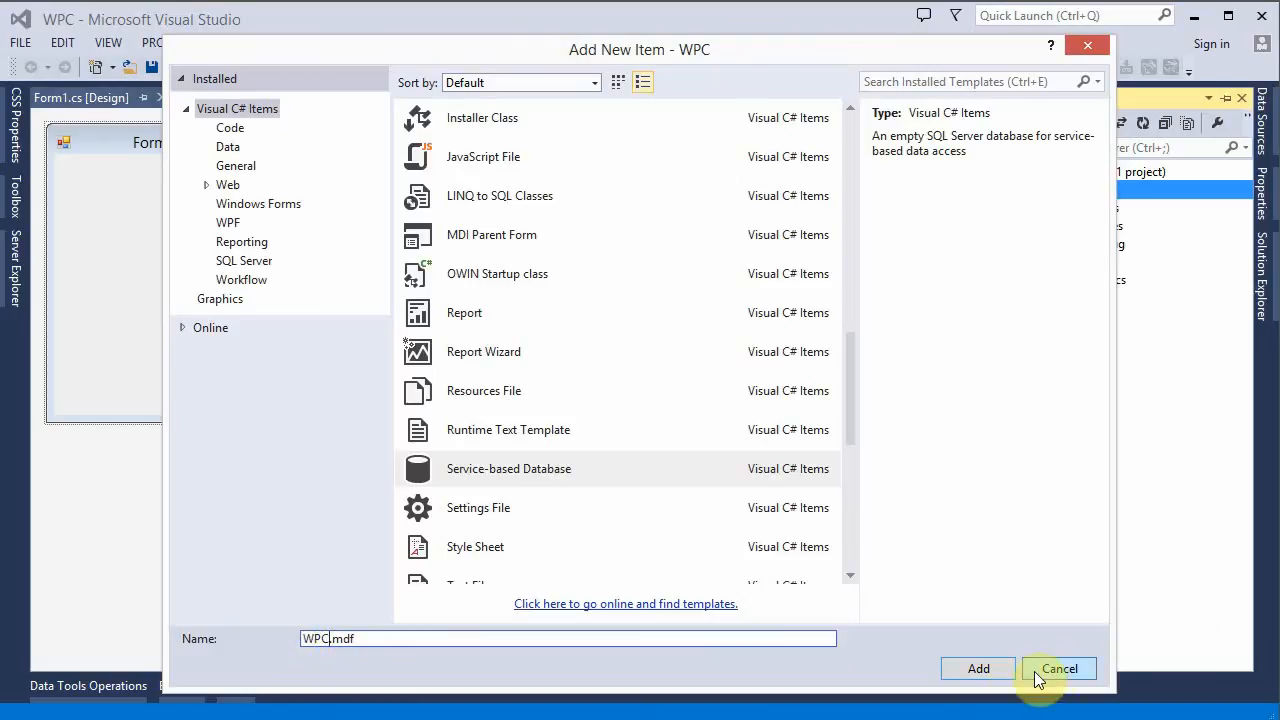
pyautogui.click(1059, 668)
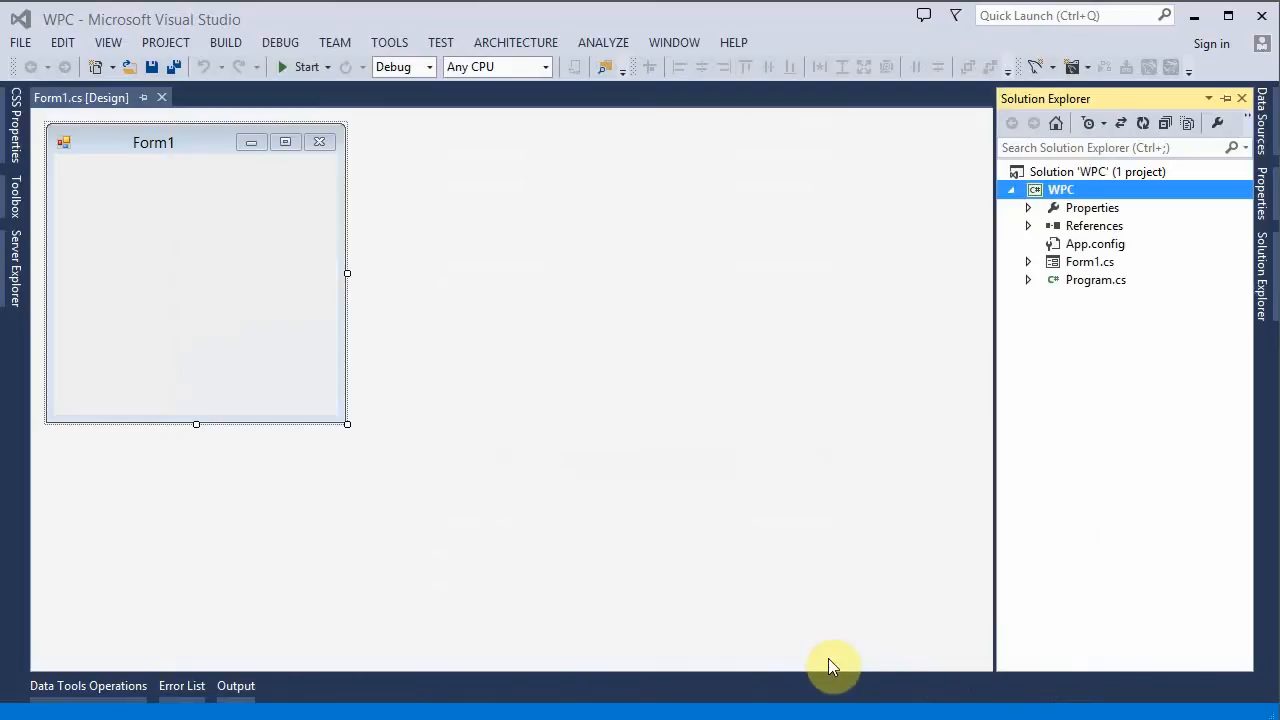
pyautogui.moveTo(308, 511)
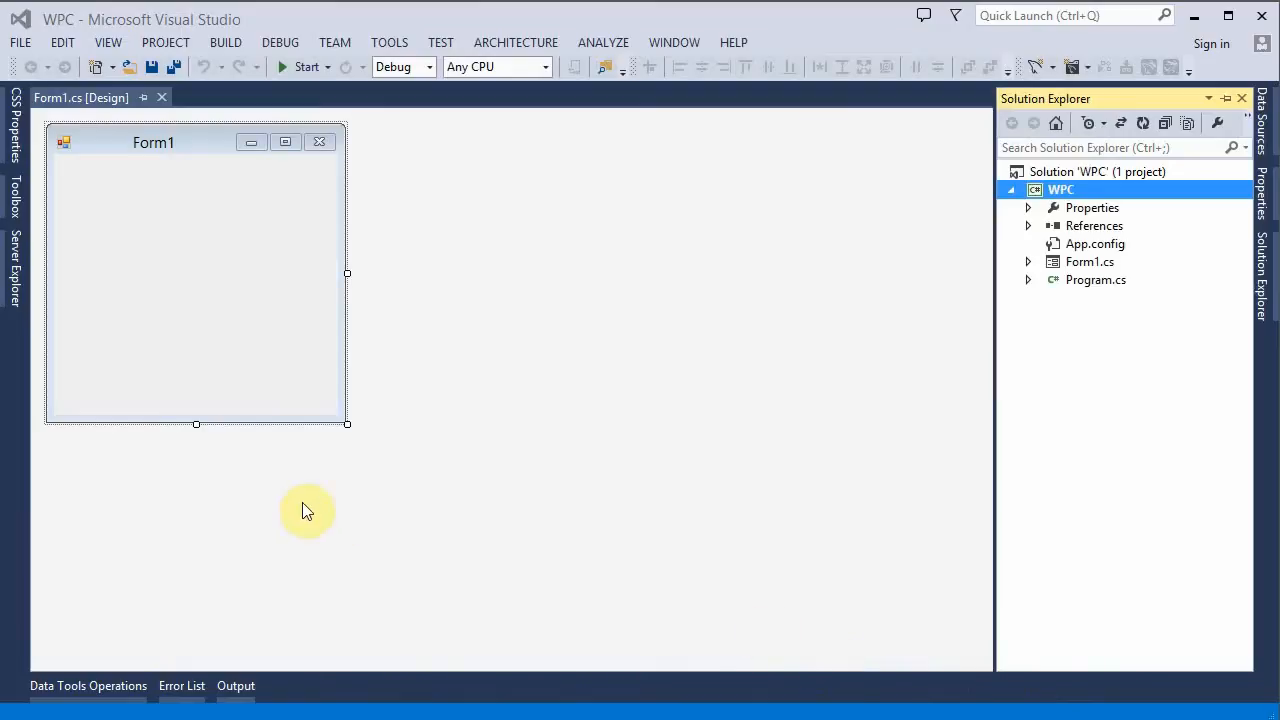
pyautogui.moveTo(298, 511)
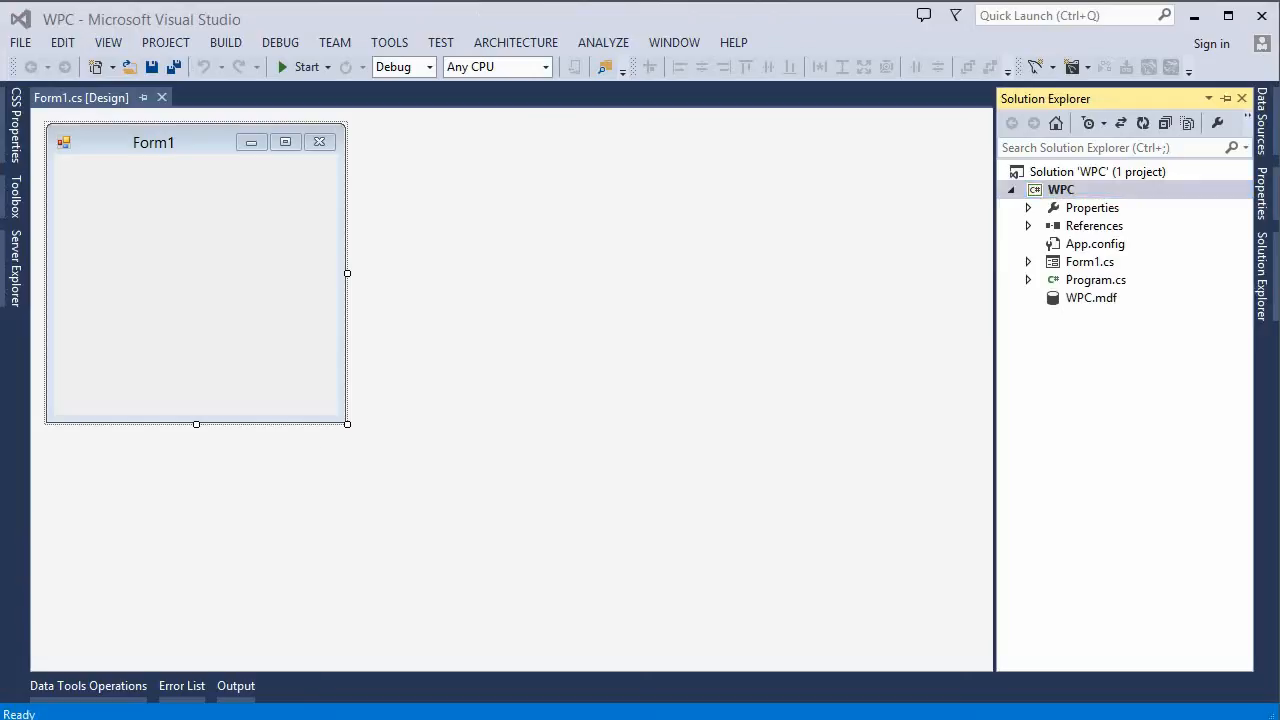
# Expand WPC.mdf to show WPC_log.ldf, then select WPC.mdf.
pyautogui.click(1028, 297)
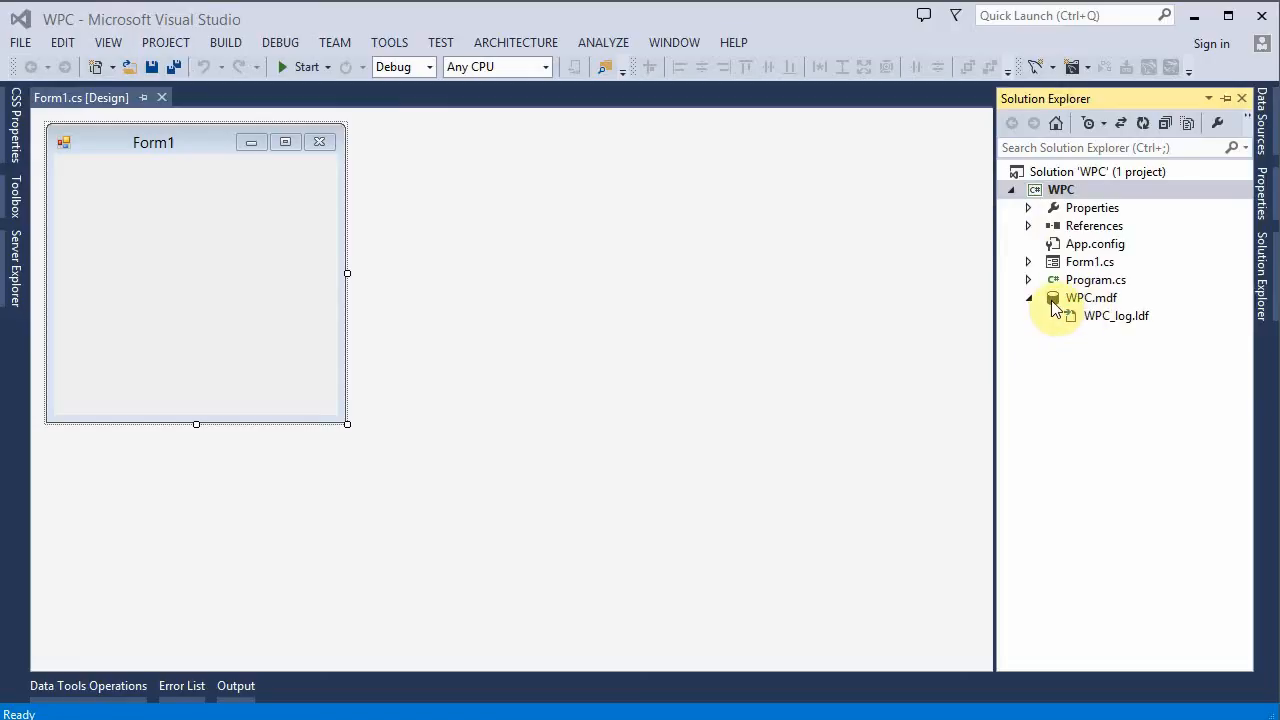
pyautogui.click(1091, 297)
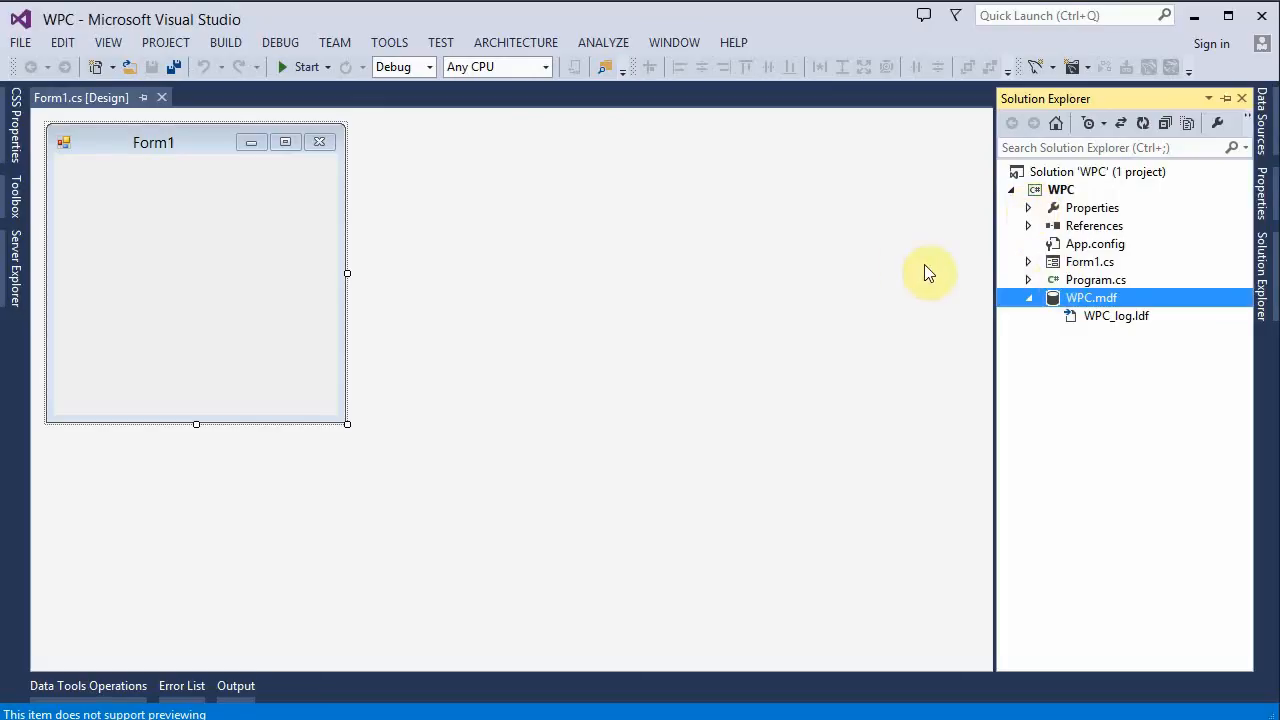
pyautogui.moveTo(708, 255)
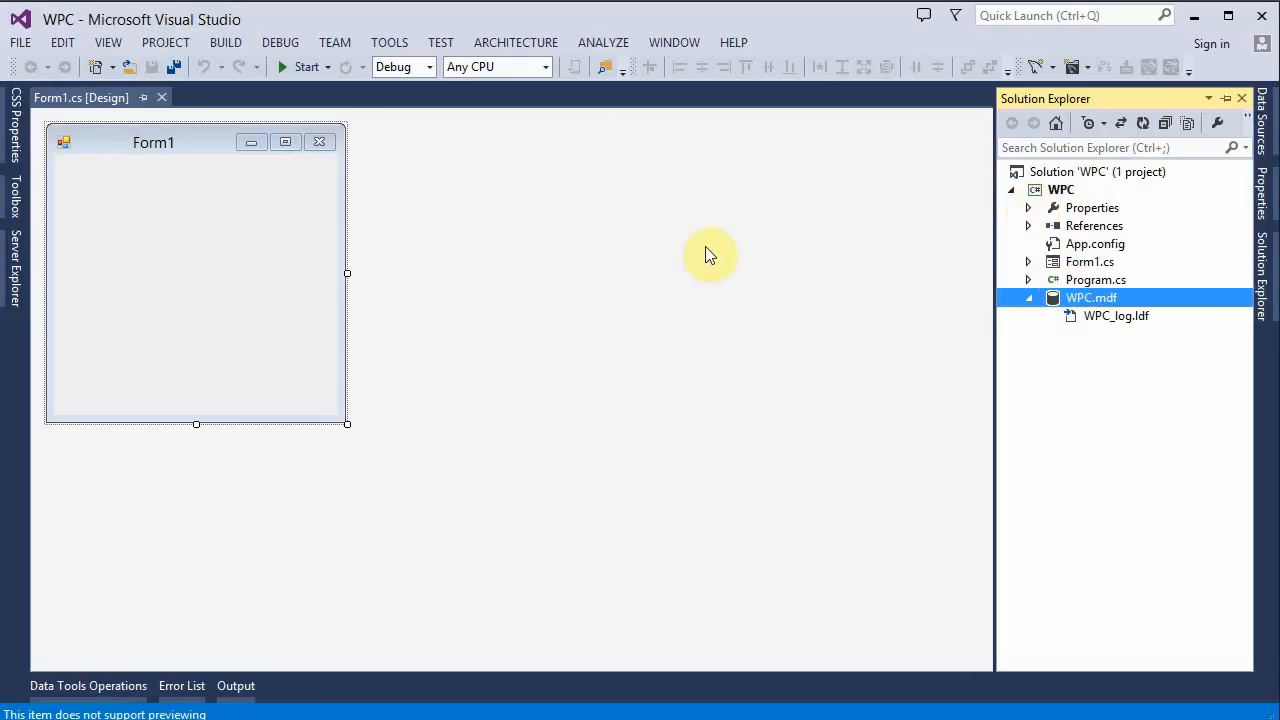
pyautogui.moveTo(588, 275)
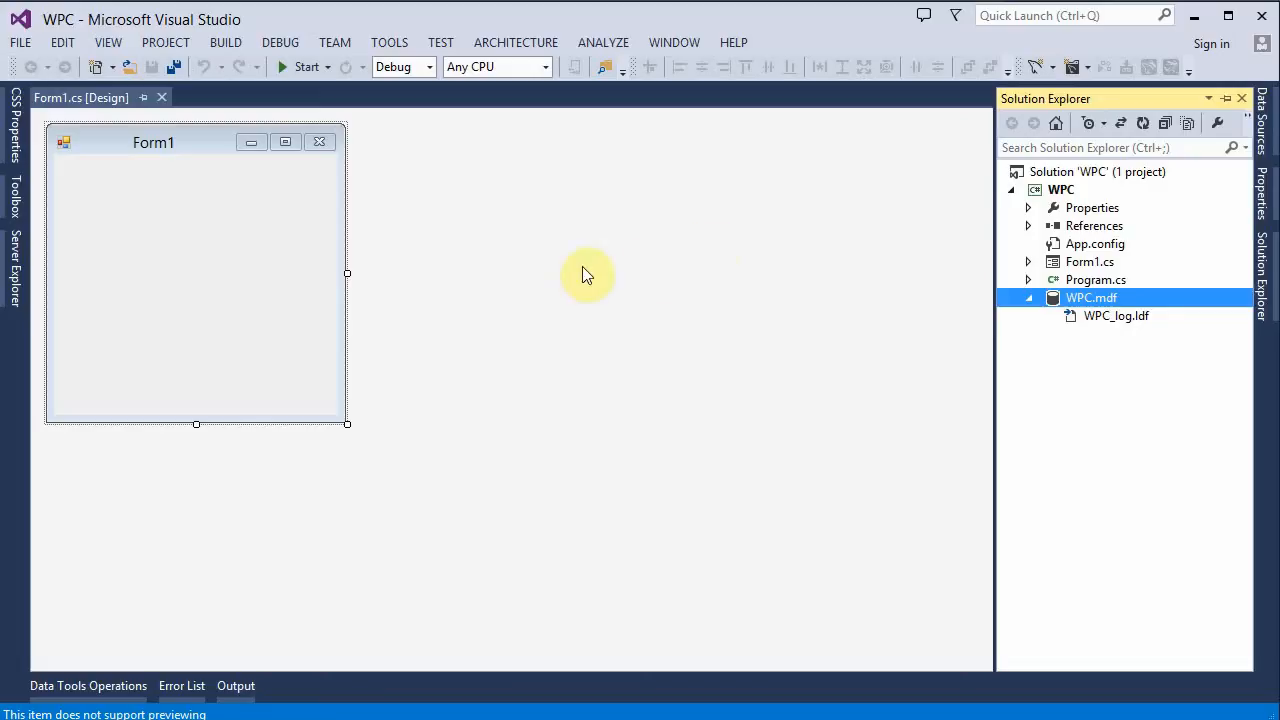
pyautogui.moveTo(15, 270)
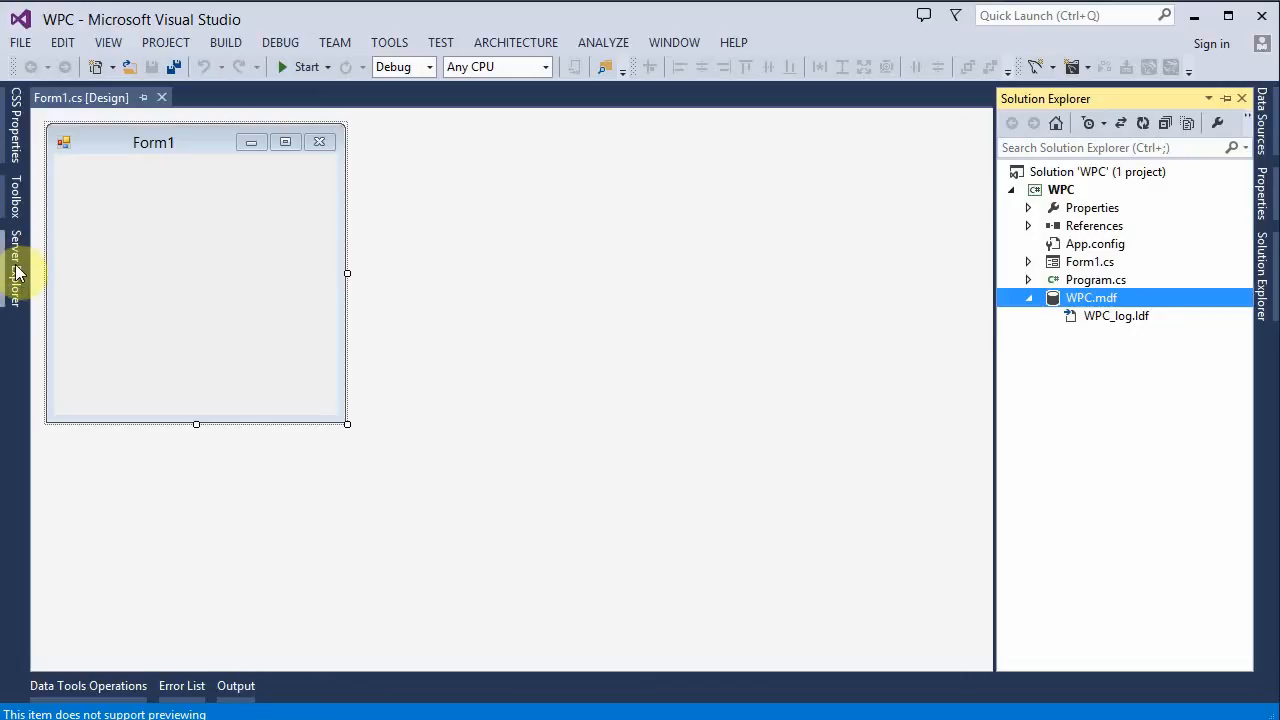
pyautogui.moveTo(16, 270)
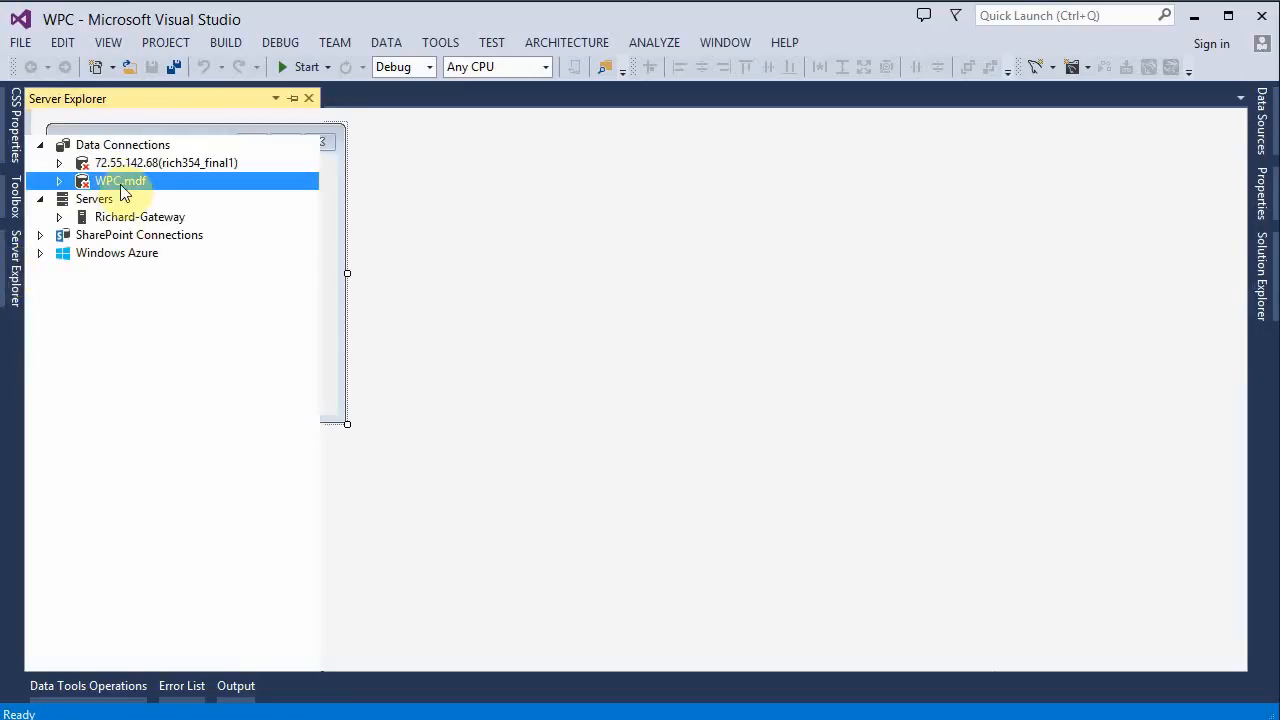
pyautogui.moveTo(140, 186)
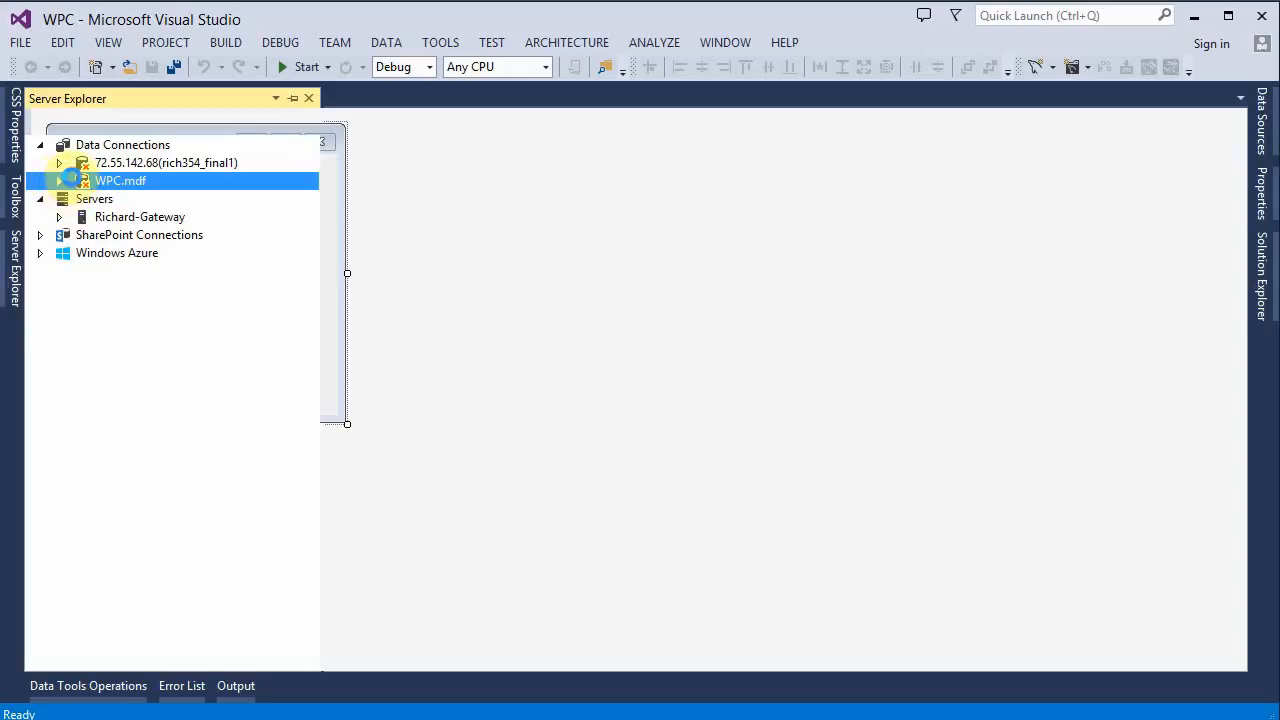
# Expand the WPC.mdf connection and right-click its Tables folder.
pyautogui.click(59, 181)
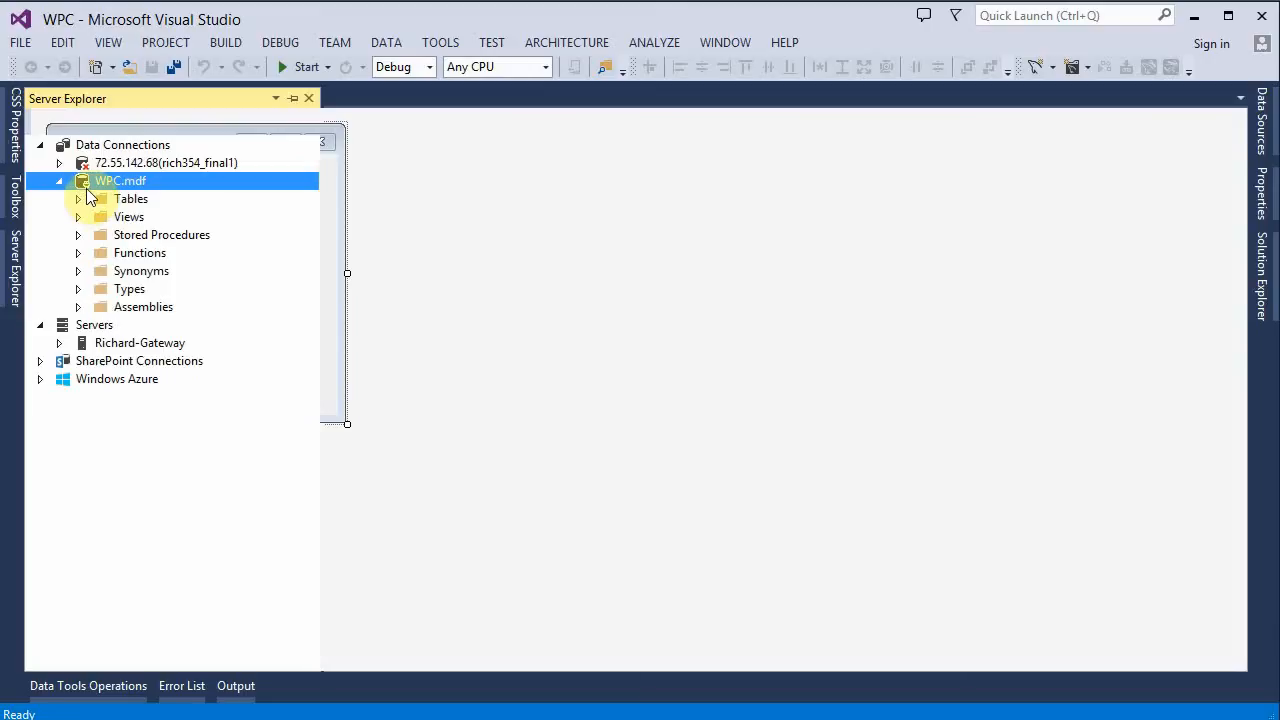
pyautogui.moveTo(103, 198)
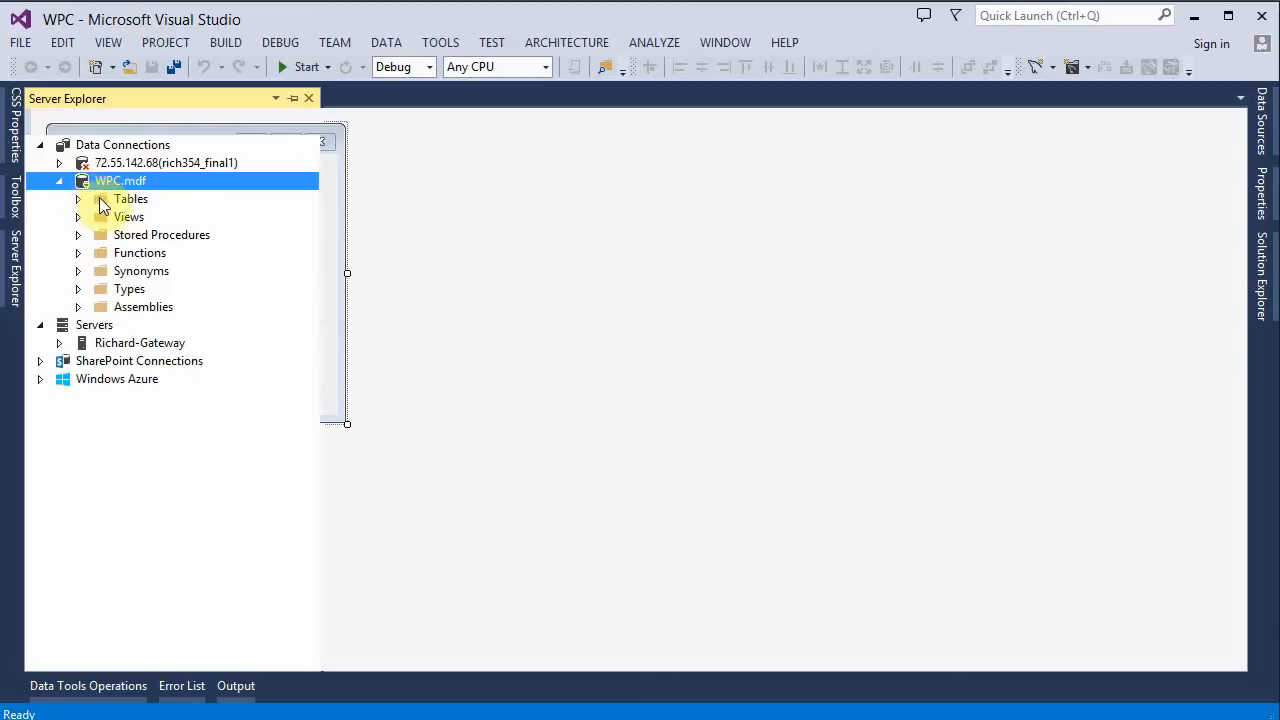
pyautogui.moveTo(90, 210)
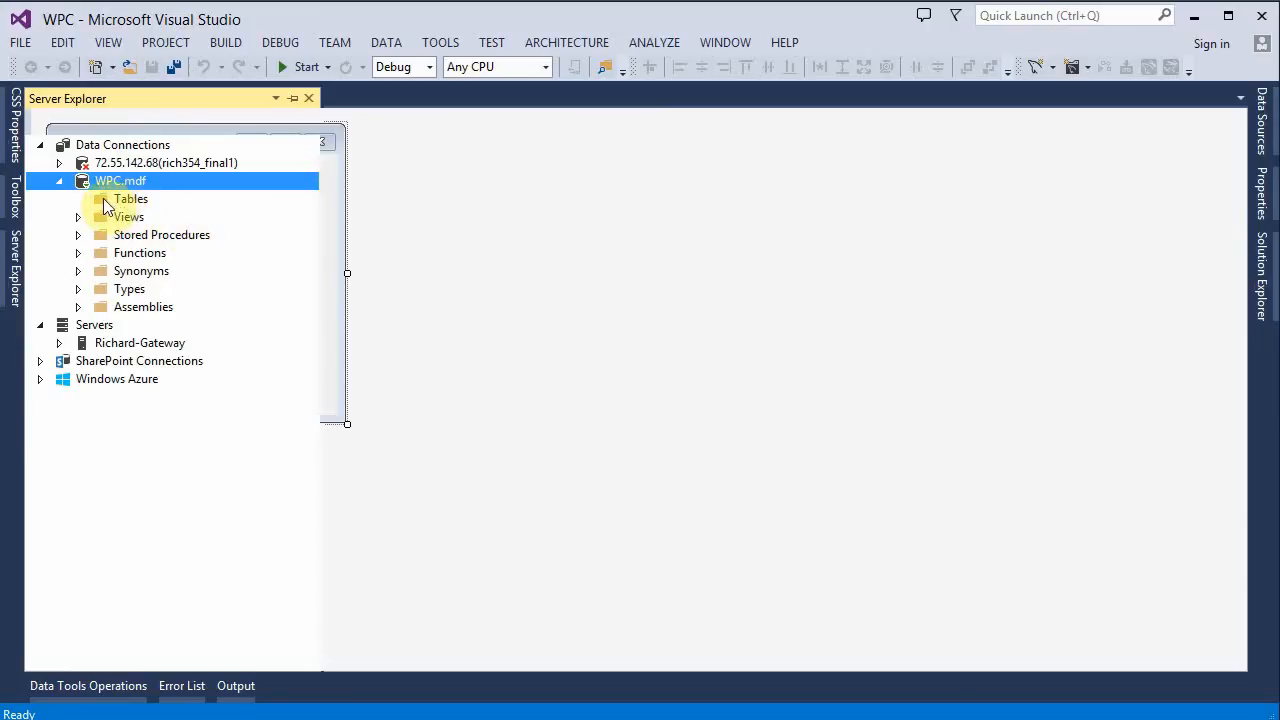
pyautogui.click(131, 198)
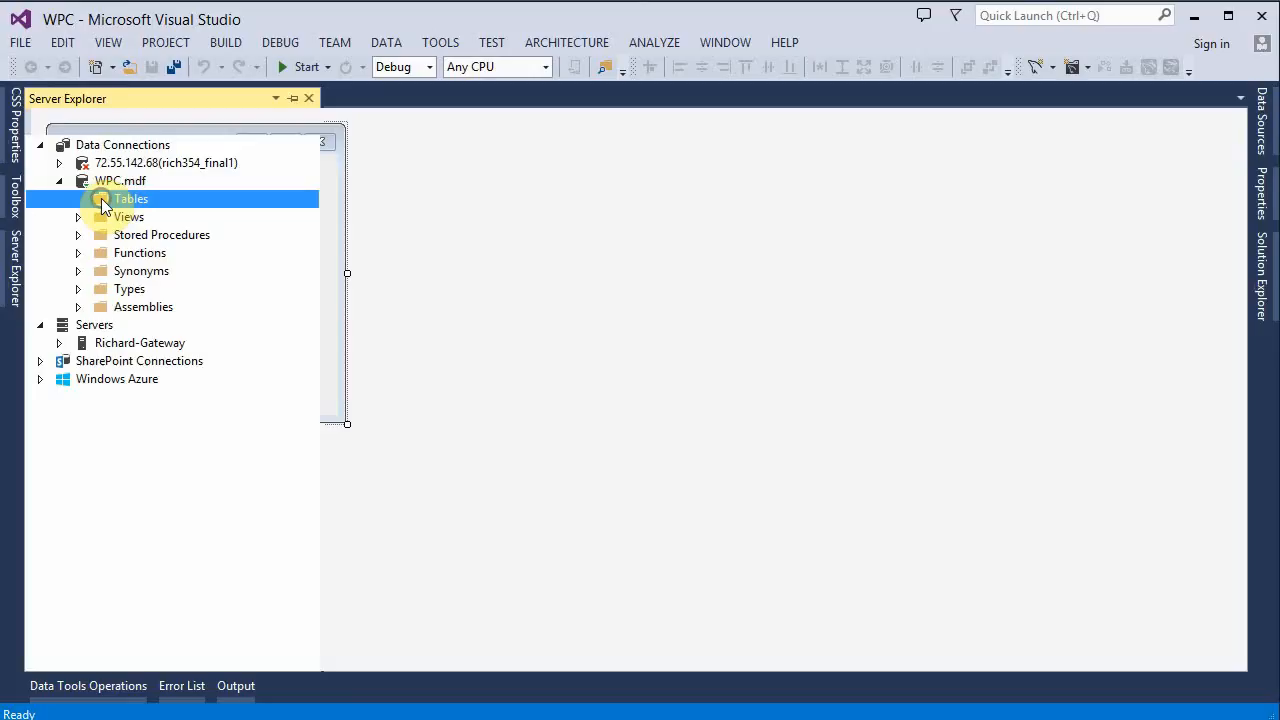
pyautogui.rightClick(131, 198)
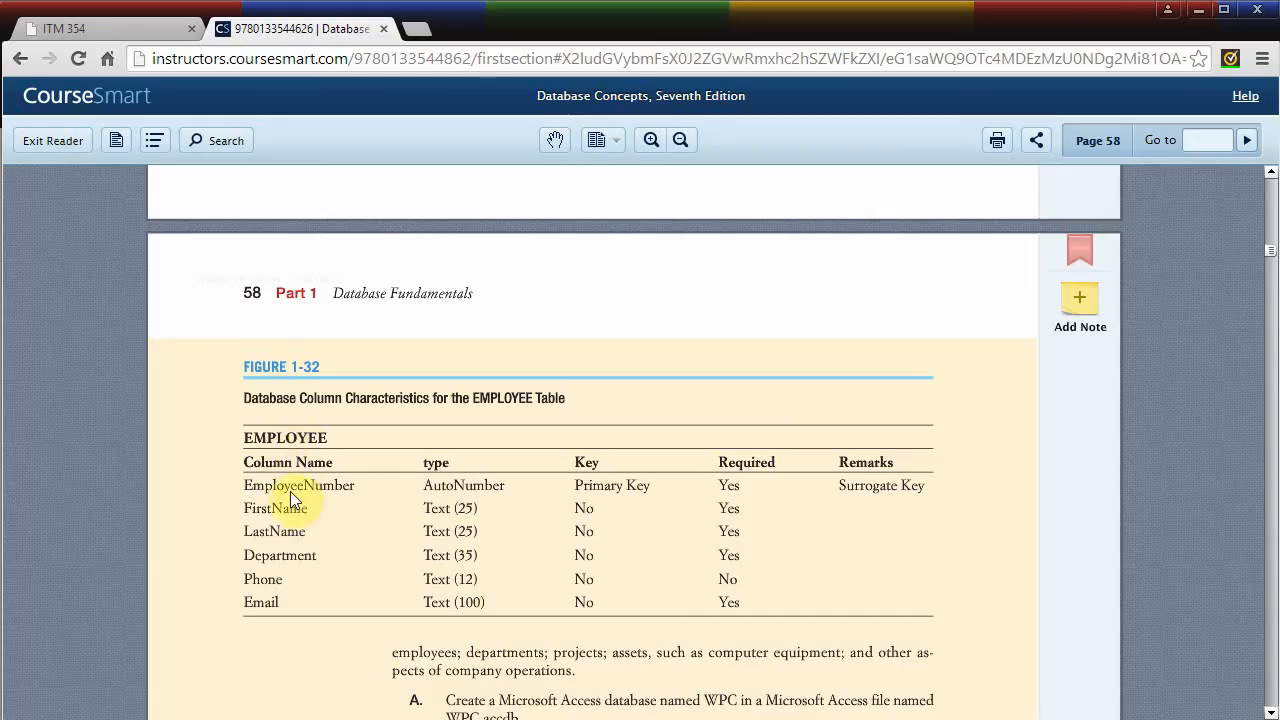
pyautogui.moveTo(310, 543)
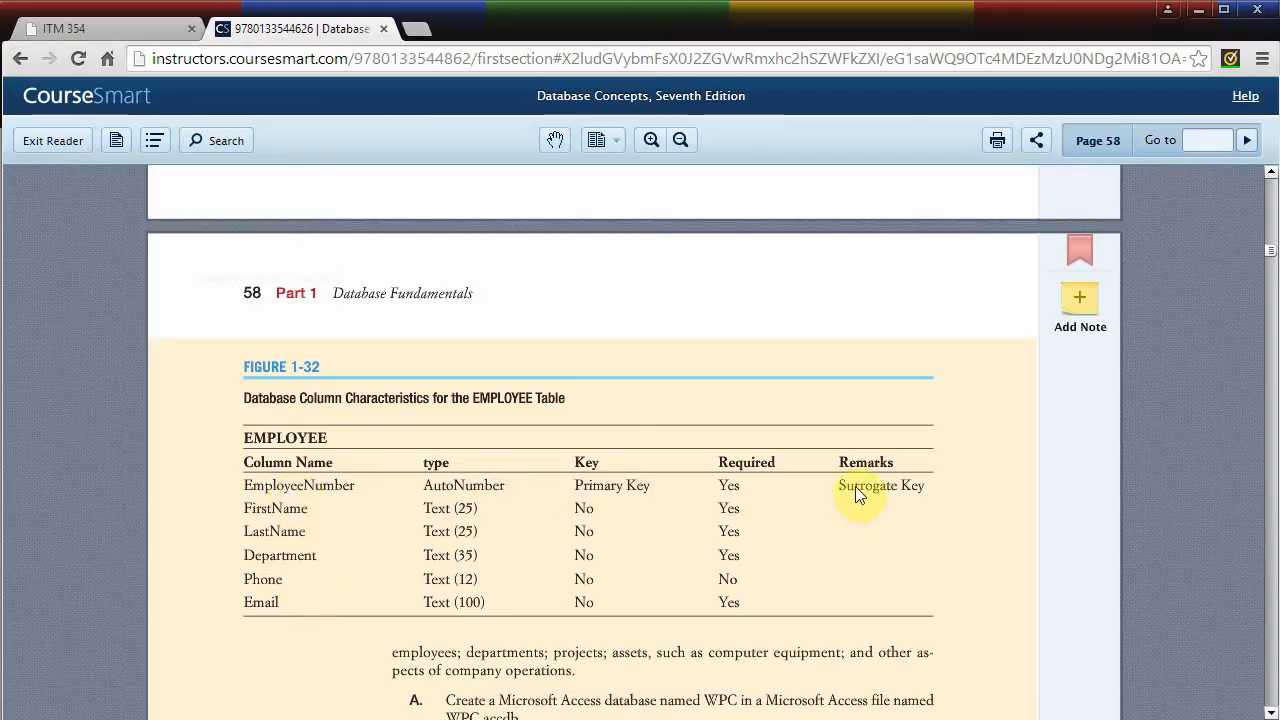
pyautogui.moveTo(280, 515)
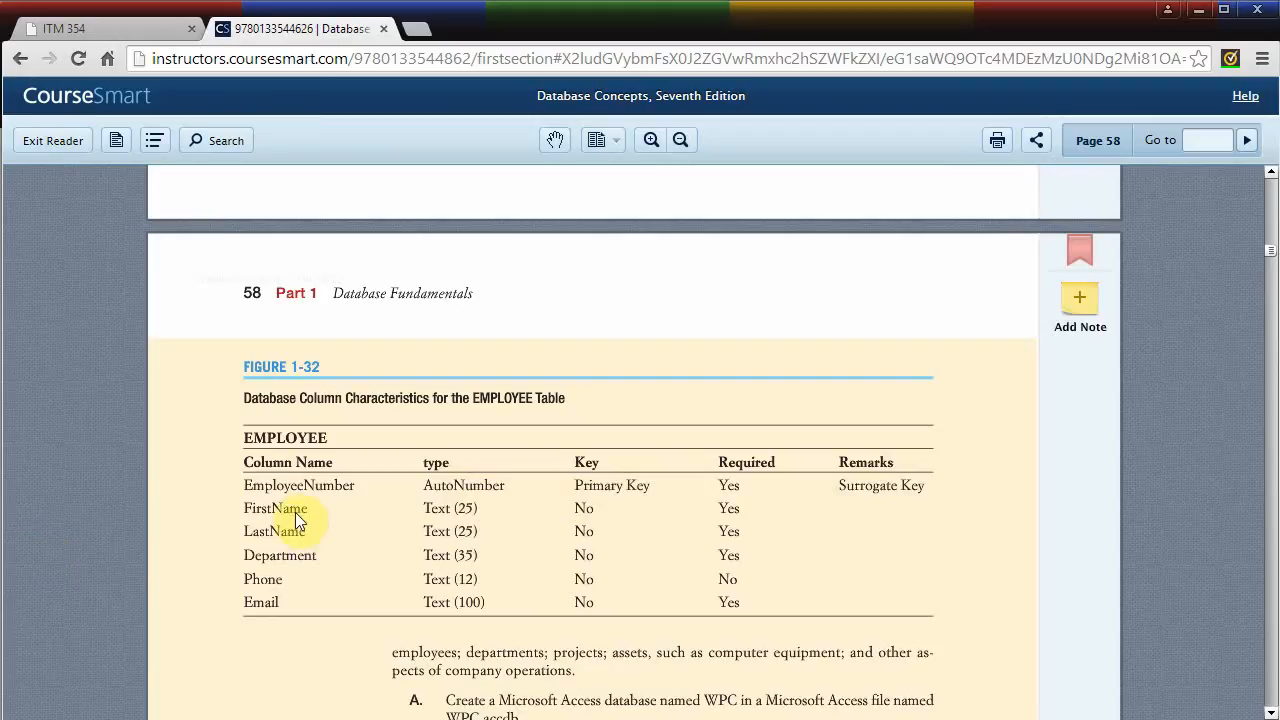
pyautogui.moveTo(473, 555)
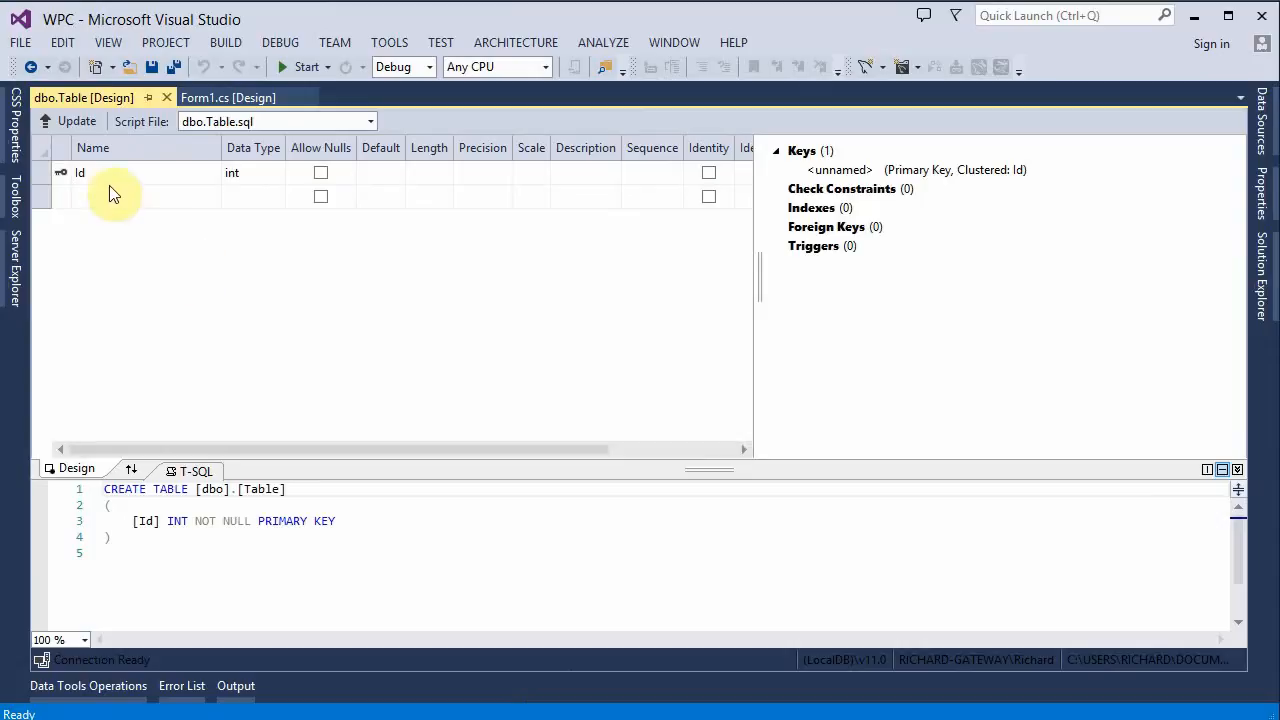
# Replace [Table] with EMPLOYEE in the table's T-SQL script.
pyautogui.click(108, 172)
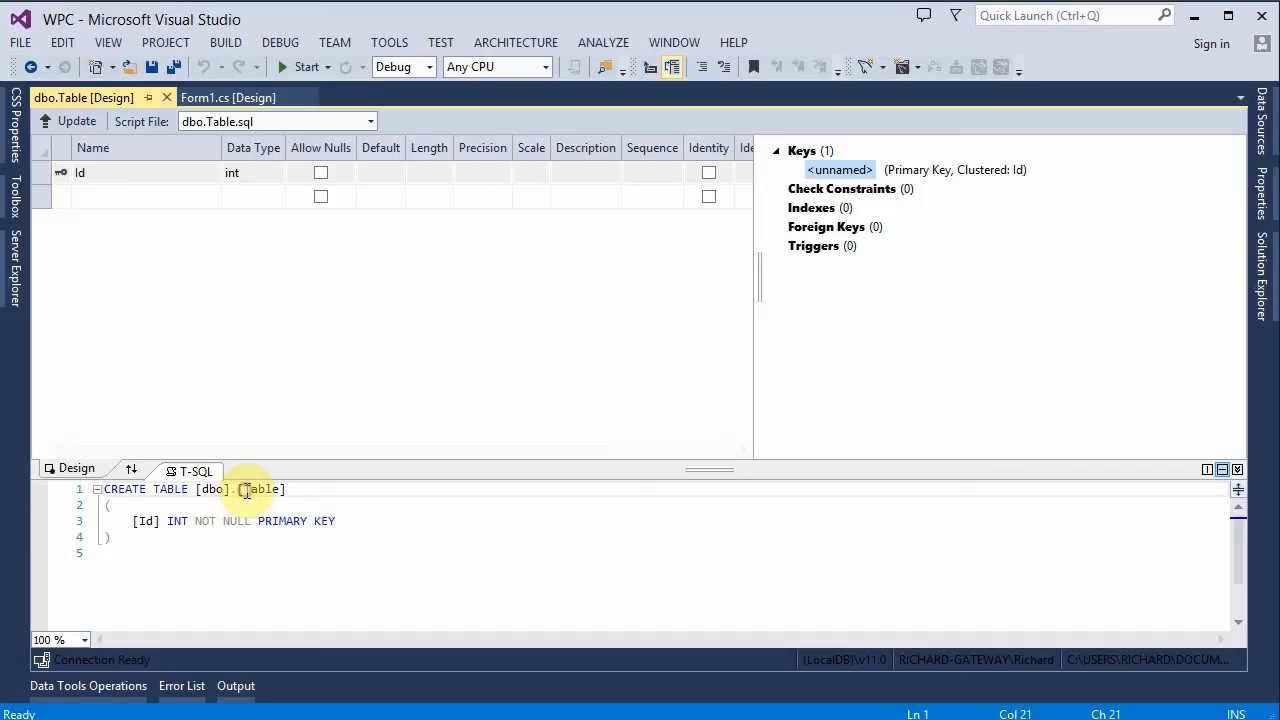
pyautogui.doubleClick(258, 489)
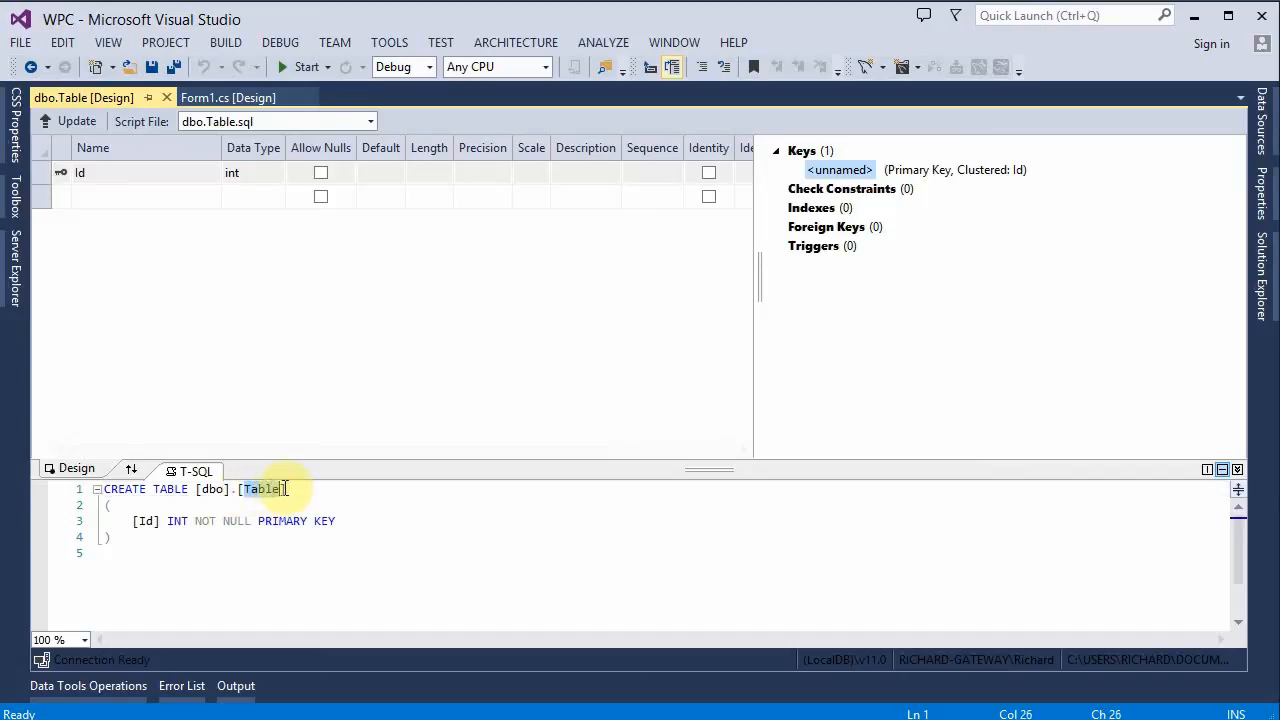
pyautogui.write('e')
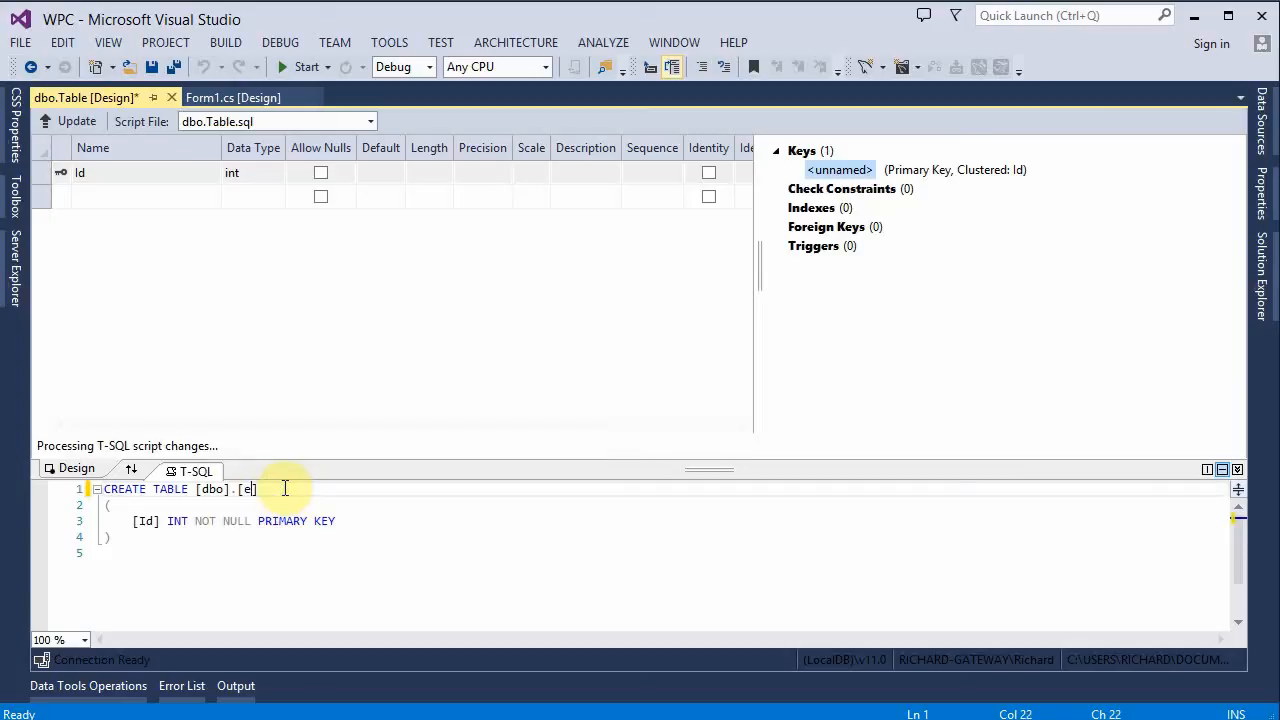
pyautogui.write('MPL')
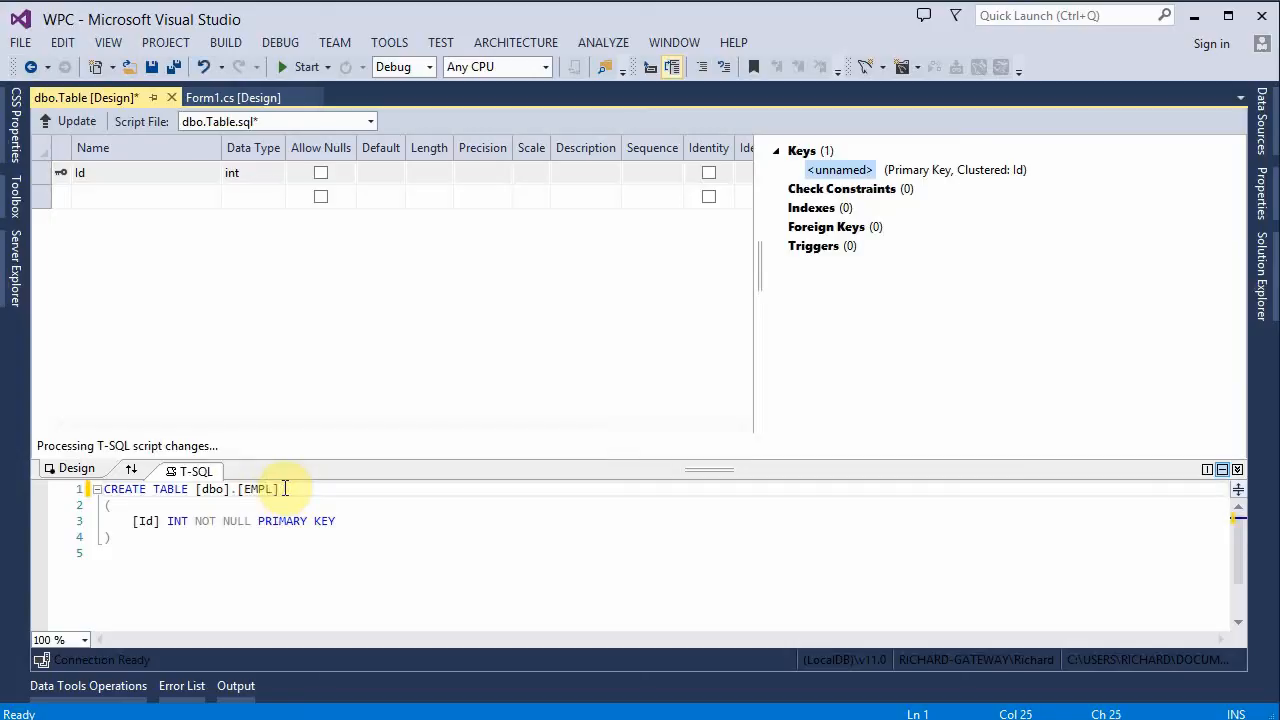
pyautogui.write('OYEE')
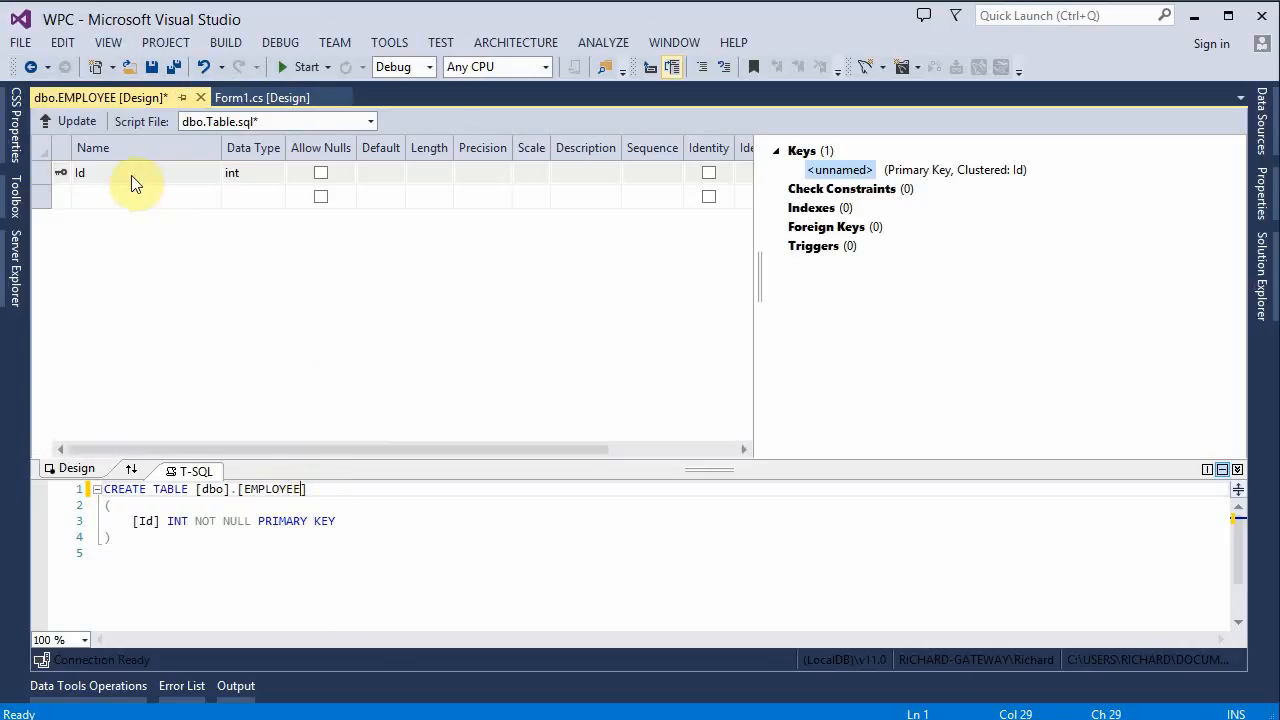
pyautogui.click(120, 172)
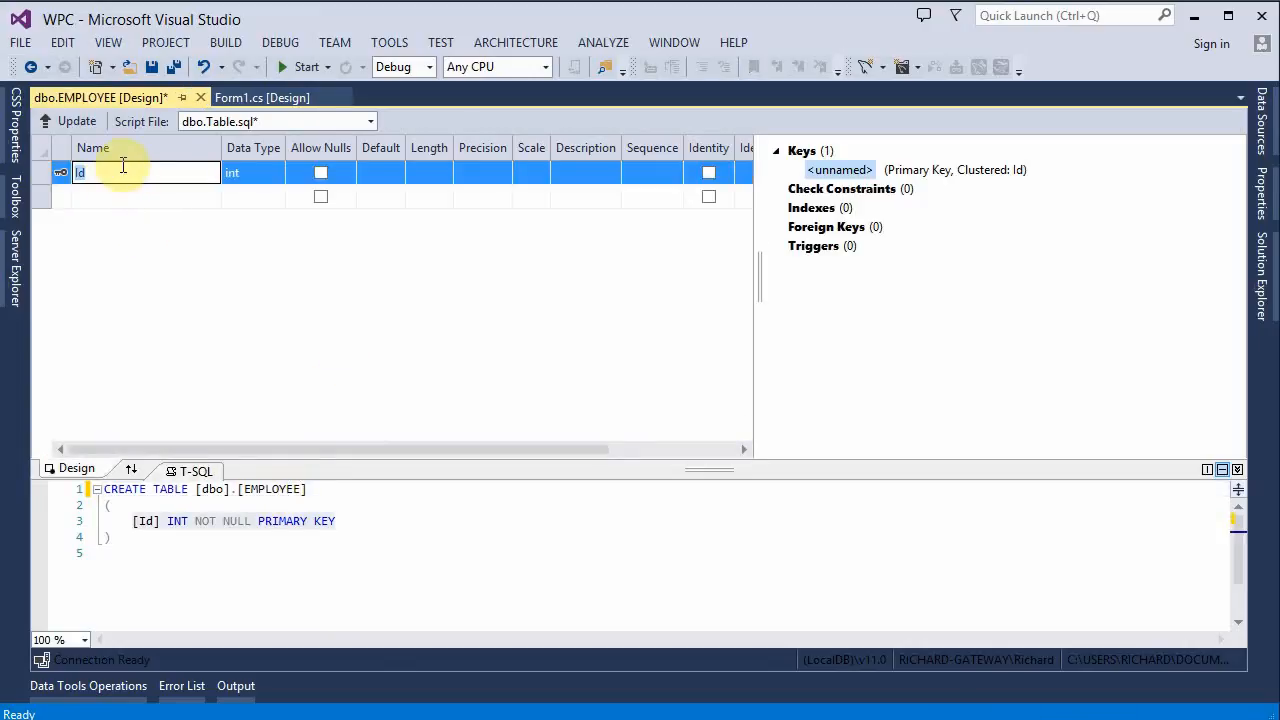
# Rename the Id column to EmployeeNumber and set (Is Identity) to True.
pyautogui.write('EmployeeNumber')
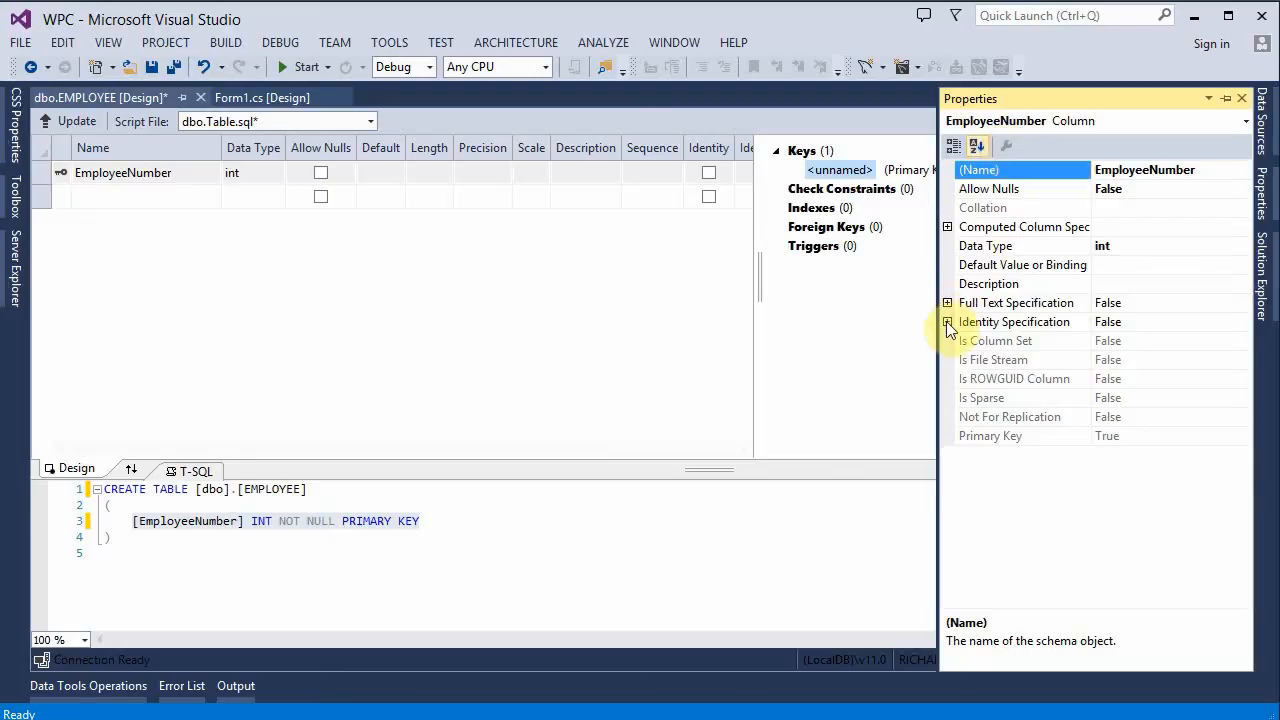
pyautogui.click(948, 321)
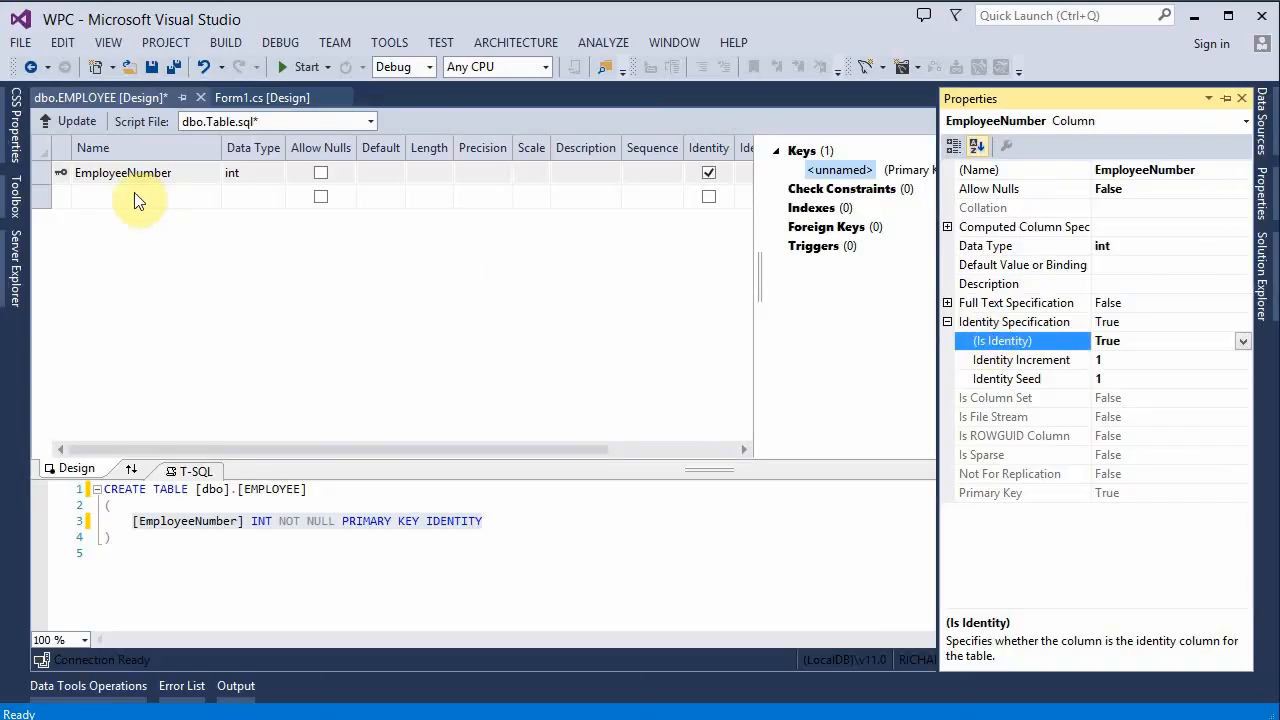
pyautogui.click(145, 196)
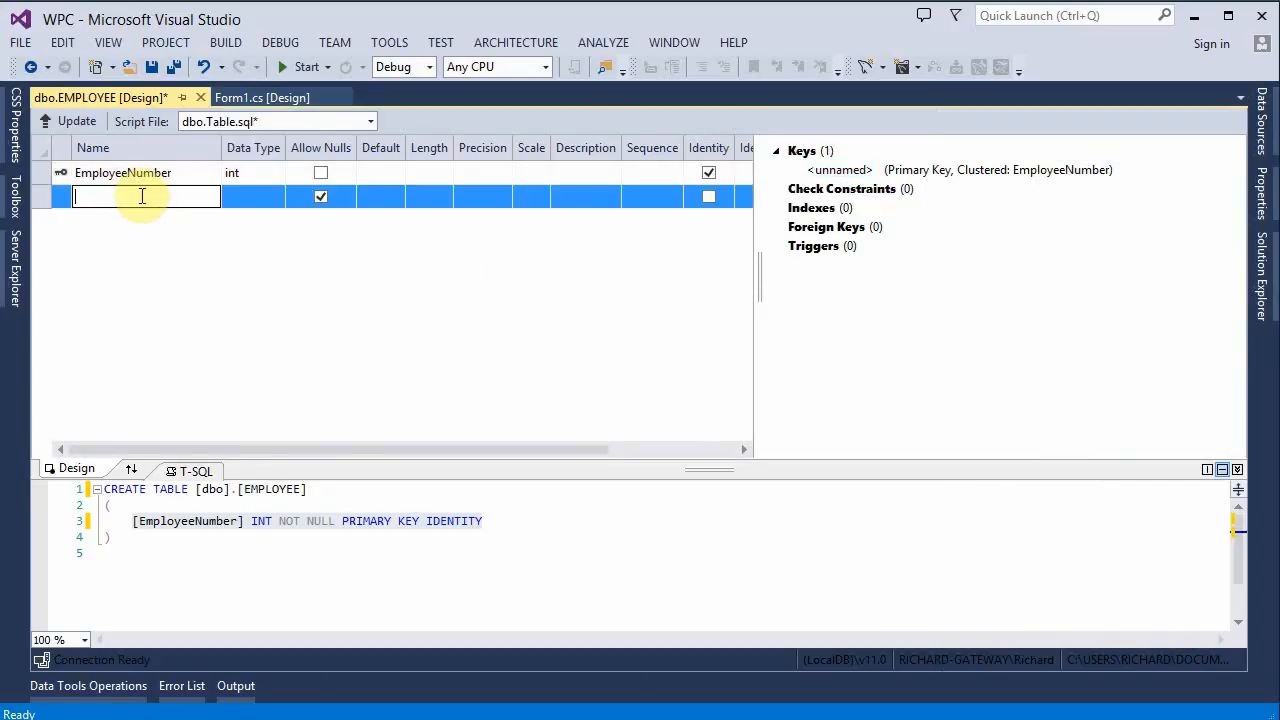
# Add the FirstName and LastName nchar columns, with LastName at length 25.
pyautogui.write('Fir')
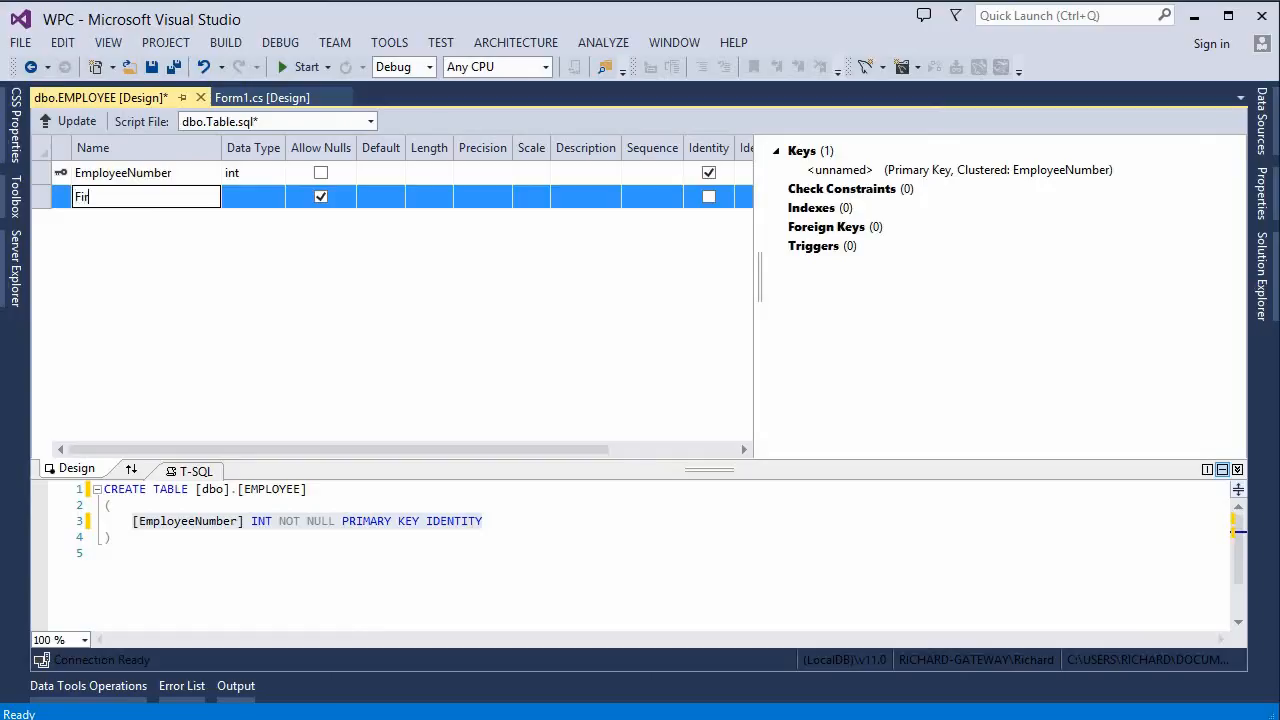
pyautogui.write('stName')
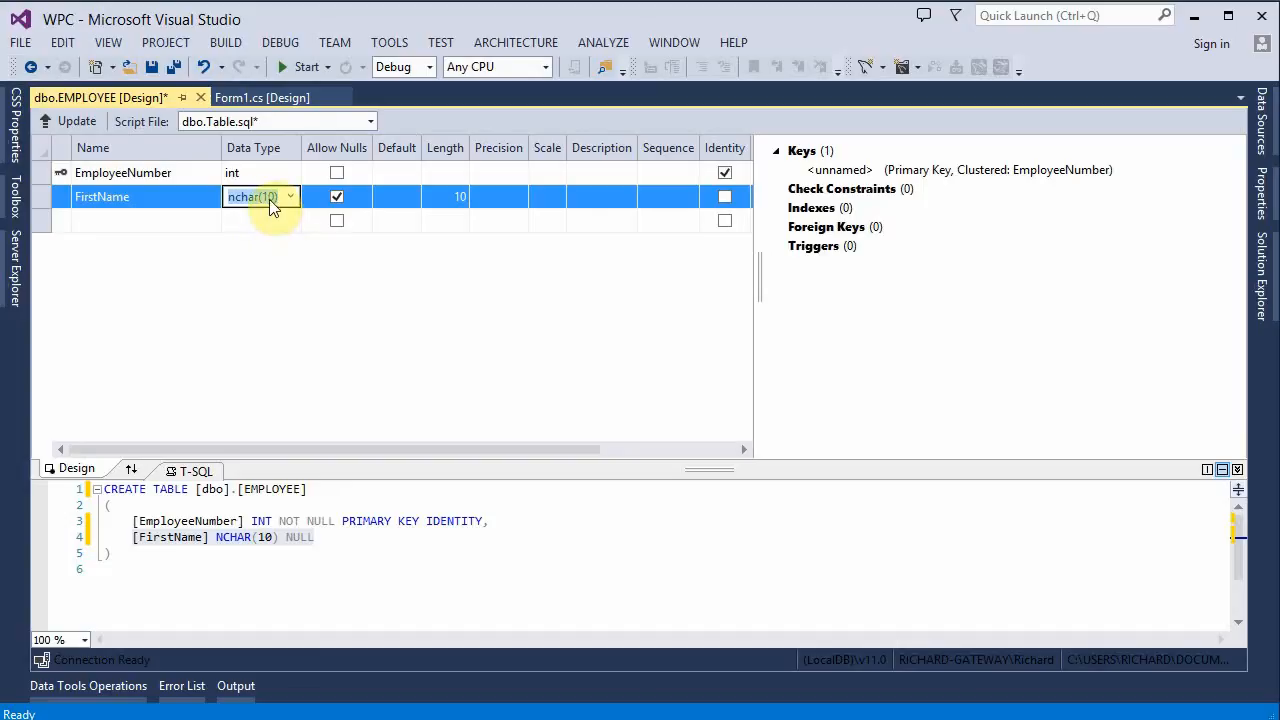
pyautogui.click(262, 196)
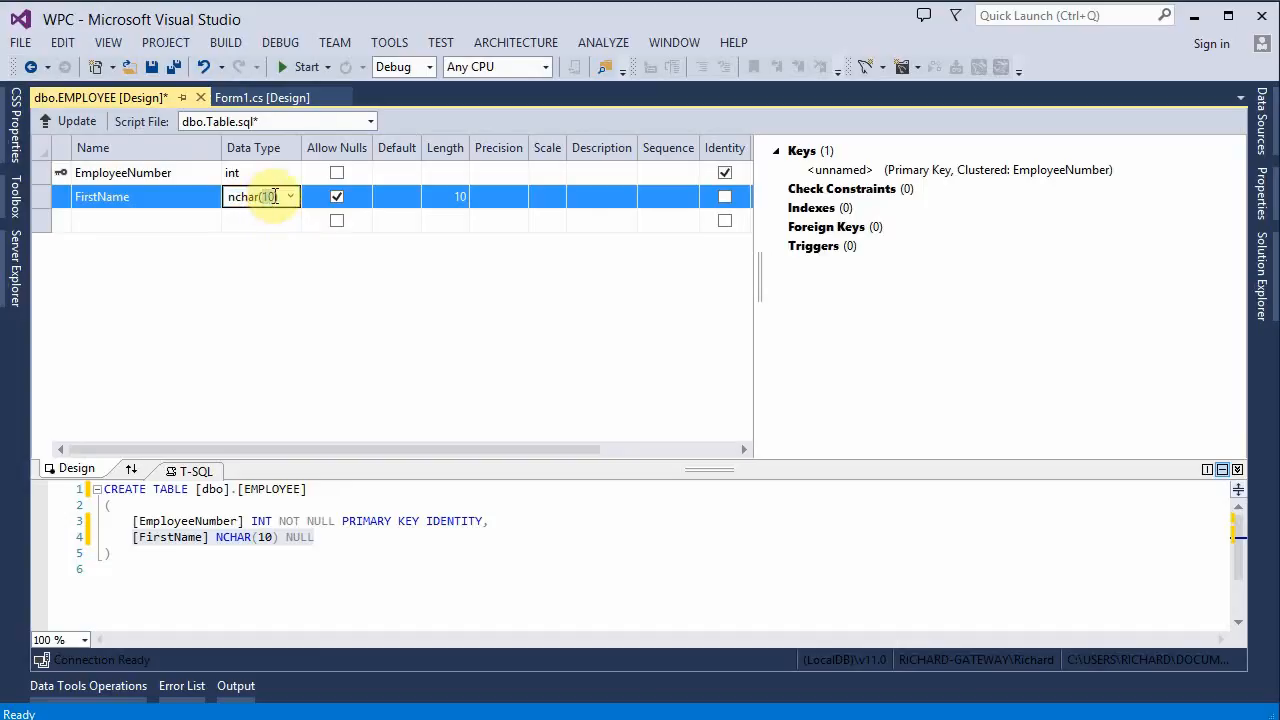
pyautogui.write('2')
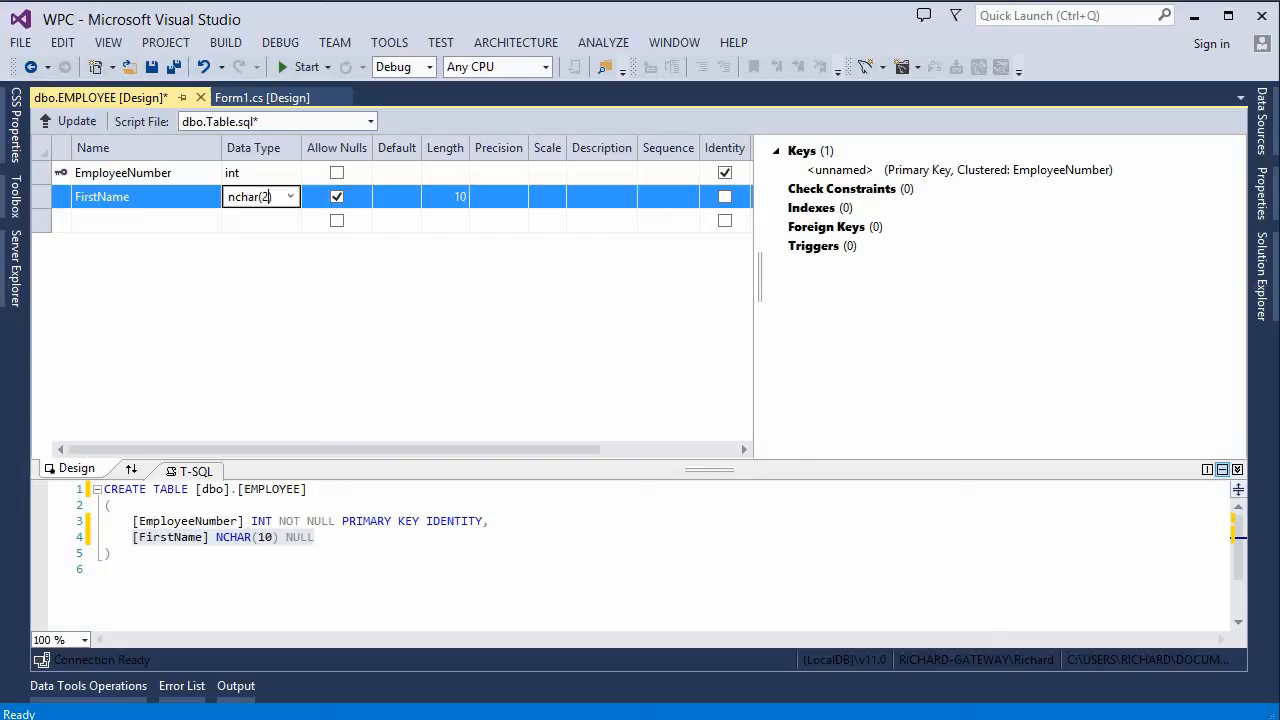
pyautogui.moveTo(393, 223)
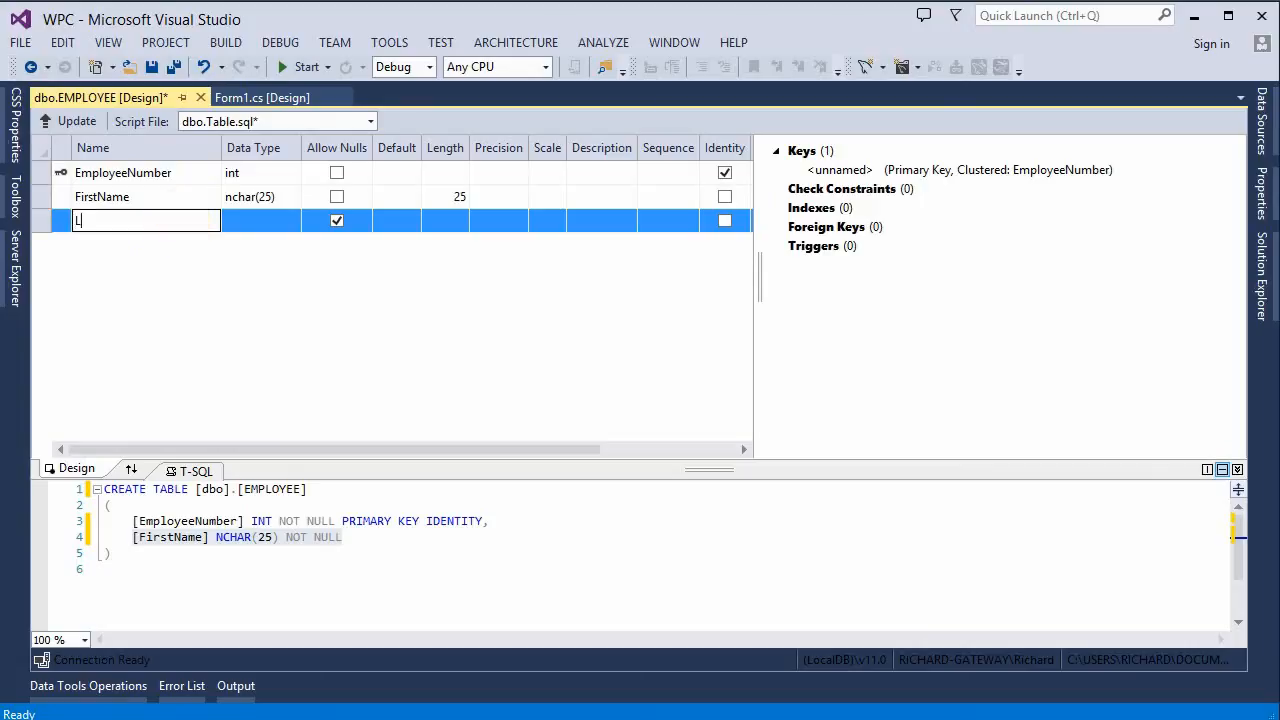
pyautogui.write('astName')
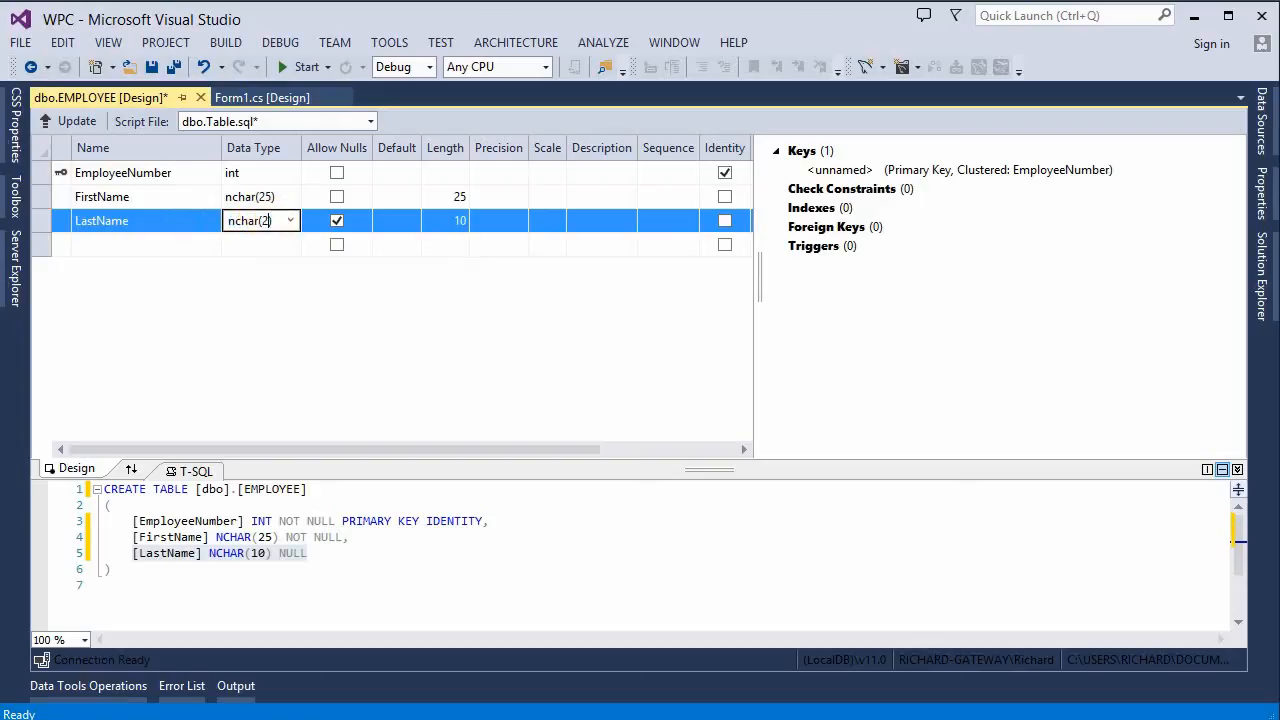
pyautogui.click(337, 220)
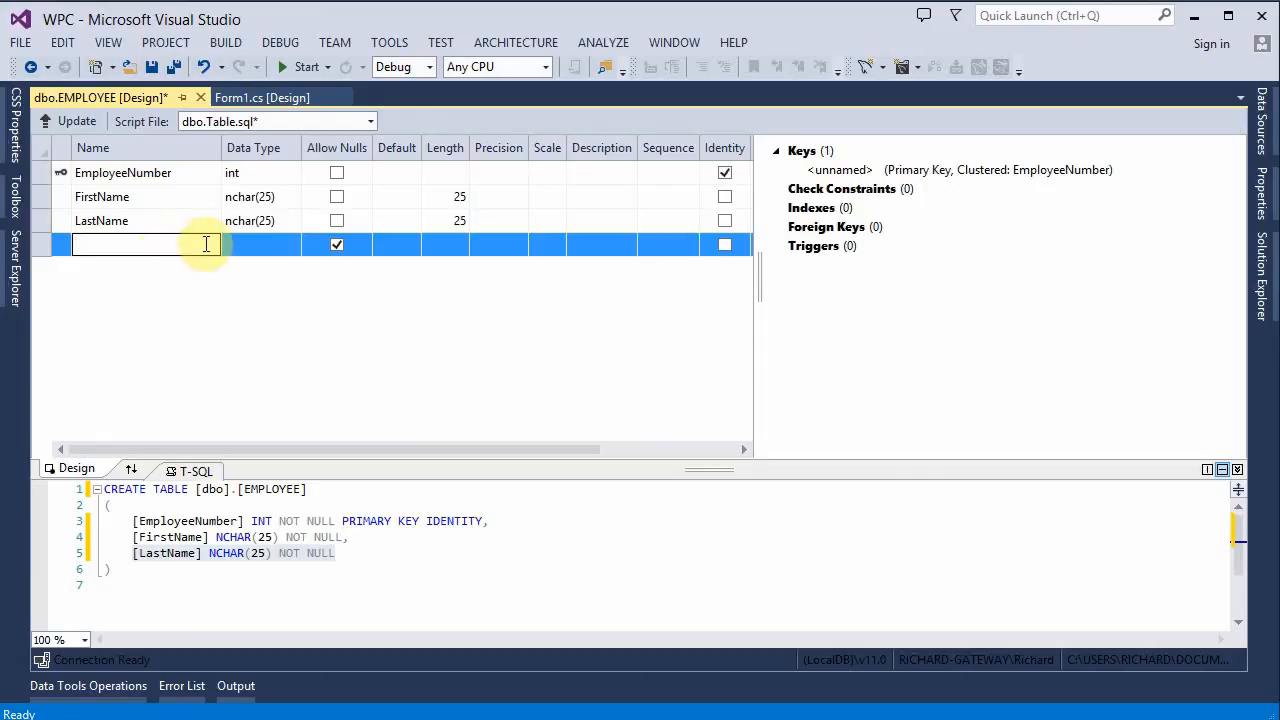
# Add Department nchar(35), nullable Phone nchar(12), and Email nchar(100) NOT NULL.
pyautogui.write('Department')
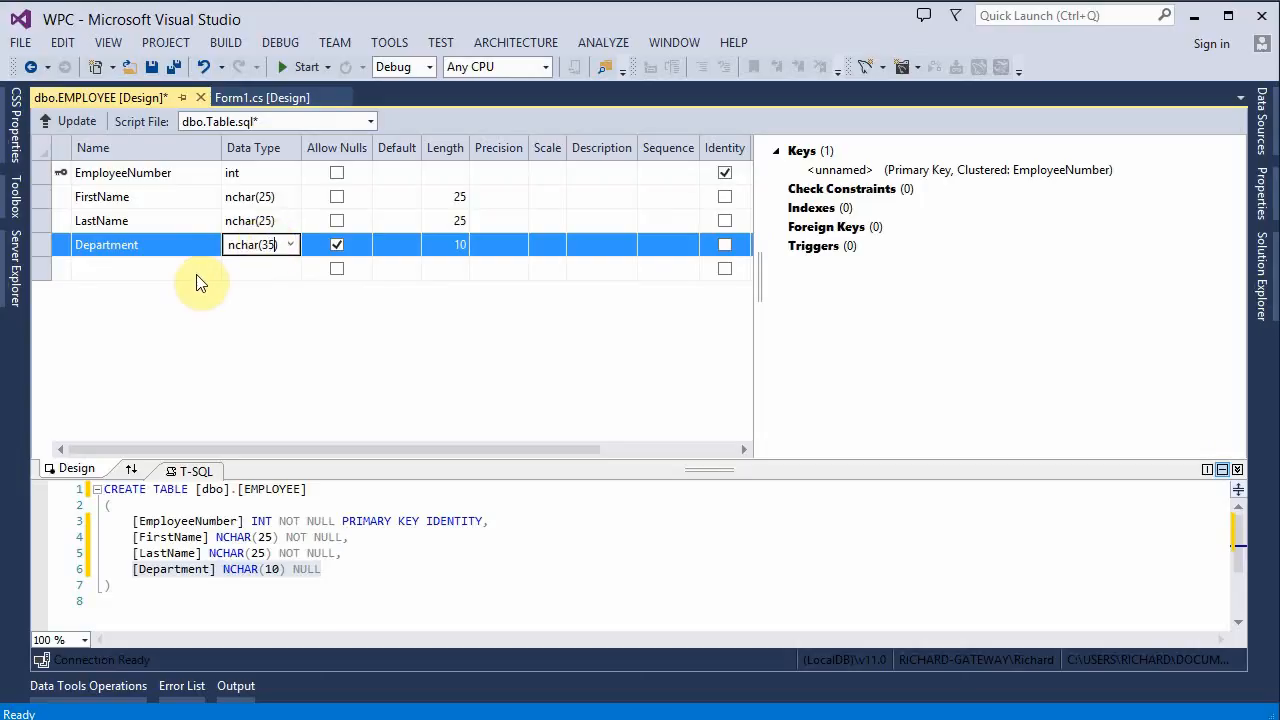
pyautogui.click(337, 244)
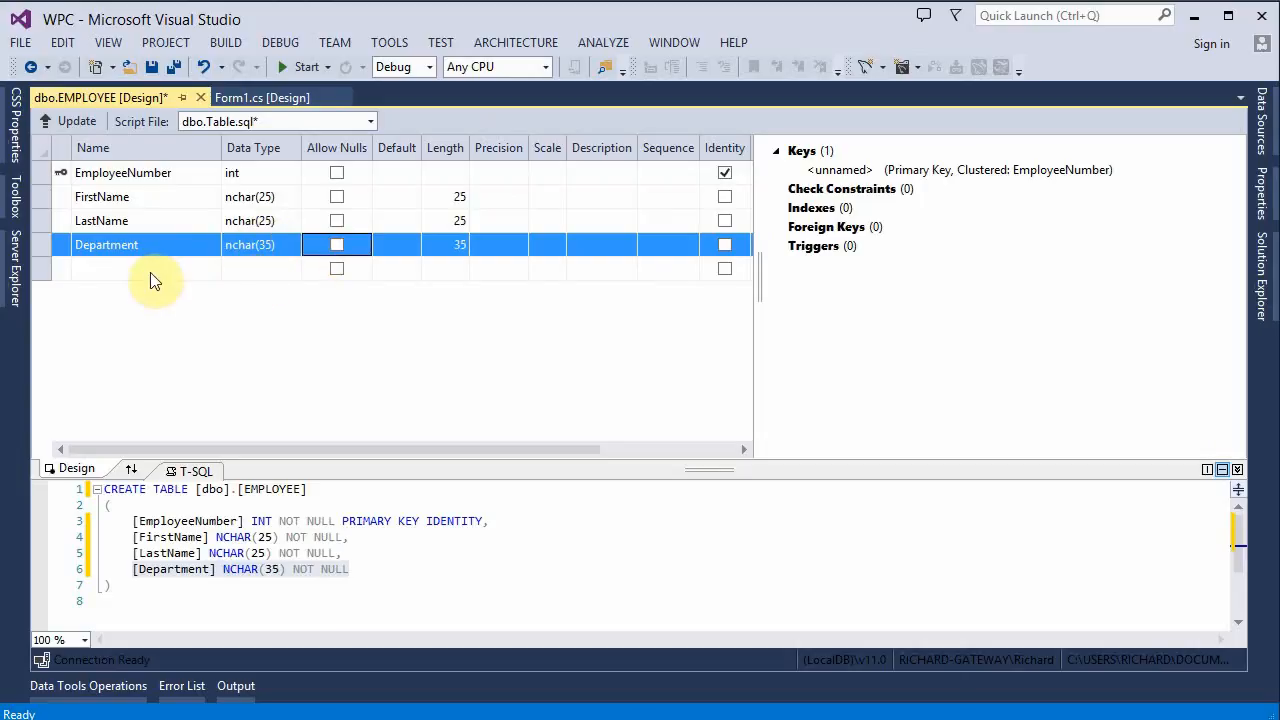
pyautogui.write('Ph')
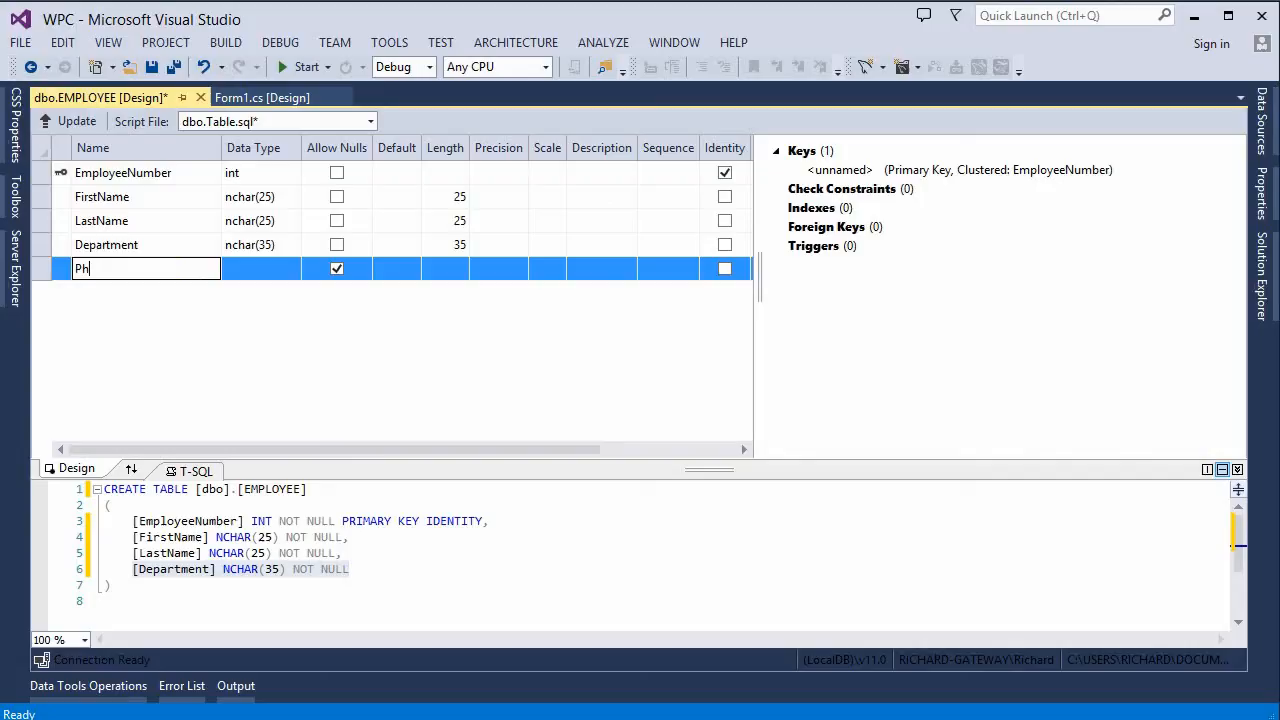
pyautogui.write('one')
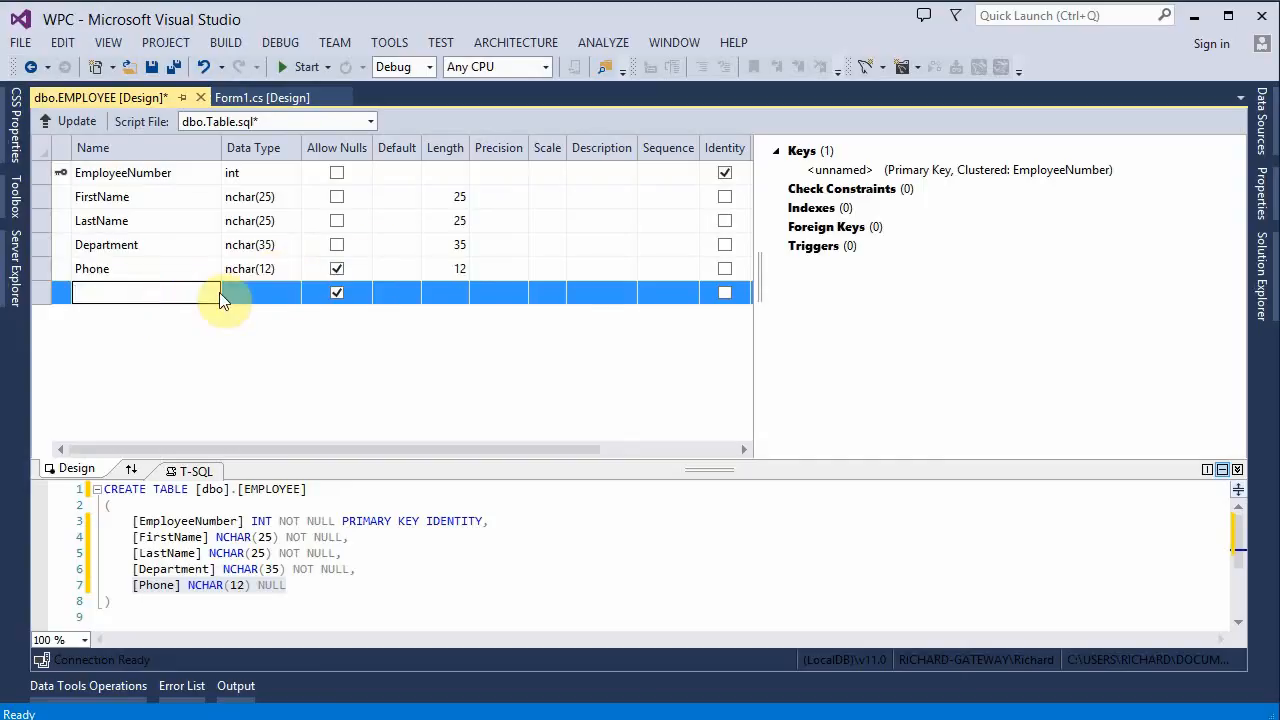
pyautogui.write('Em')
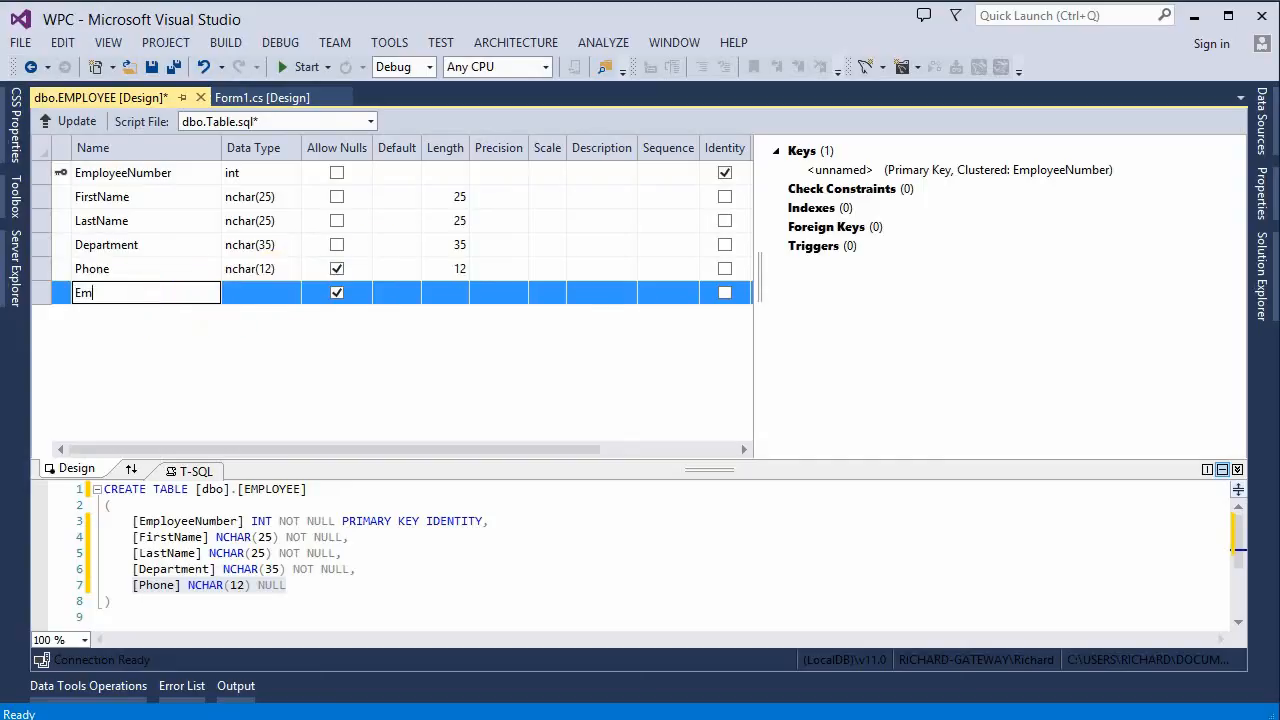
pyautogui.write('Email')
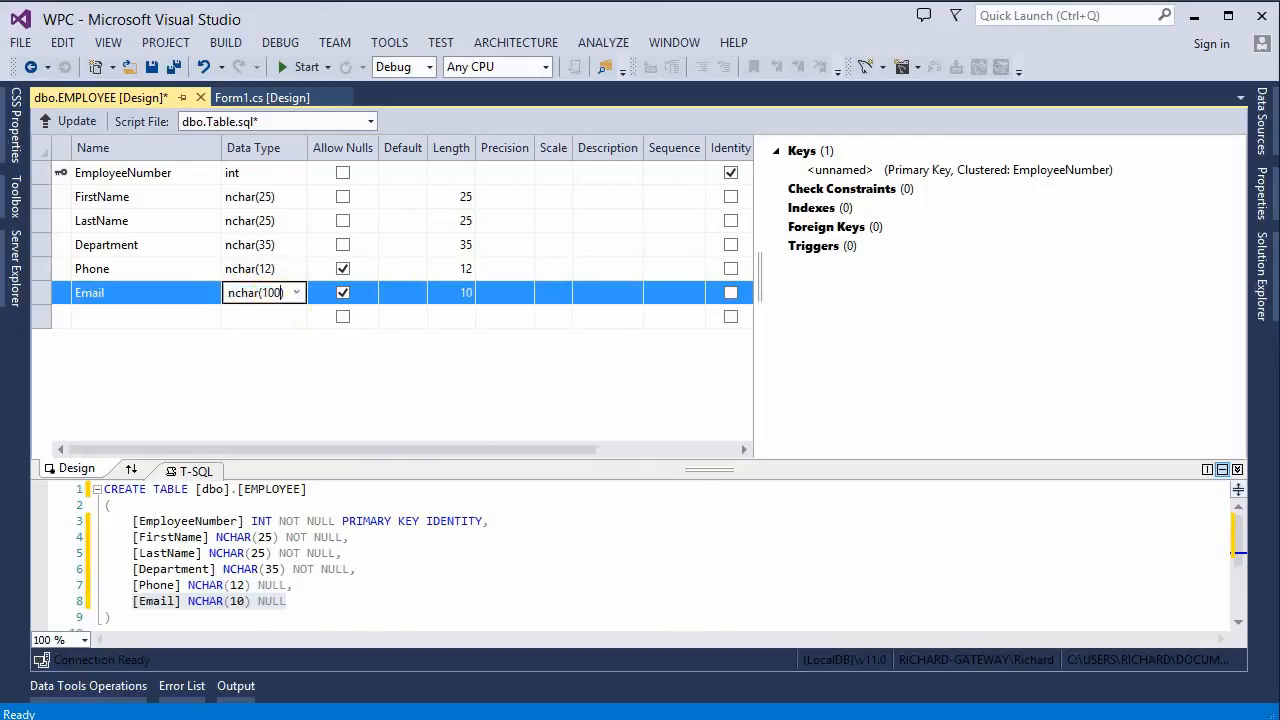
pyautogui.click(343, 292)
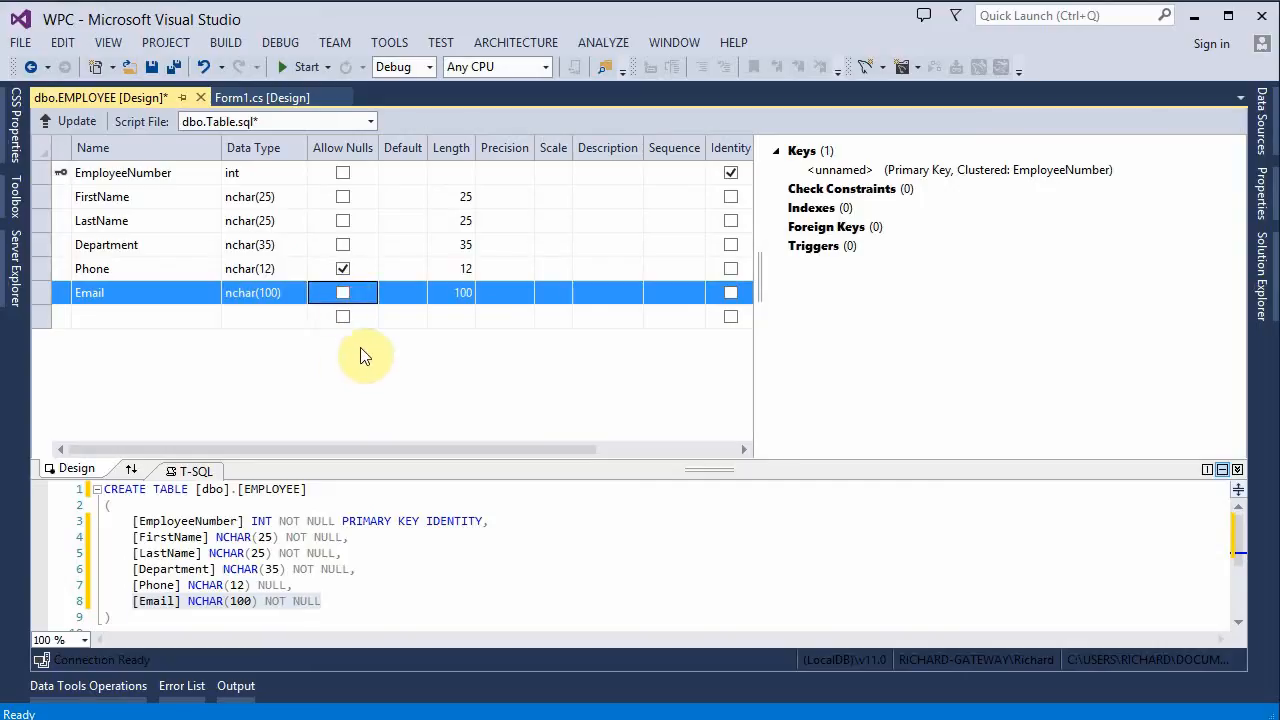
pyautogui.moveTo(440, 345)
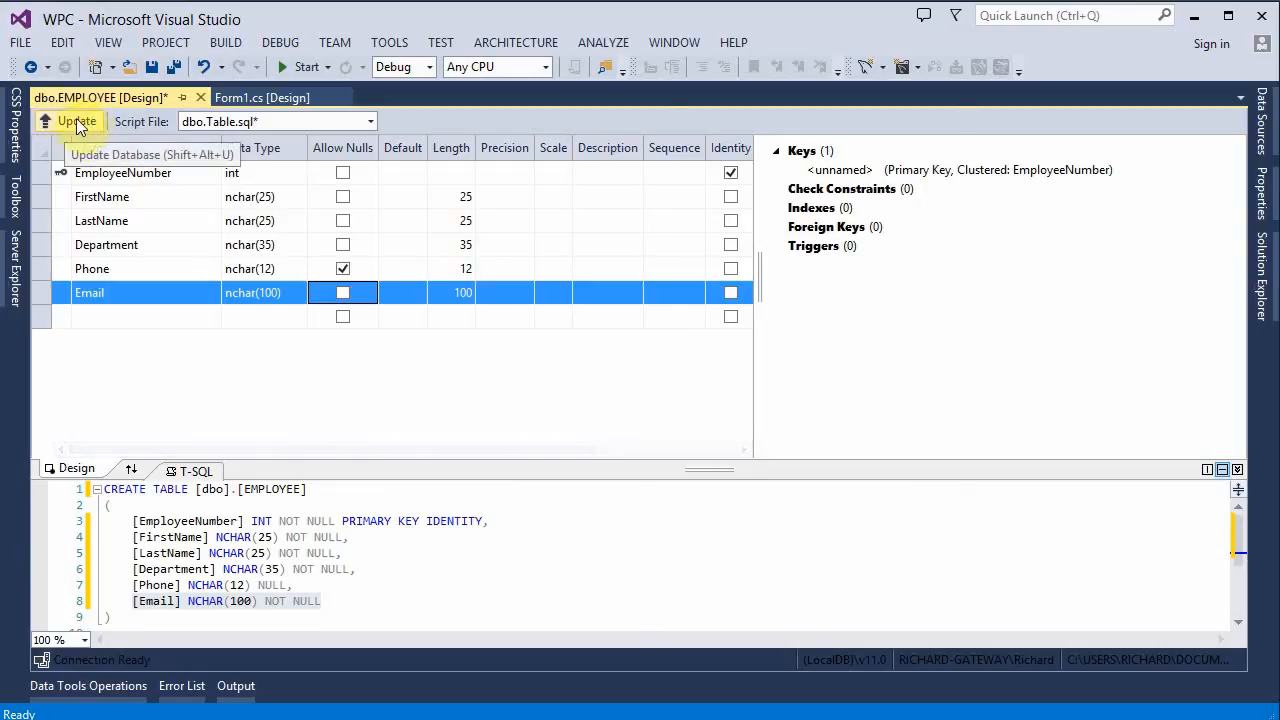
# Push the EMPLOYEE table design into WPC.mdf with Update and Update Database.
pyautogui.click(76, 121)
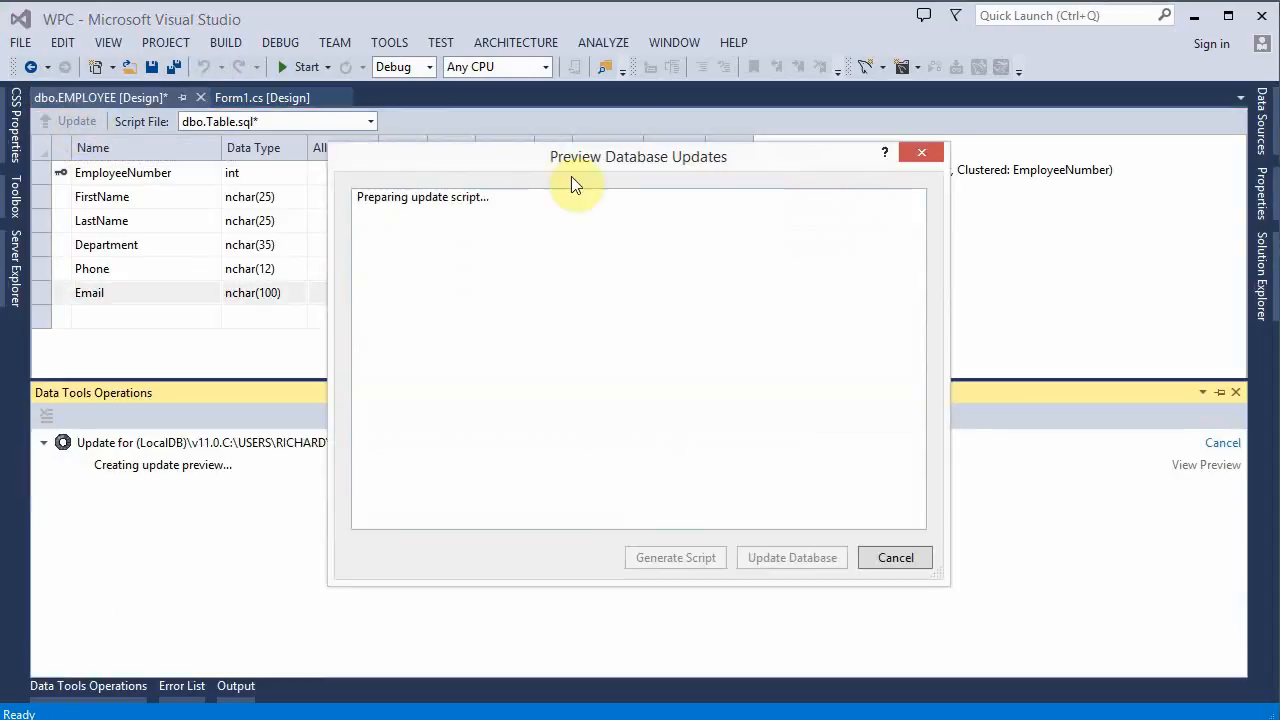
pyautogui.moveTo(441, 229)
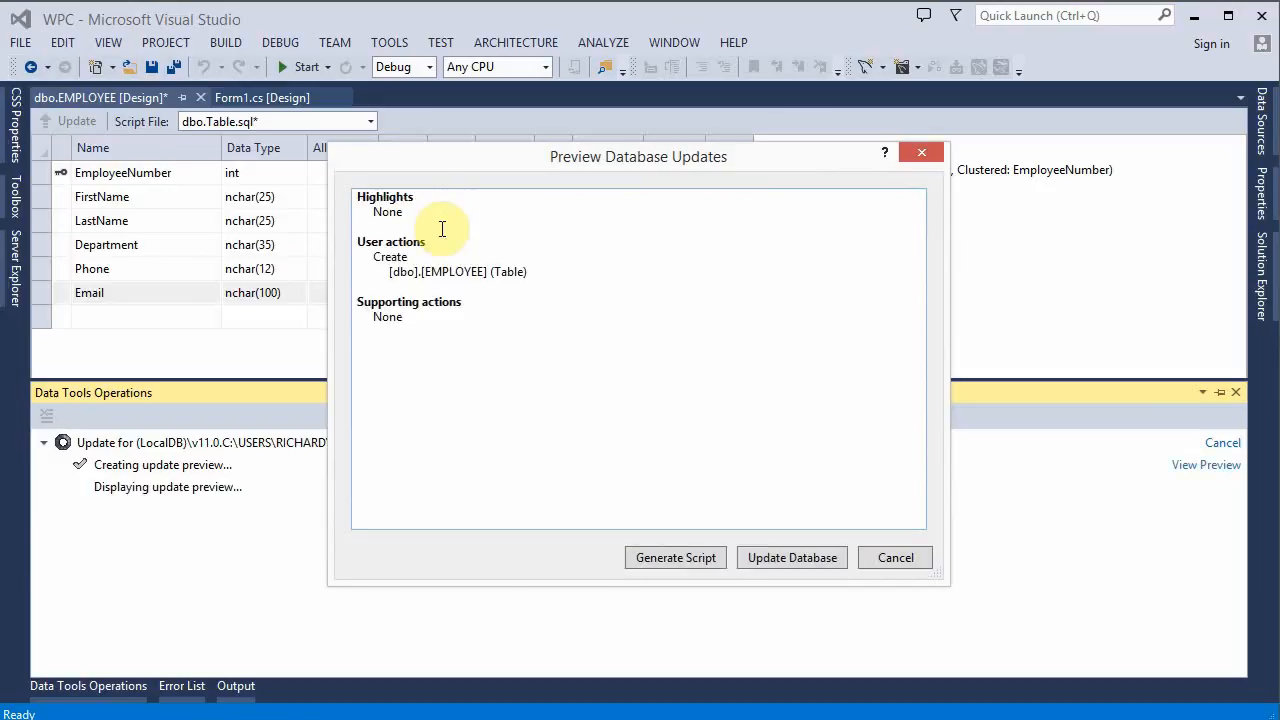
pyautogui.moveTo(792, 557)
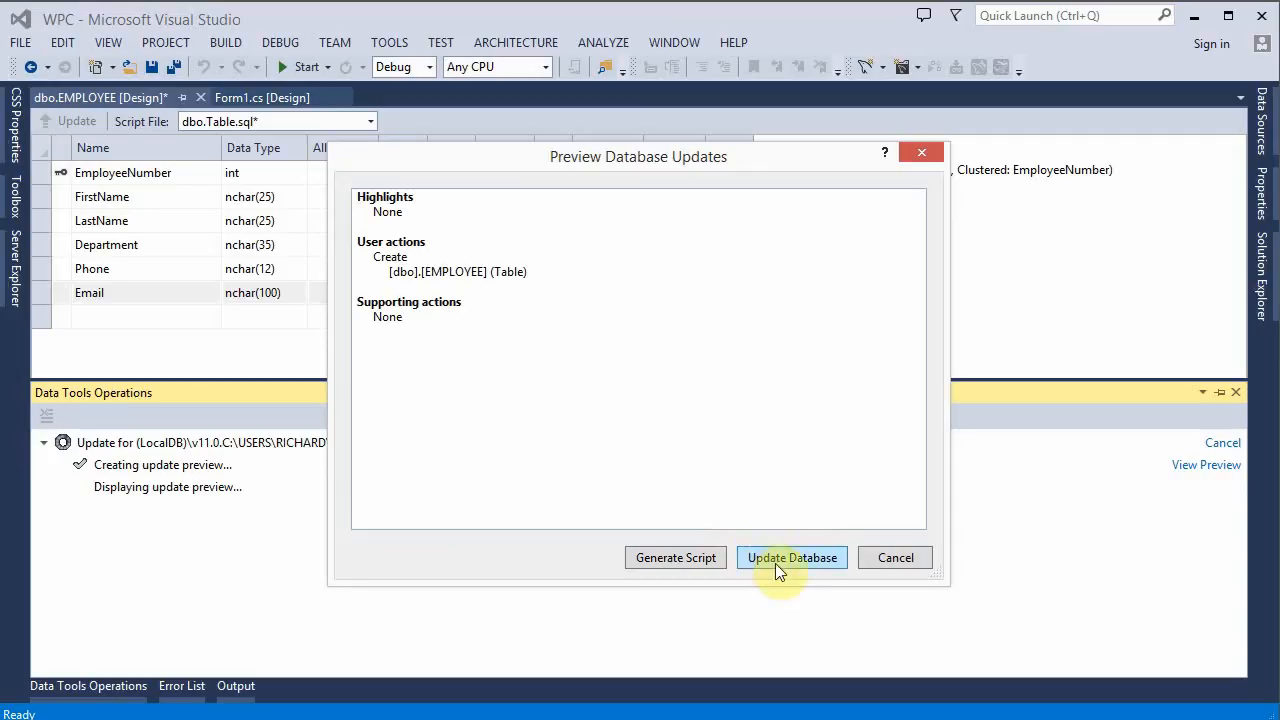
pyautogui.click(791, 557)
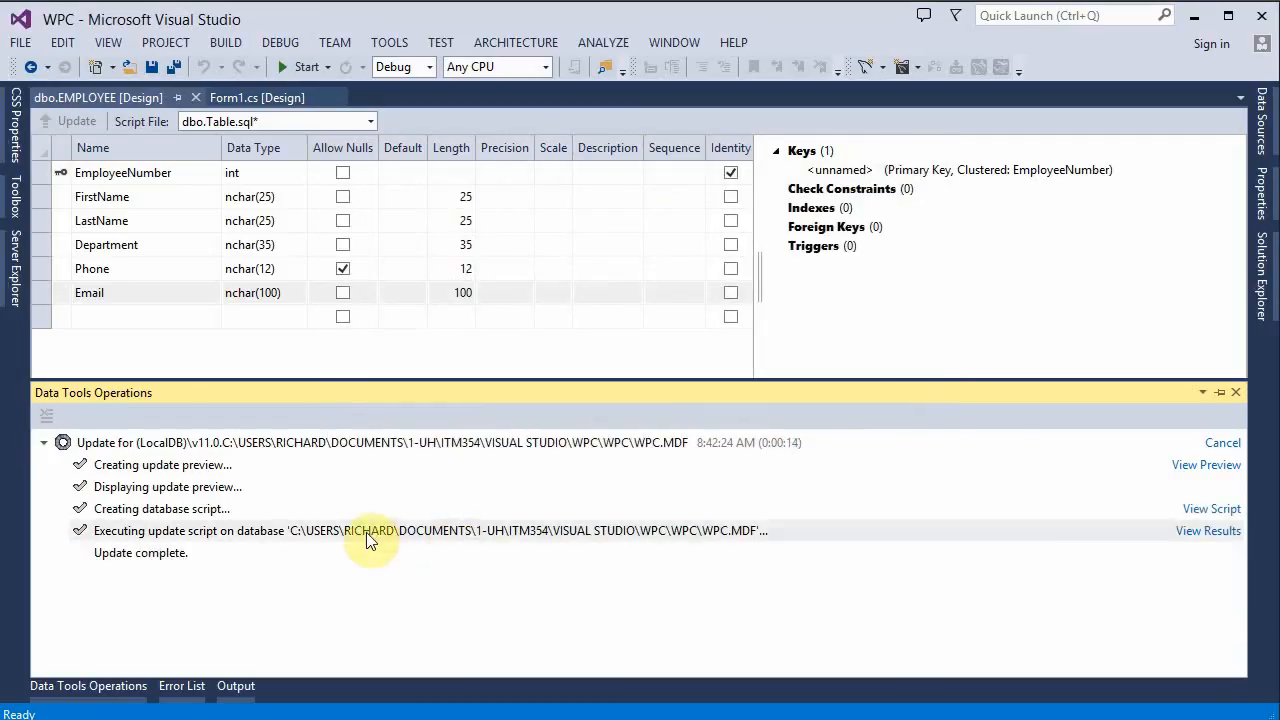
pyautogui.moveTo(155, 553)
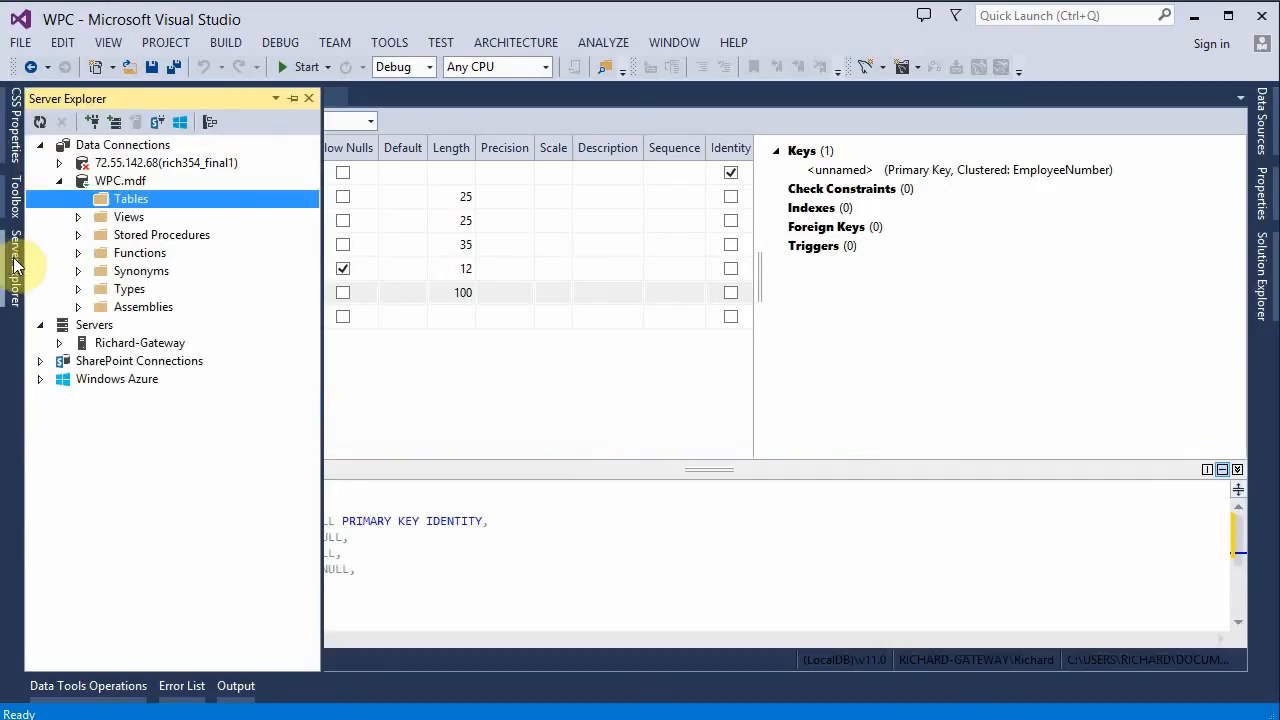
# Refresh the Tables folder in Server Explorer and expand EMPLOYEE's six columns.
pyautogui.click(131, 198)
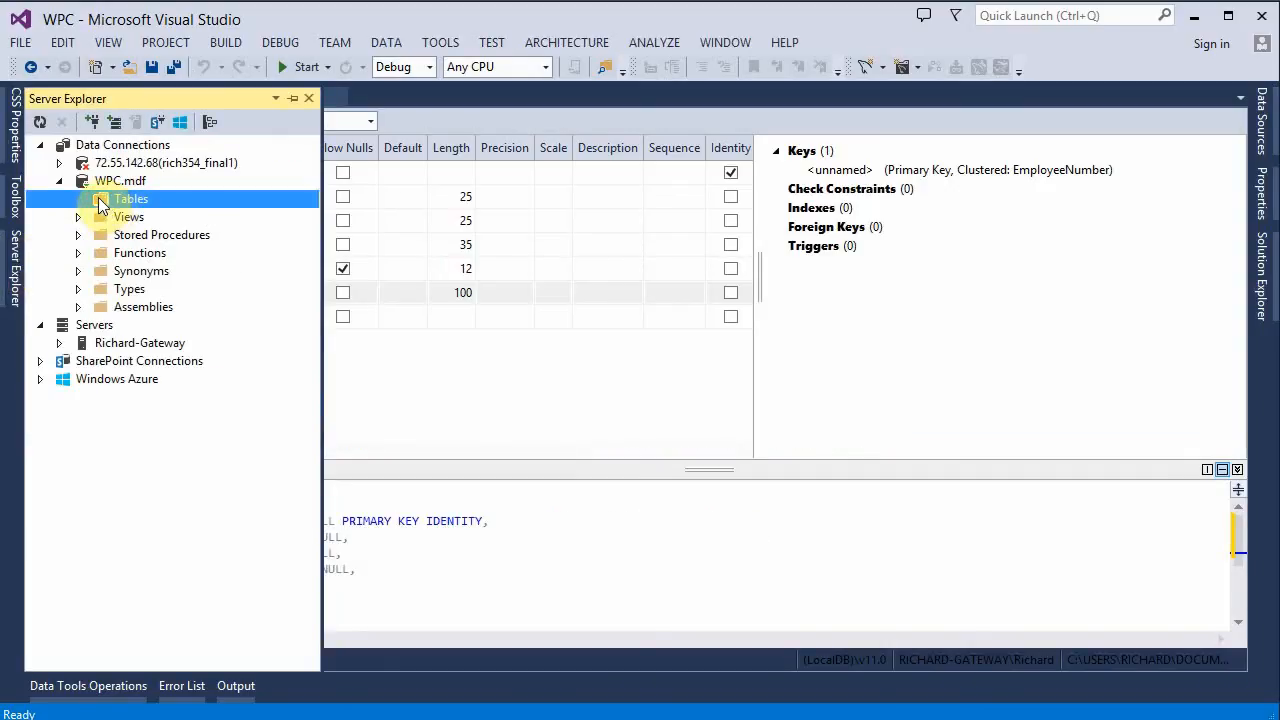
pyautogui.rightClick(130, 198)
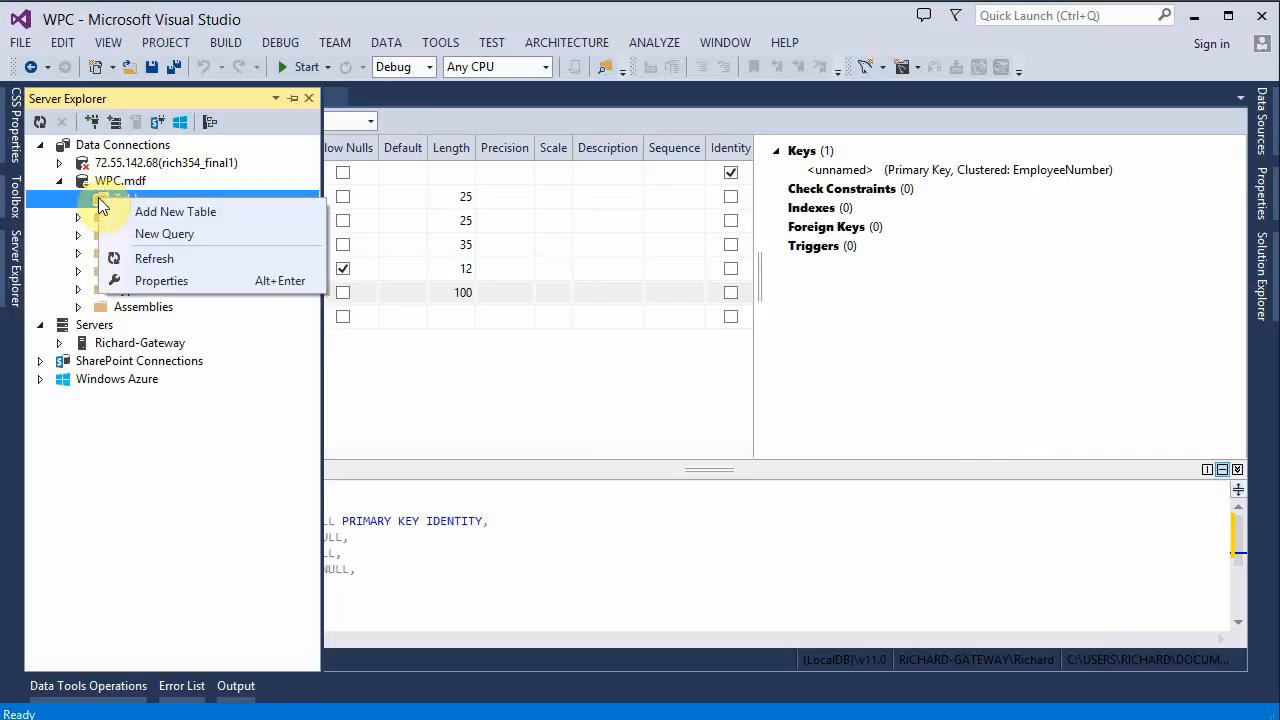
pyautogui.moveTo(154, 258)
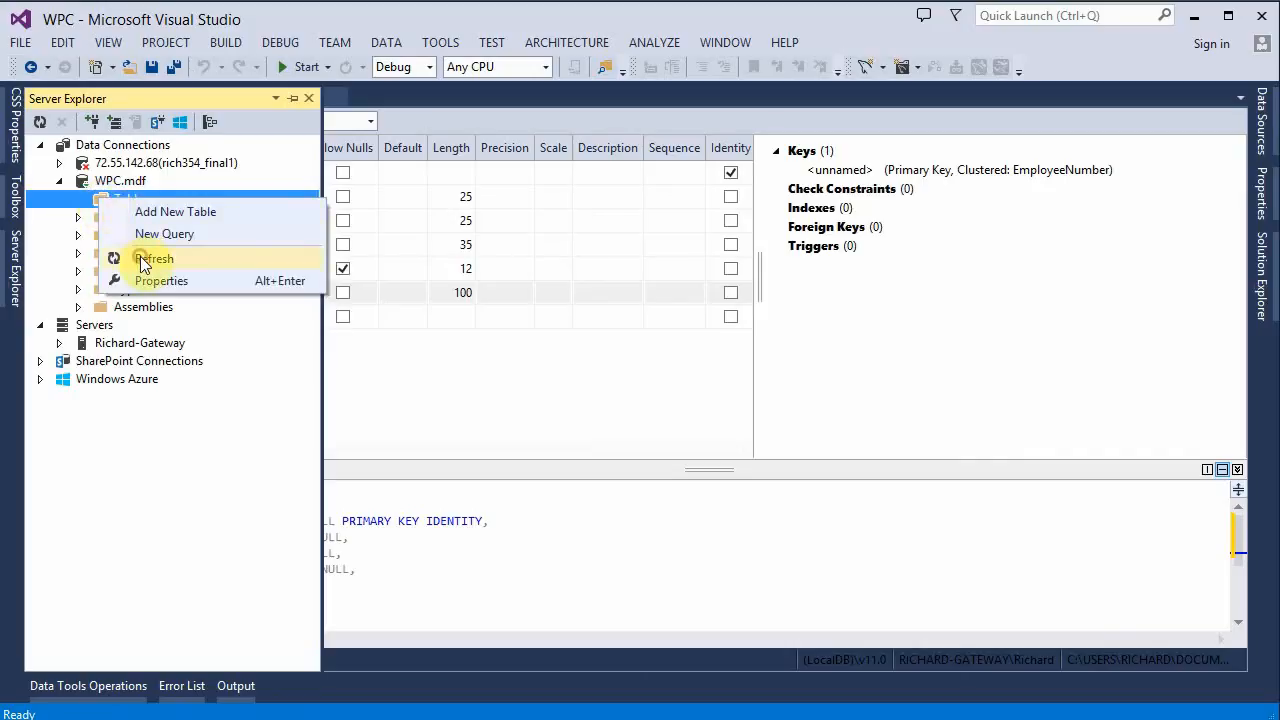
pyautogui.click(153, 258)
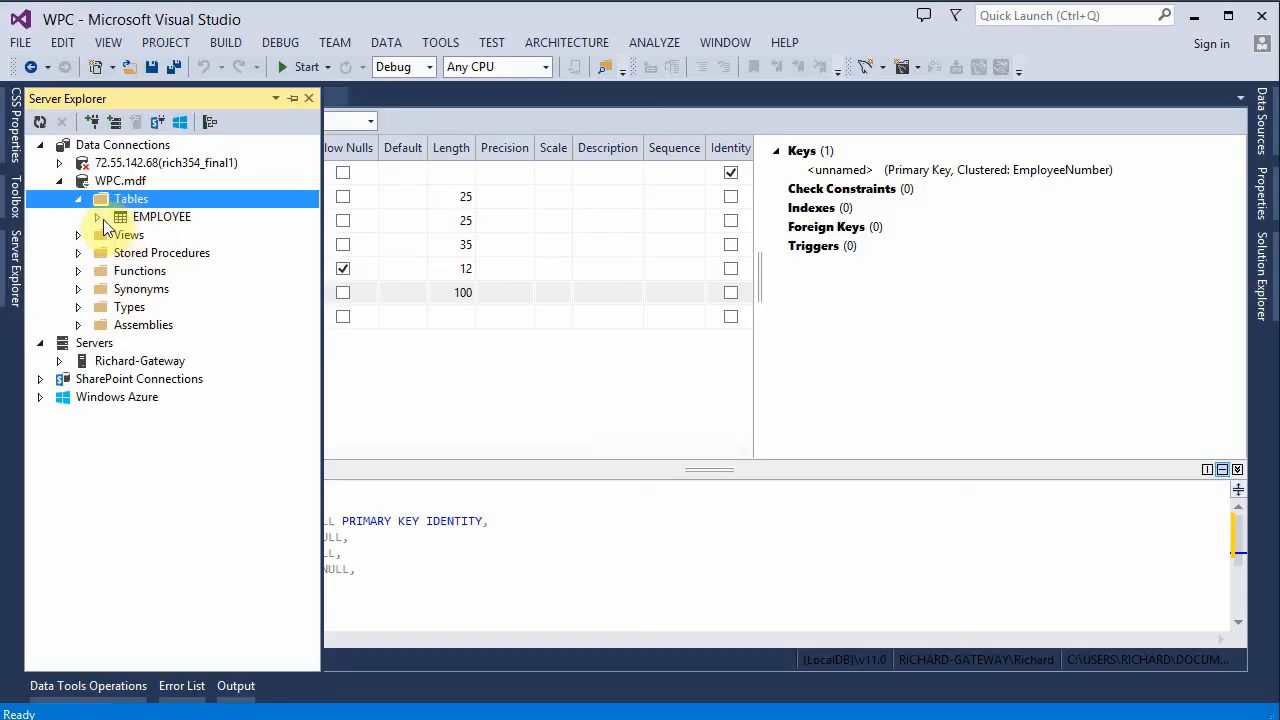
pyautogui.click(96, 217)
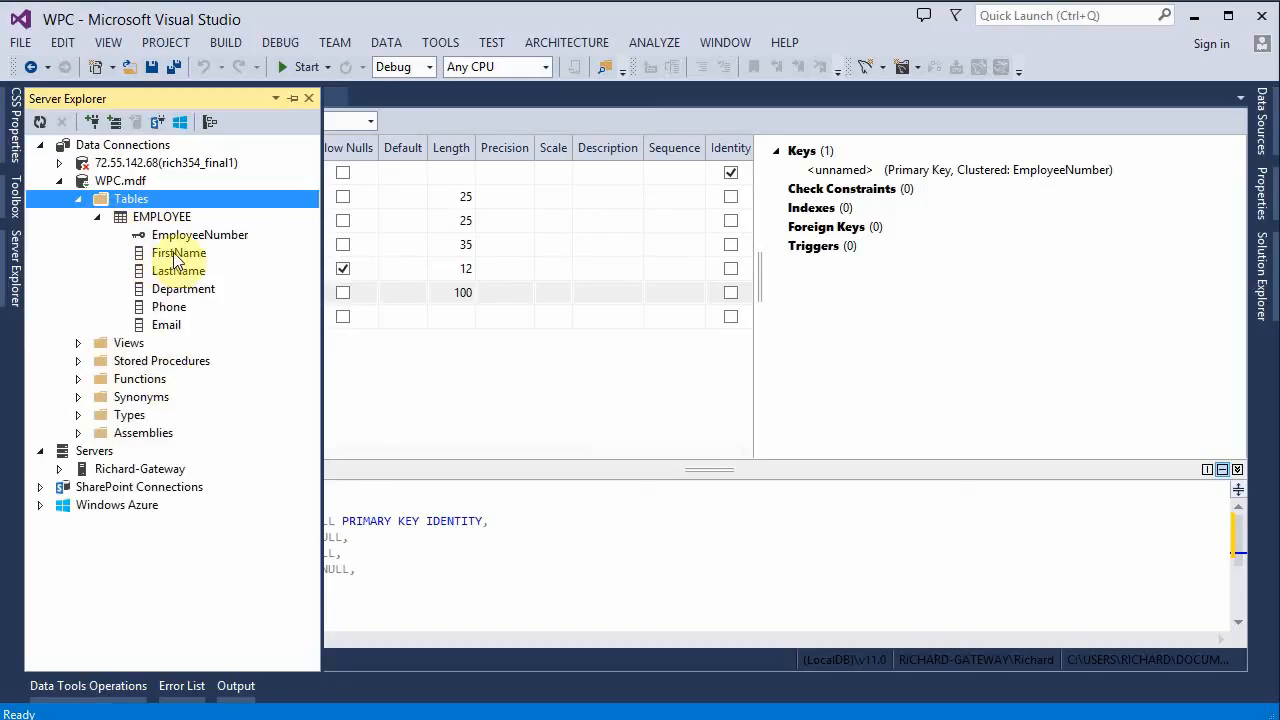
pyautogui.moveTo(230, 289)
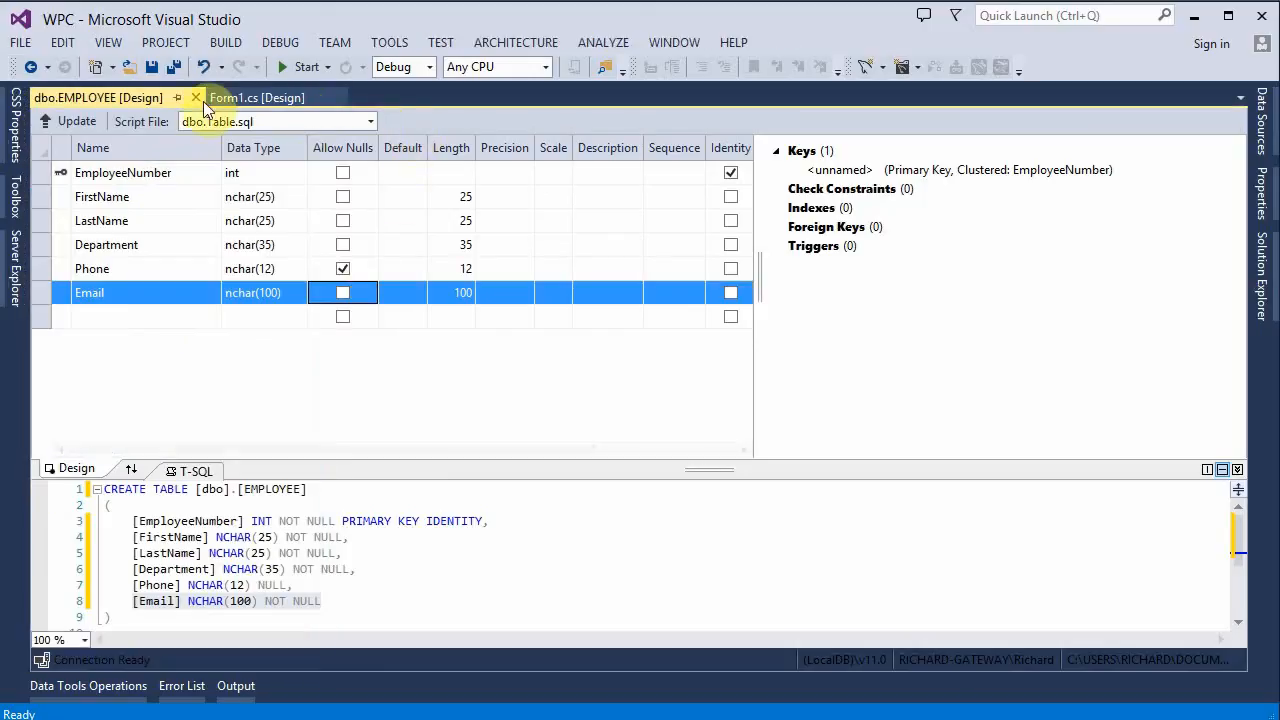
# Close the EMPLOYEE designer, open EMPLOYEE's table data, and pin Server Explorer.
pyautogui.click(256, 97)
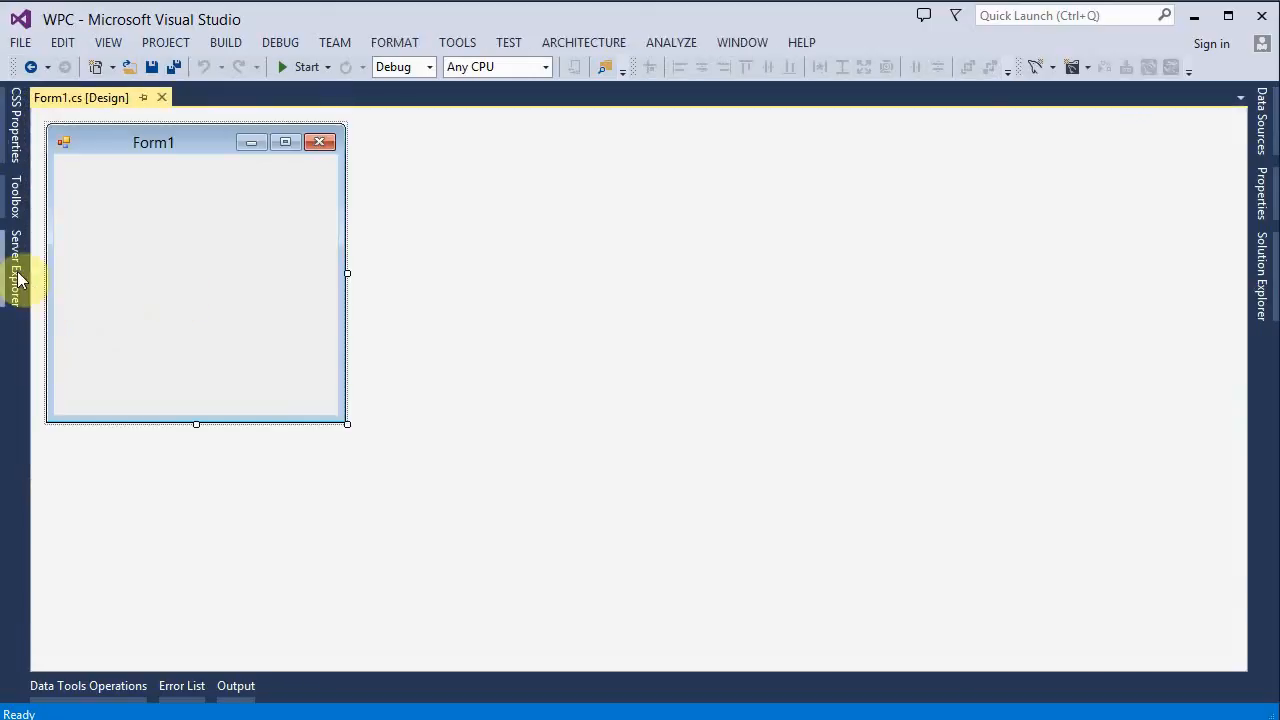
pyautogui.click(16, 265)
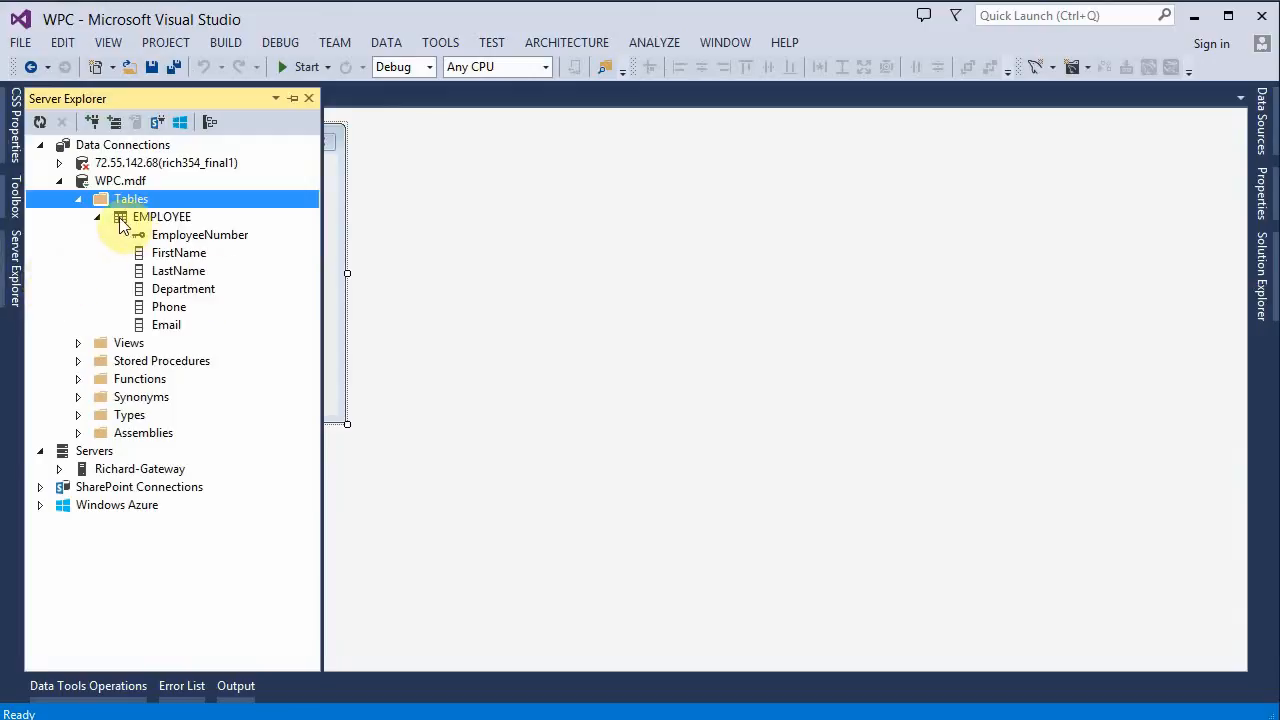
pyautogui.click(161, 216)
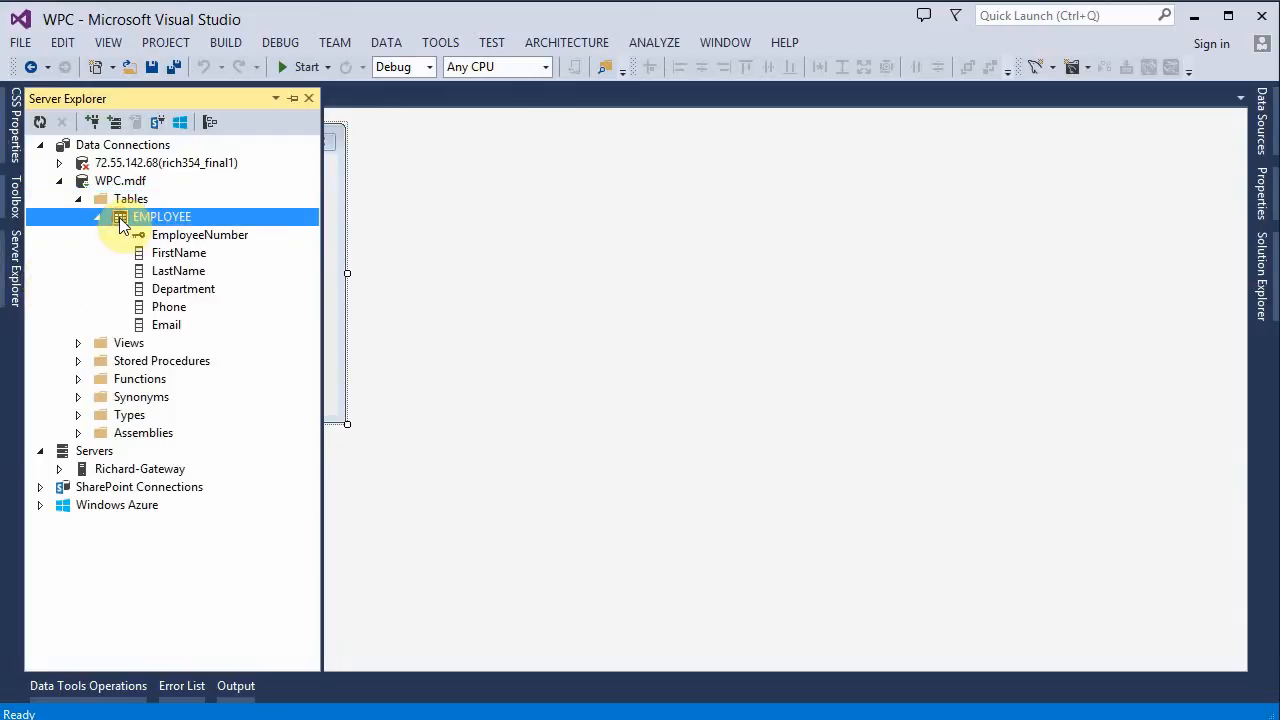
pyautogui.rightClick(161, 216)
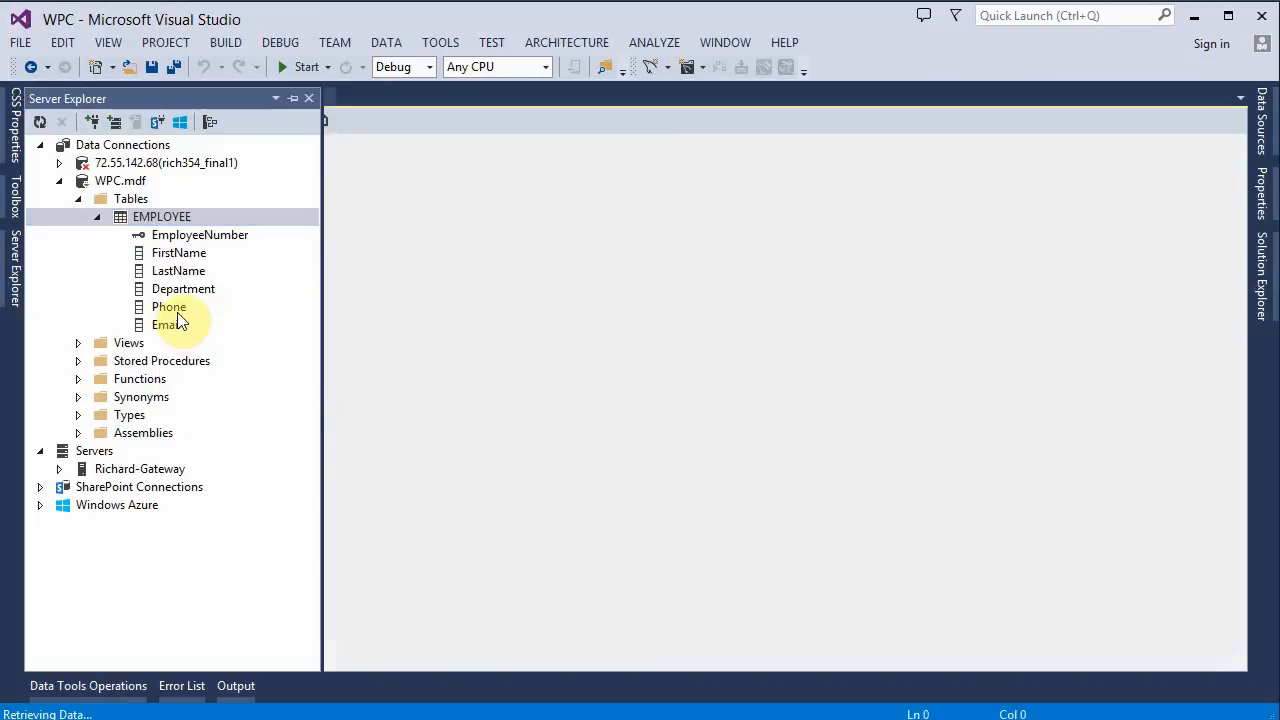
pyautogui.doubleClick(161, 216)
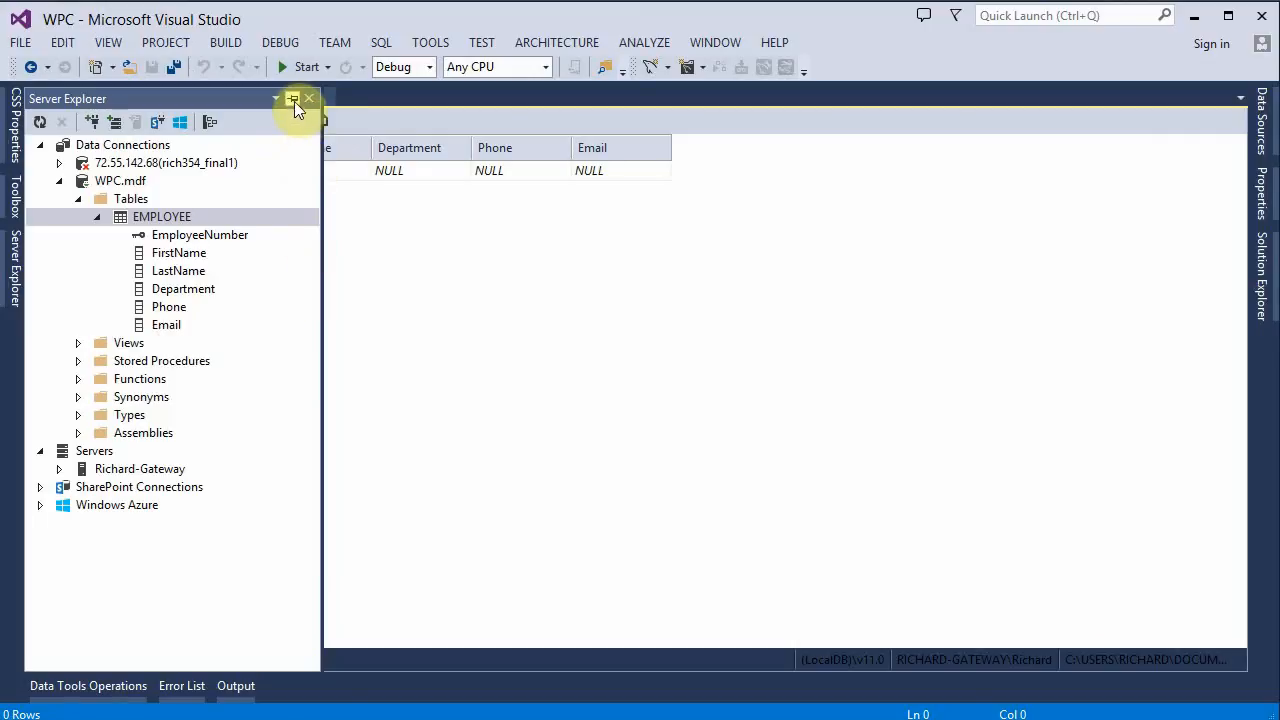
pyautogui.click(294, 98)
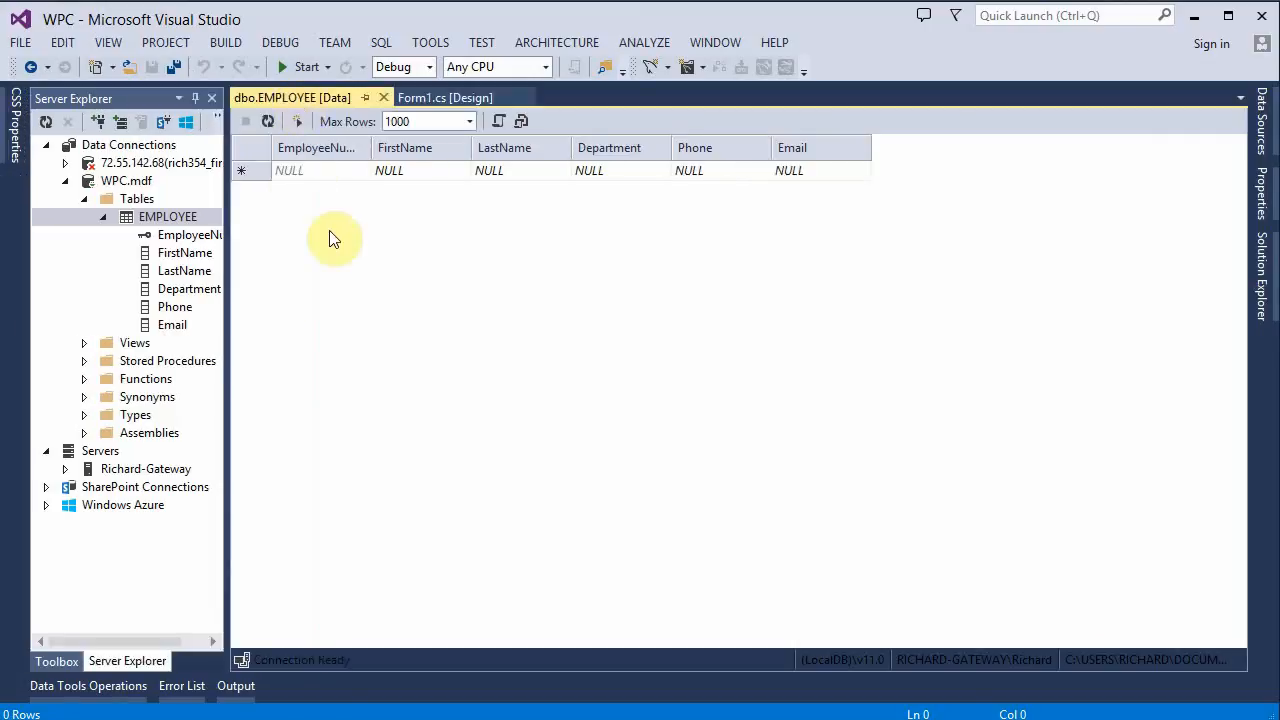
pyautogui.moveTo(525, 285)
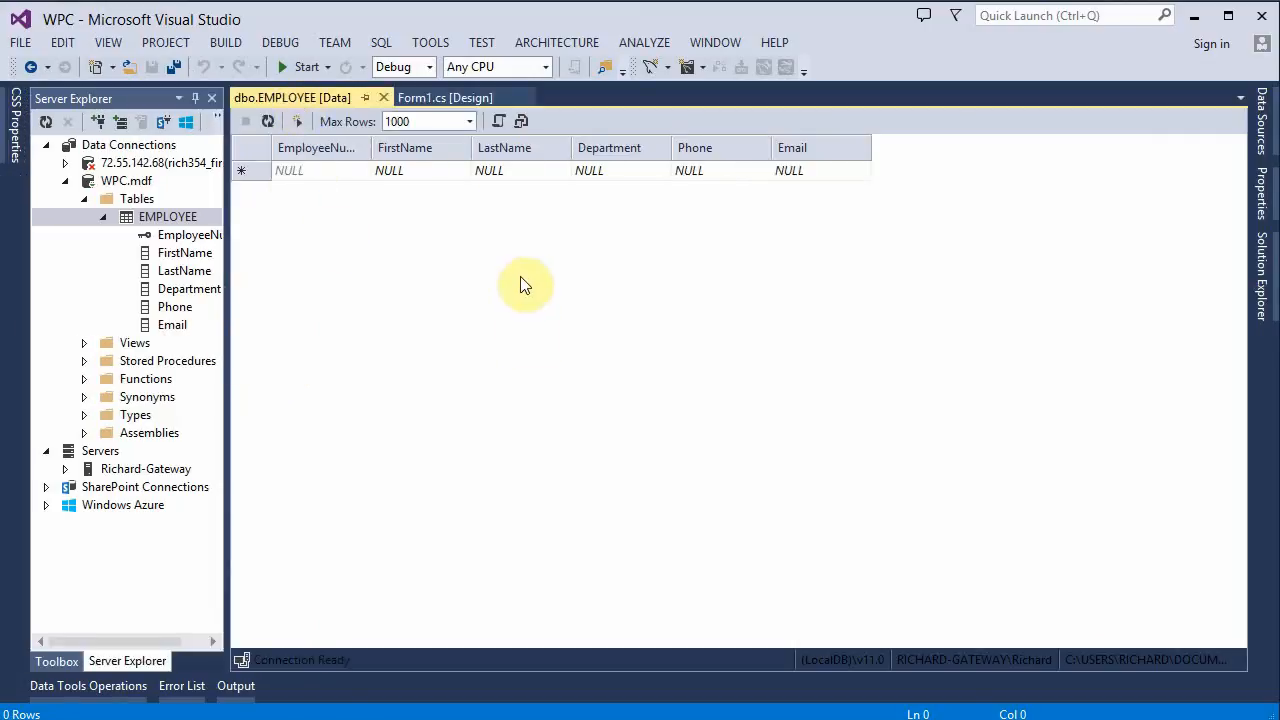
pyautogui.moveTo(495, 385)
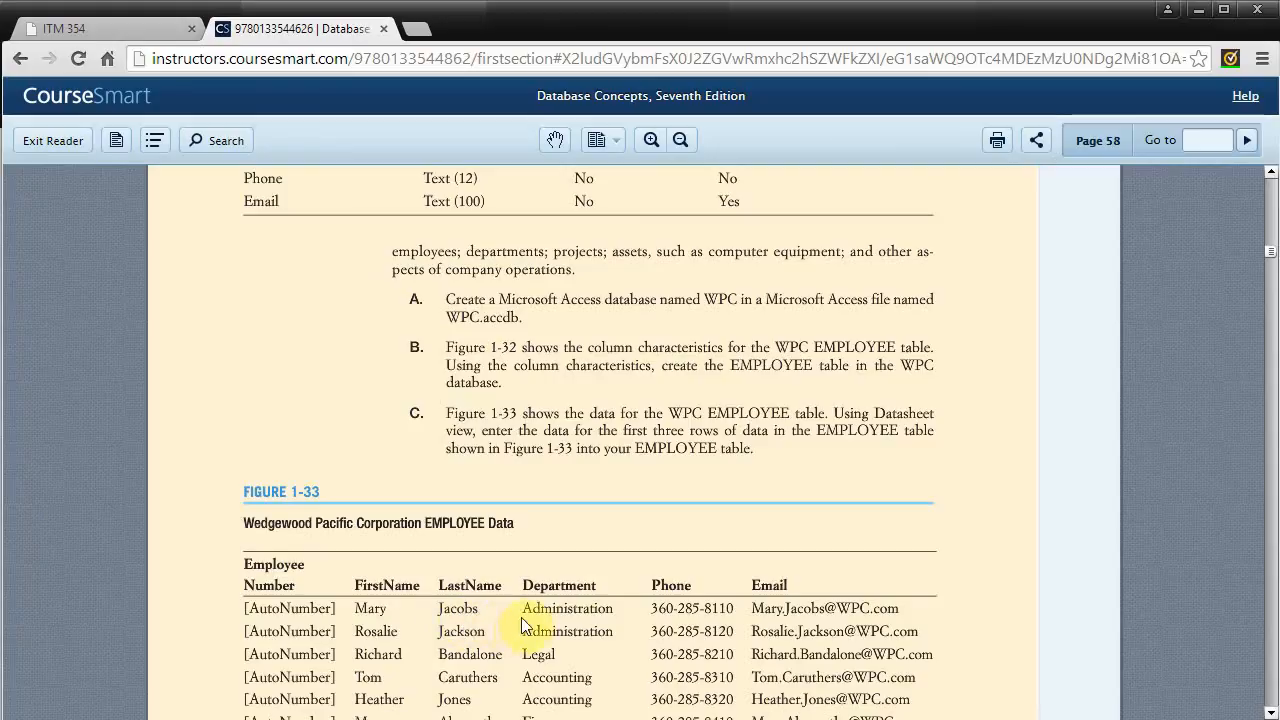
pyautogui.moveTo(120, 42)
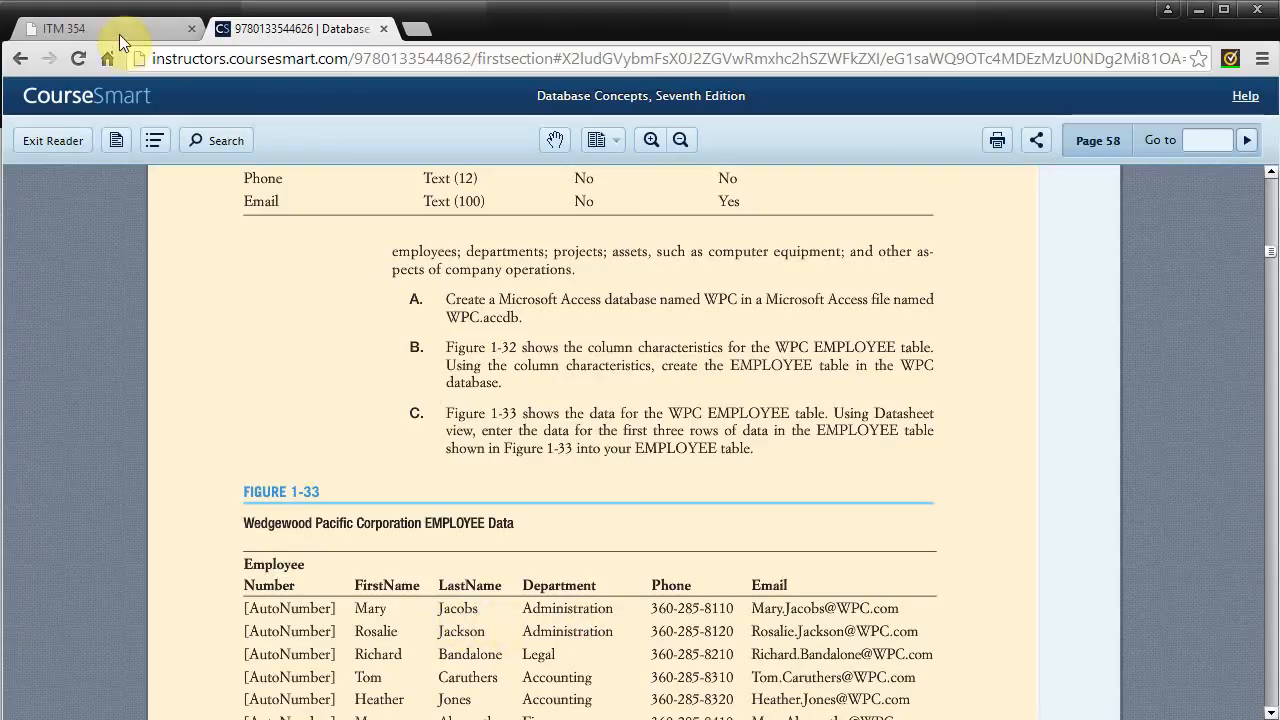
# Scroll the ITM 354 Assignments page to the Employee table and records steps.
pyautogui.click(63, 28)
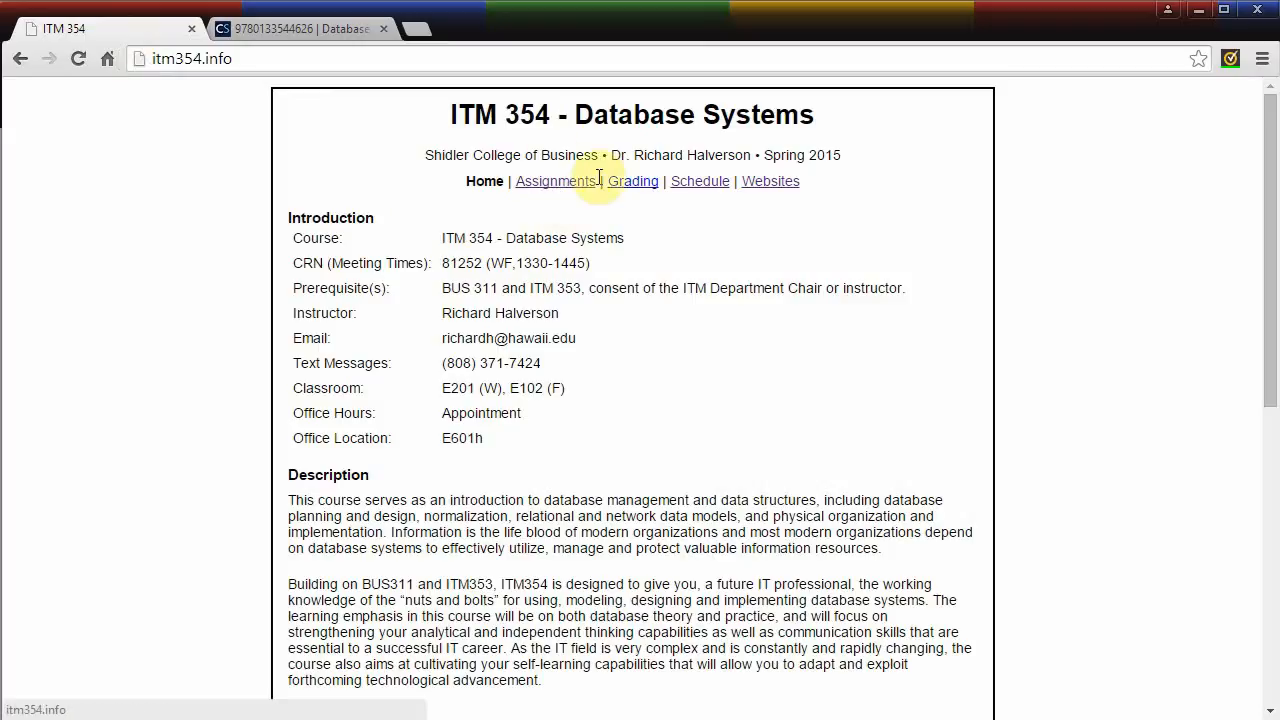
pyautogui.click(547, 181)
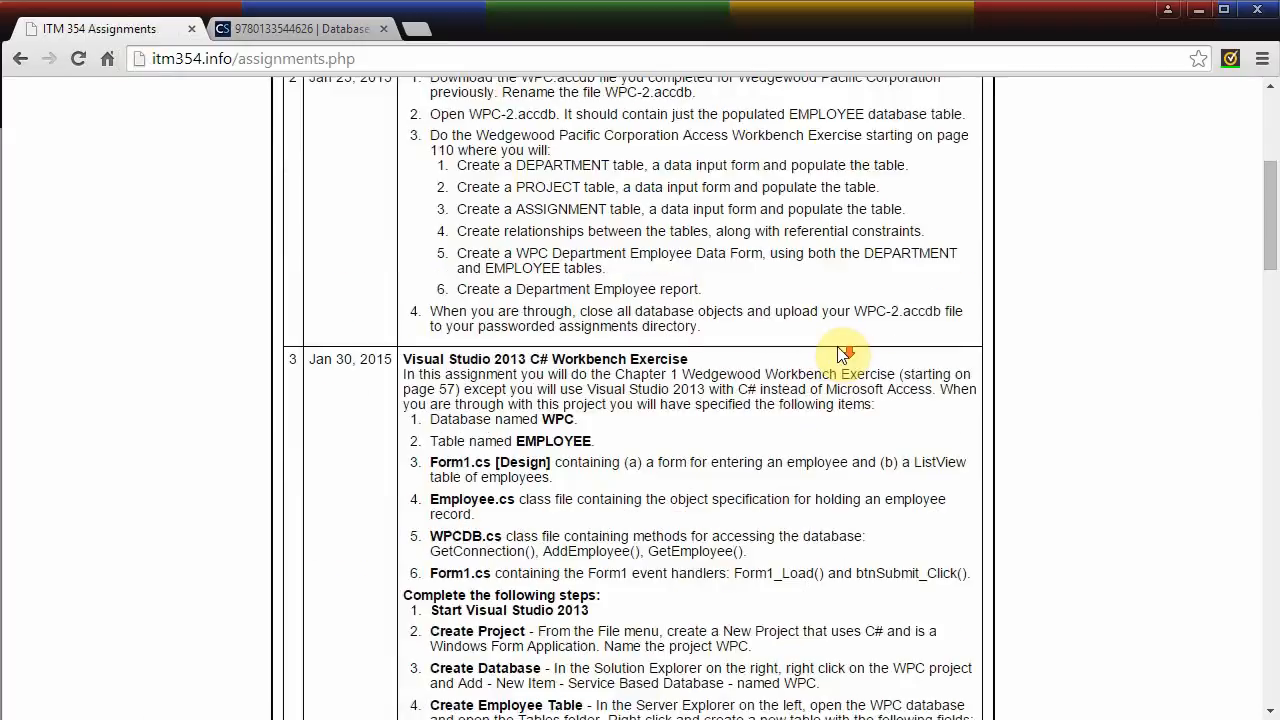
pyautogui.scroll(-3)
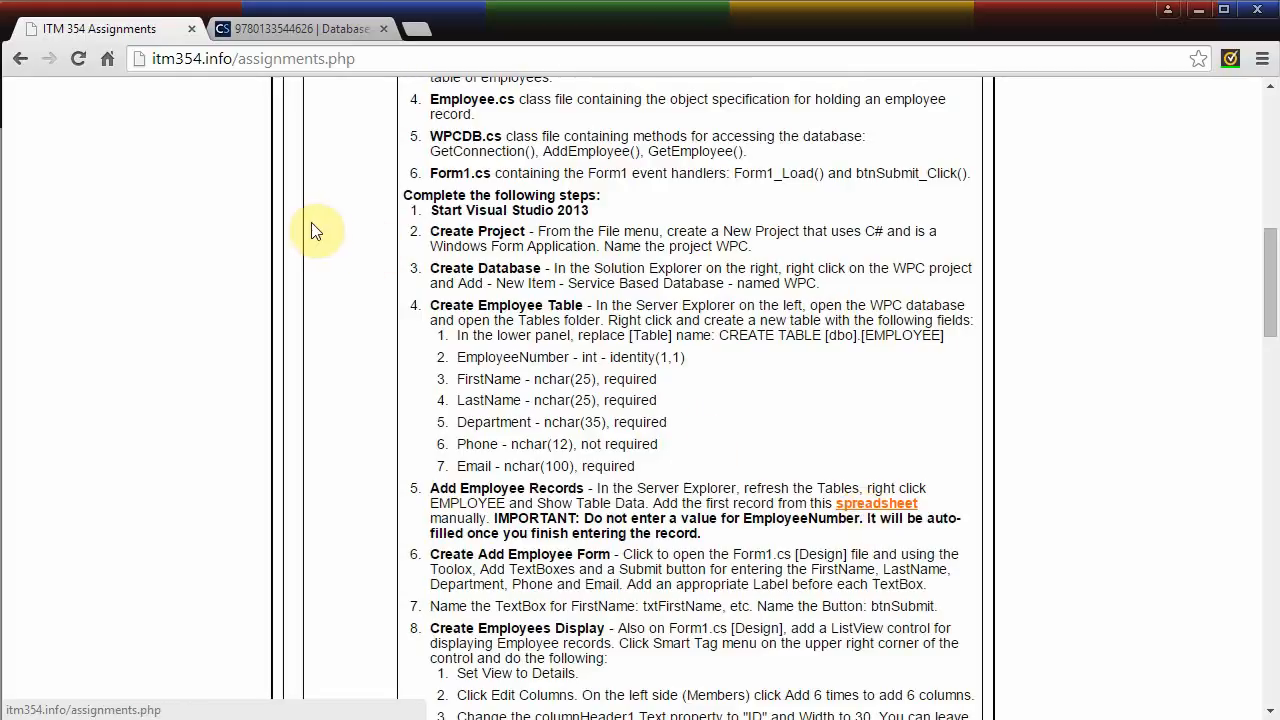
pyautogui.moveTo(160, 32)
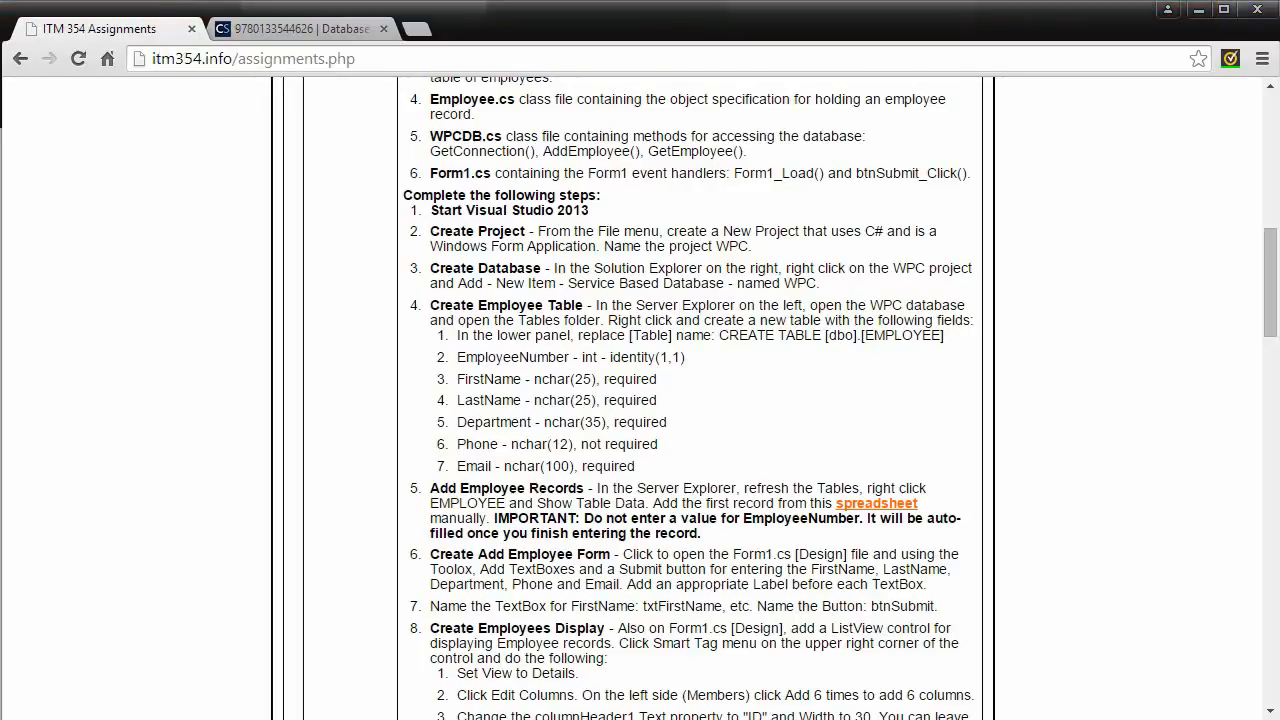
pyautogui.click(876, 503)
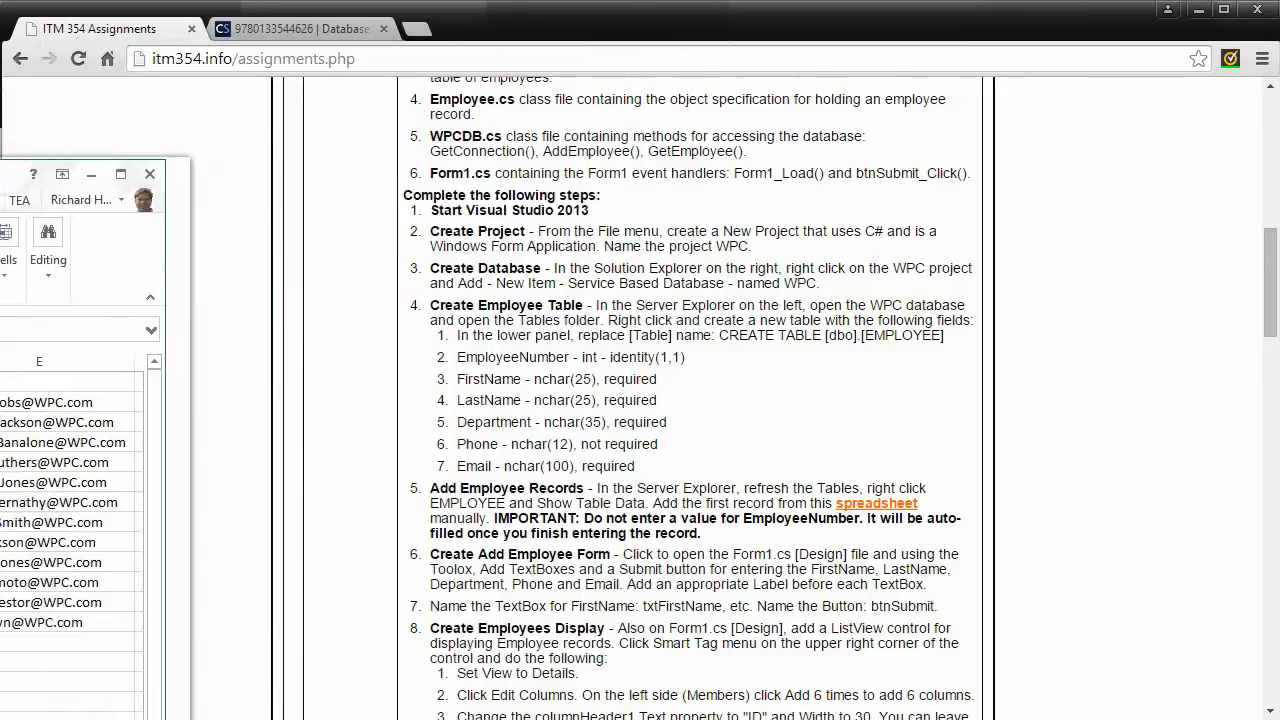
pyautogui.click(150, 173)
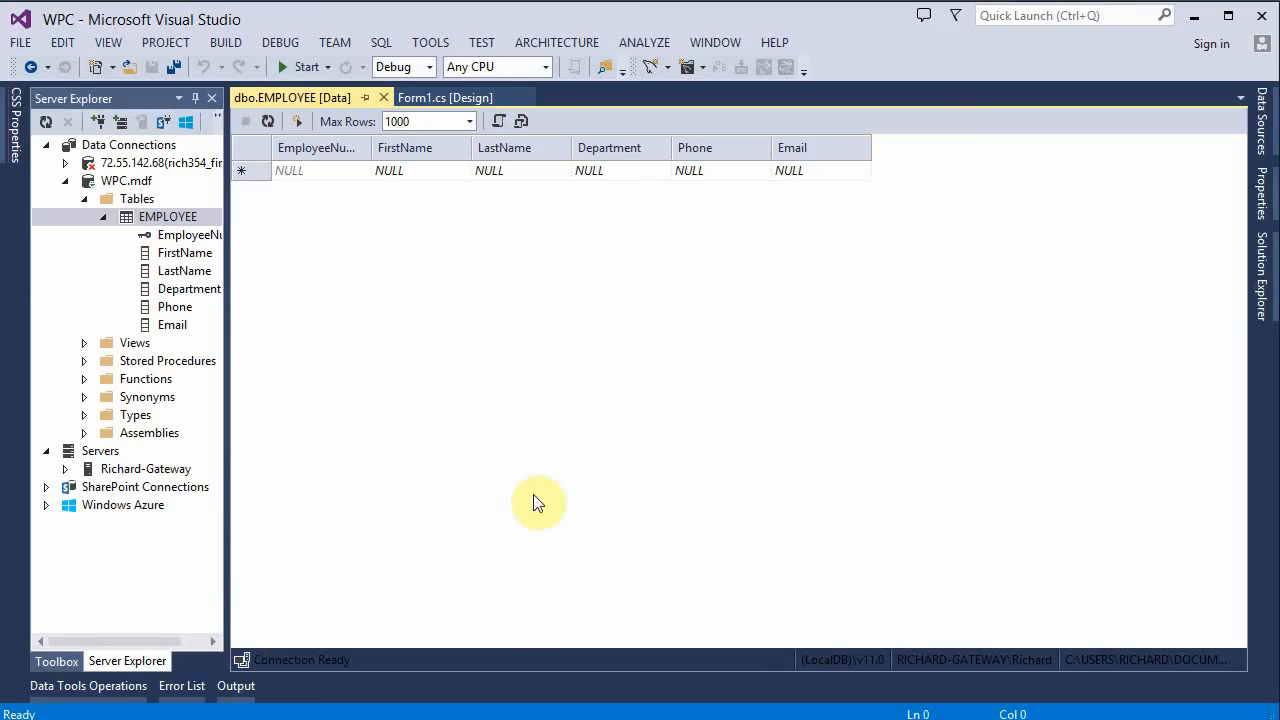
pyautogui.moveTo(365, 190)
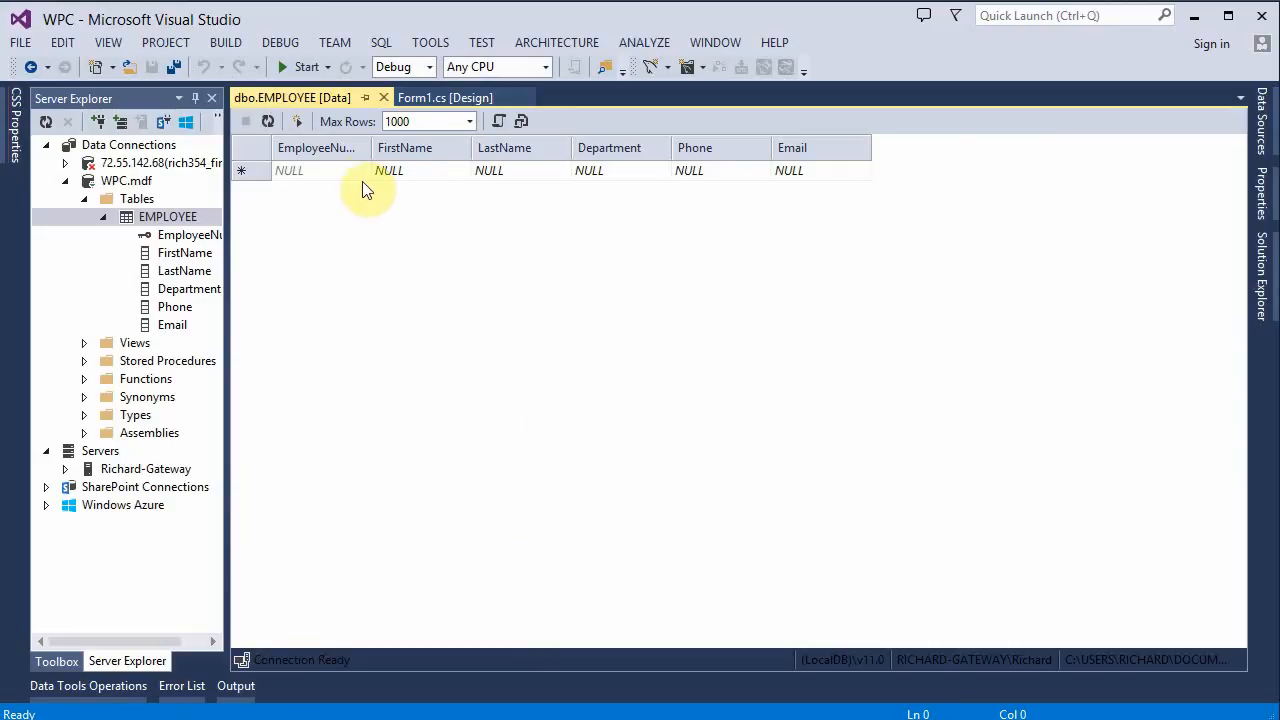
pyautogui.moveTo(425, 183)
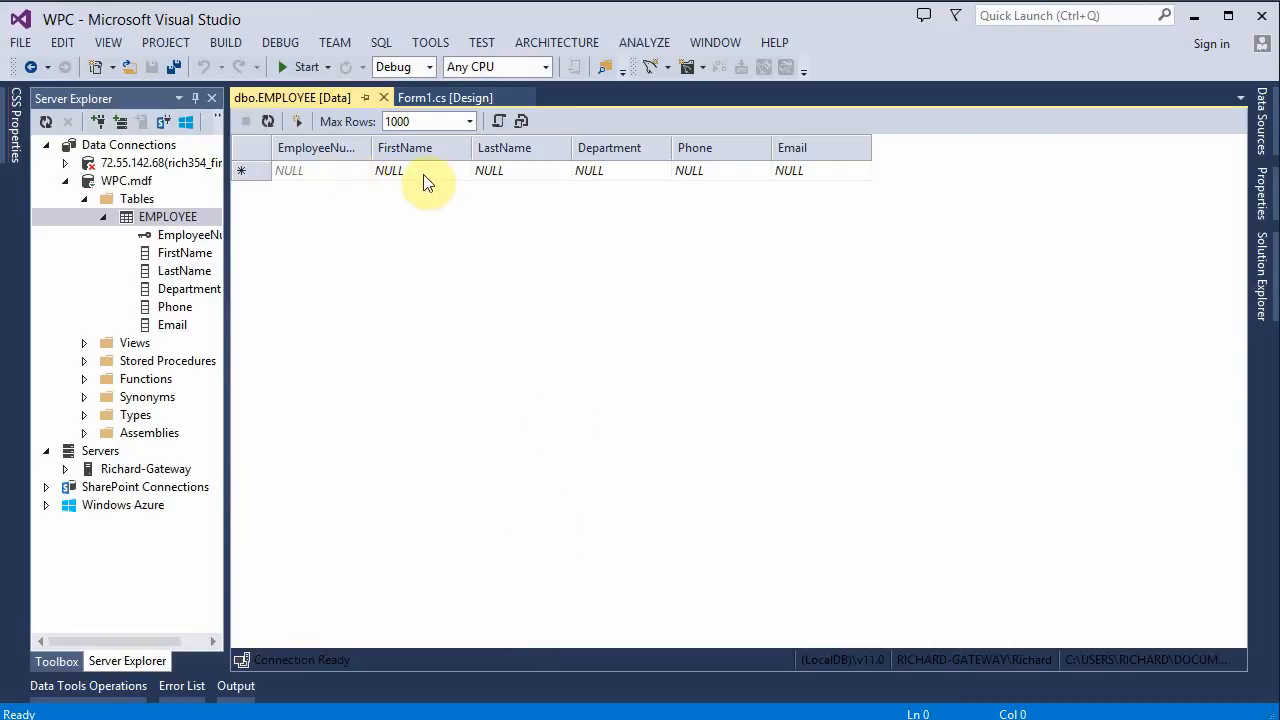
pyautogui.click(389, 170)
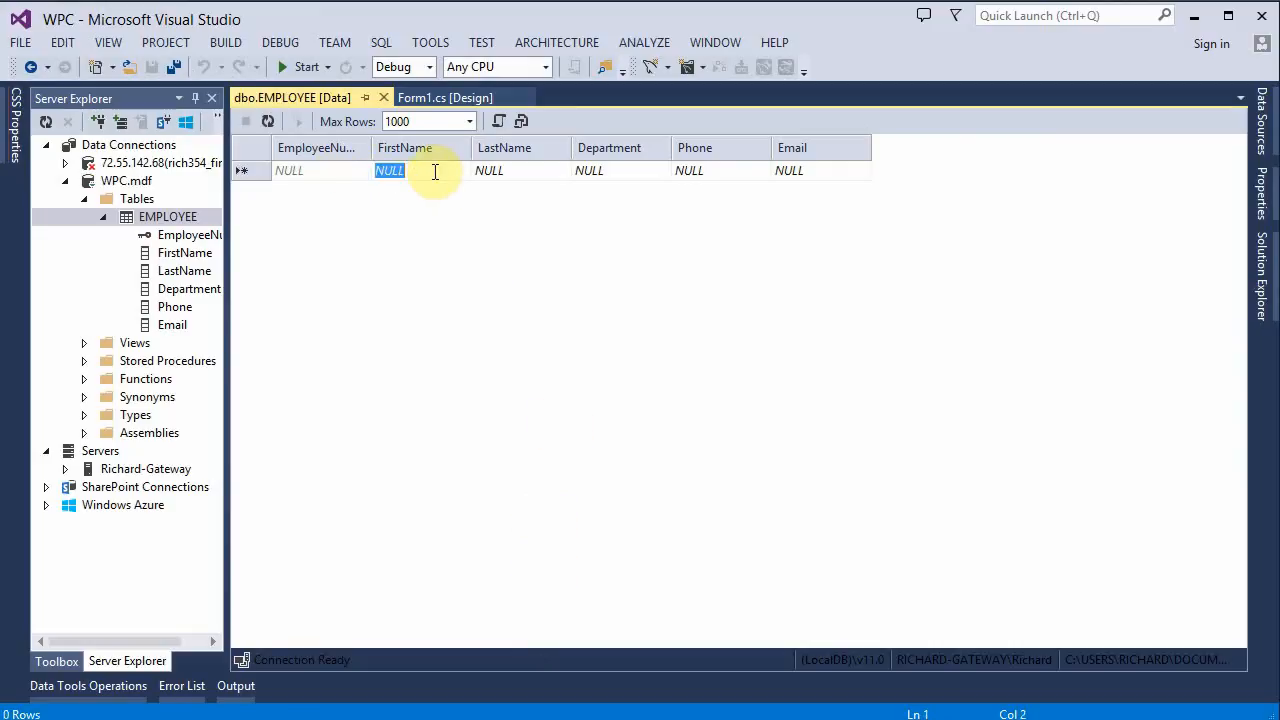
pyautogui.write('Mary')
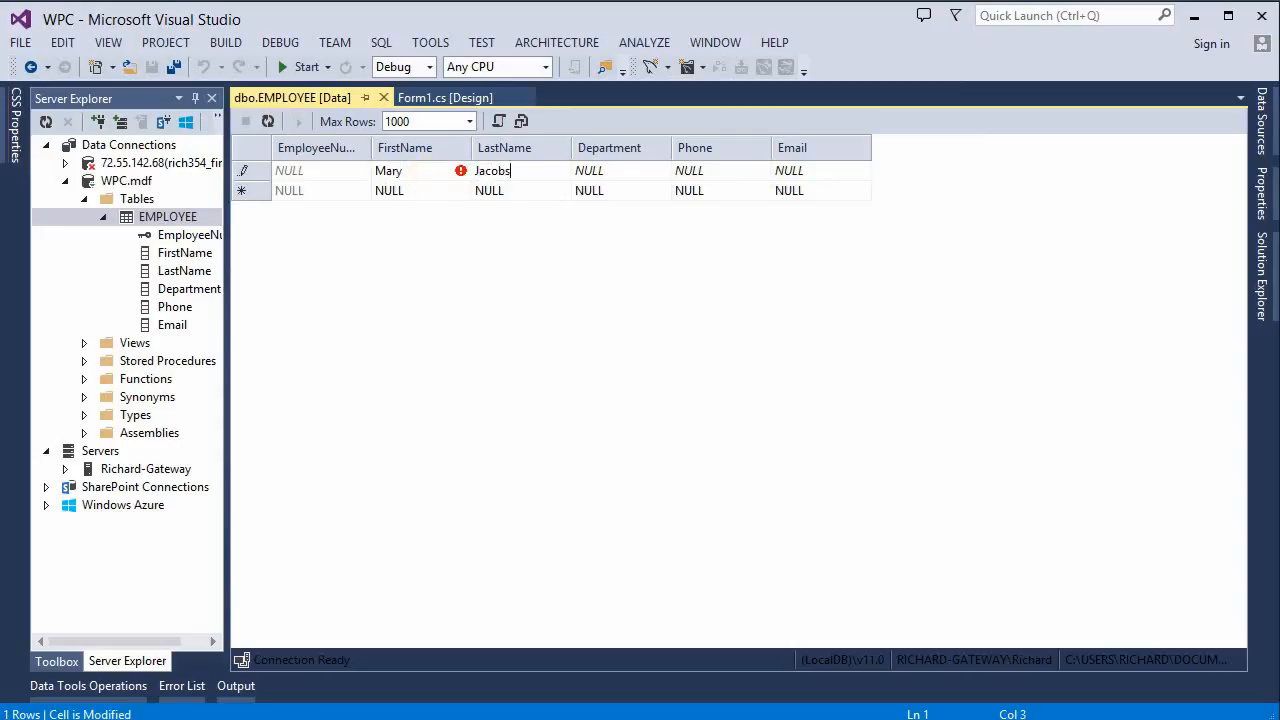
pyautogui.write('Administration')
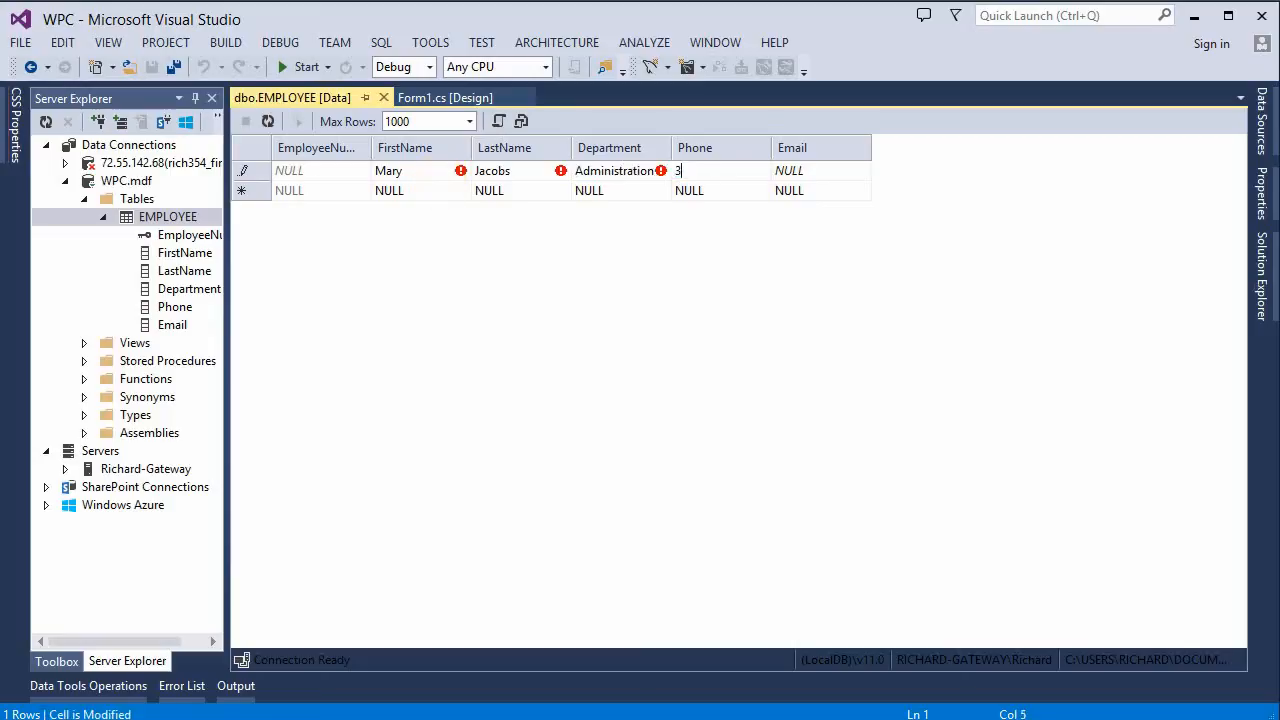
pyautogui.write('60-')
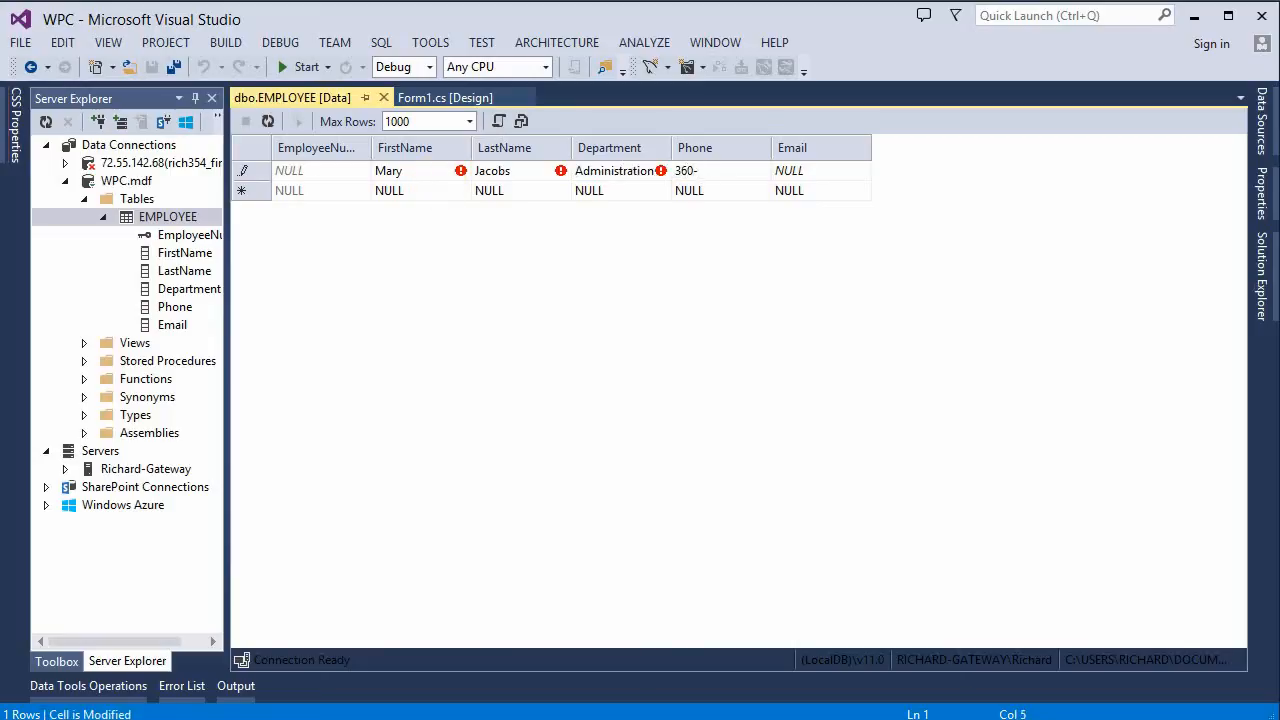
pyautogui.write('285')
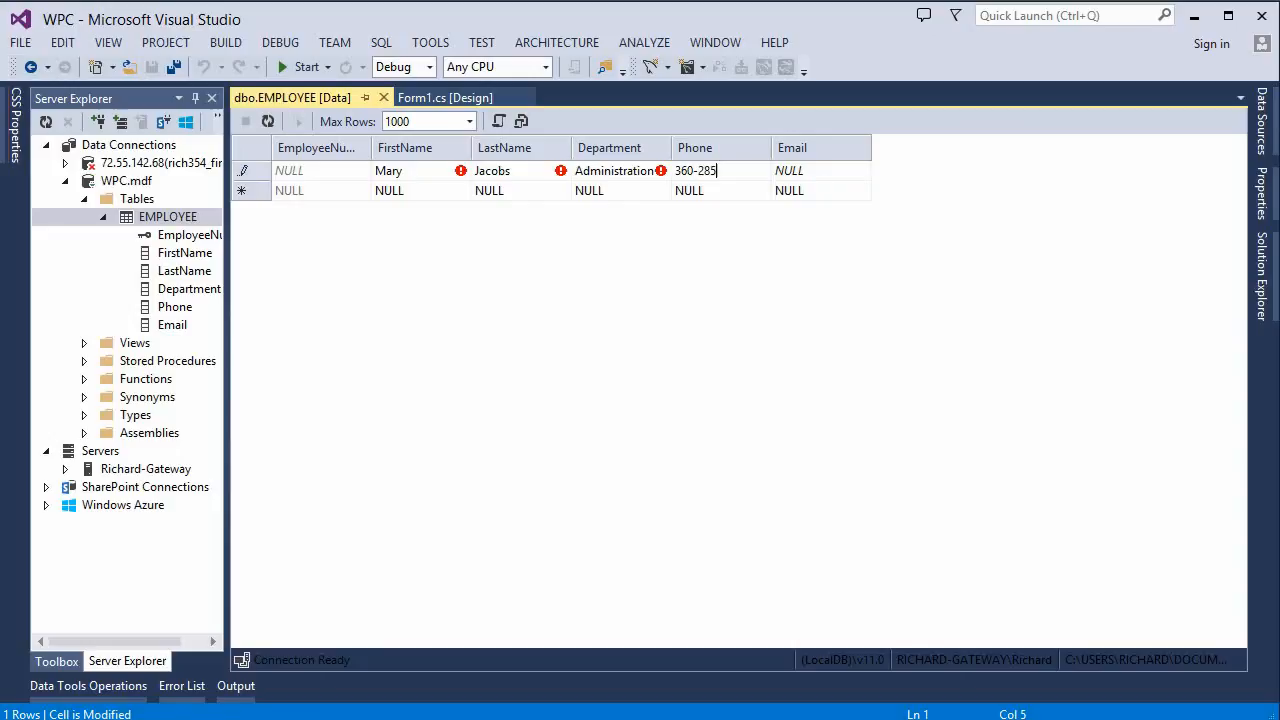
pyautogui.write('-8110')
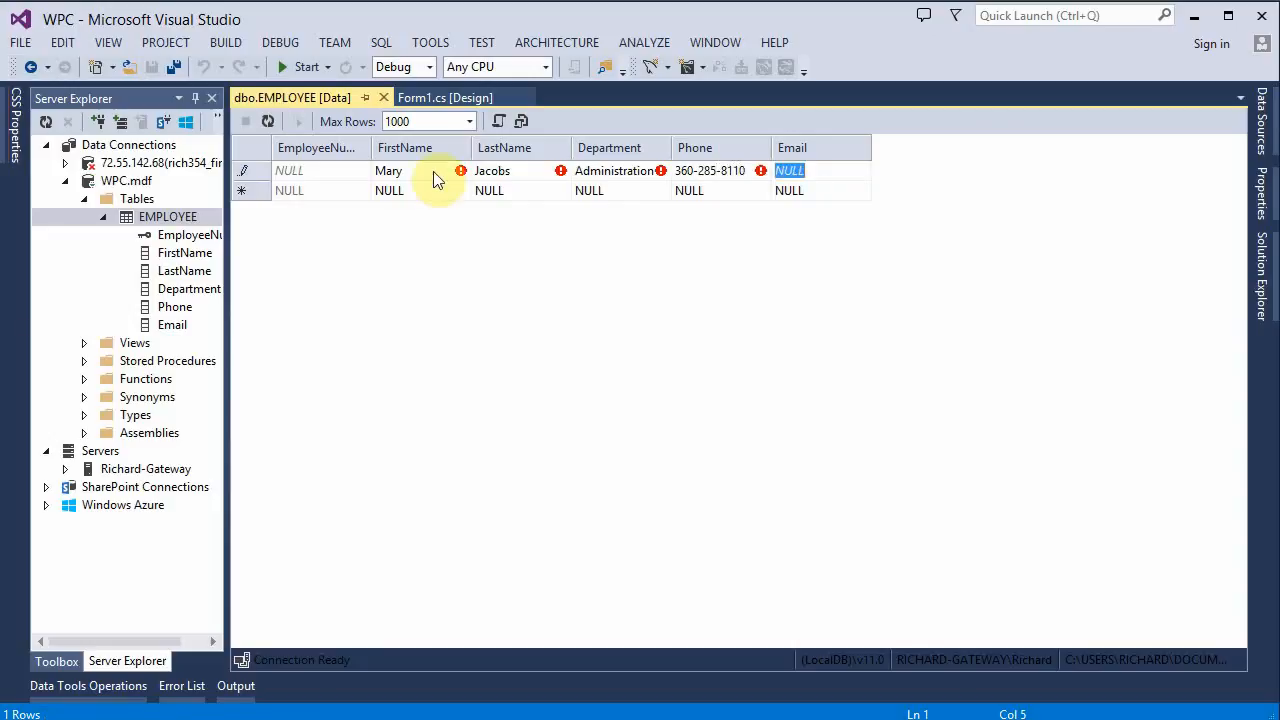
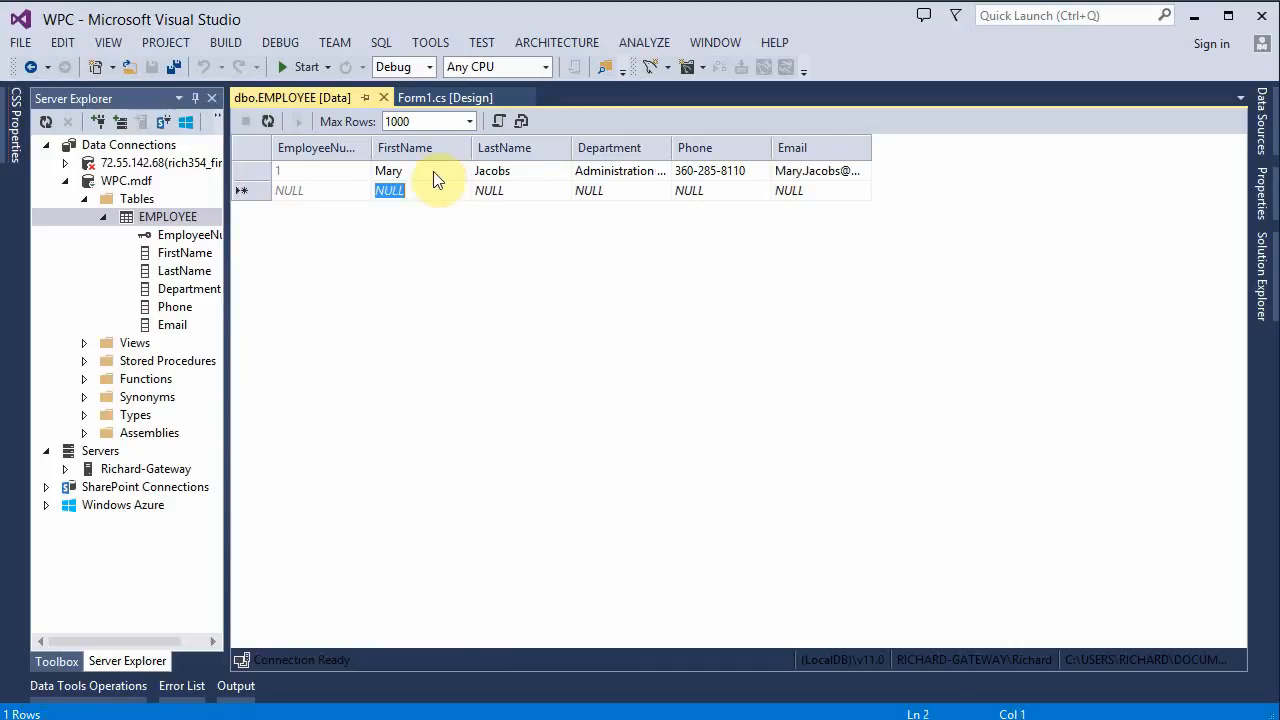
pyautogui.write('Rosalie')
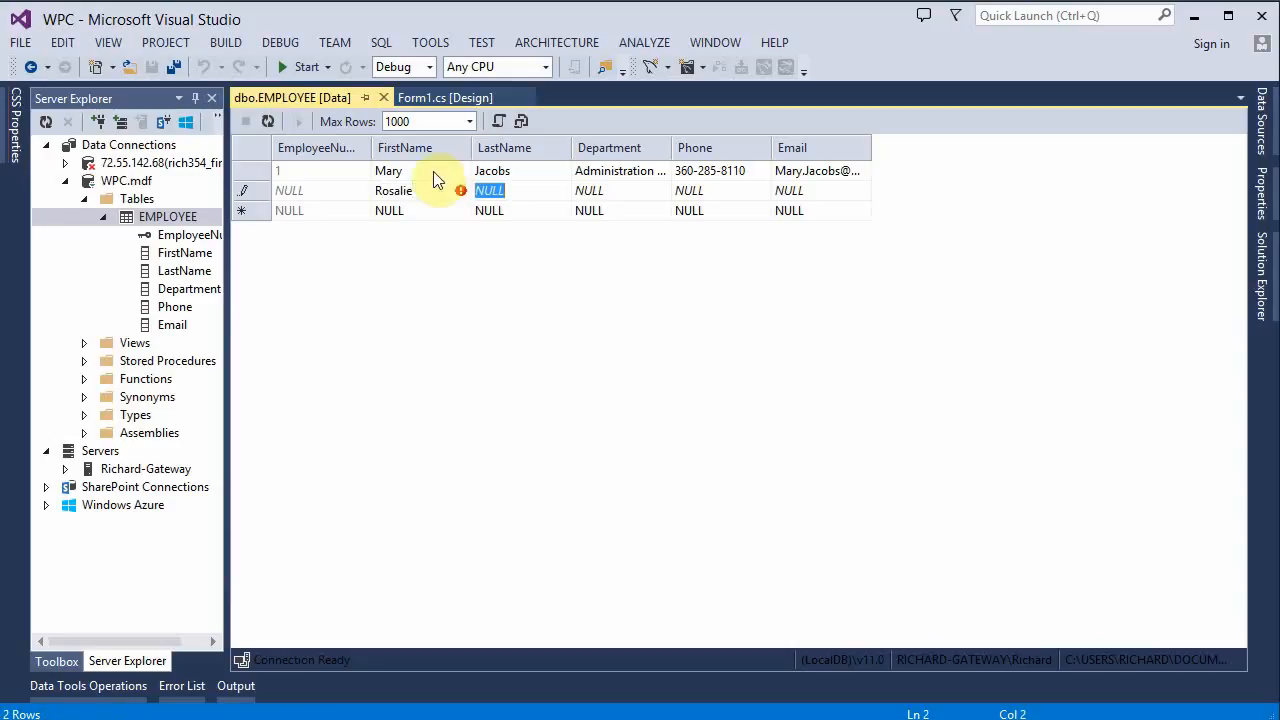
pyautogui.write('Jackson')
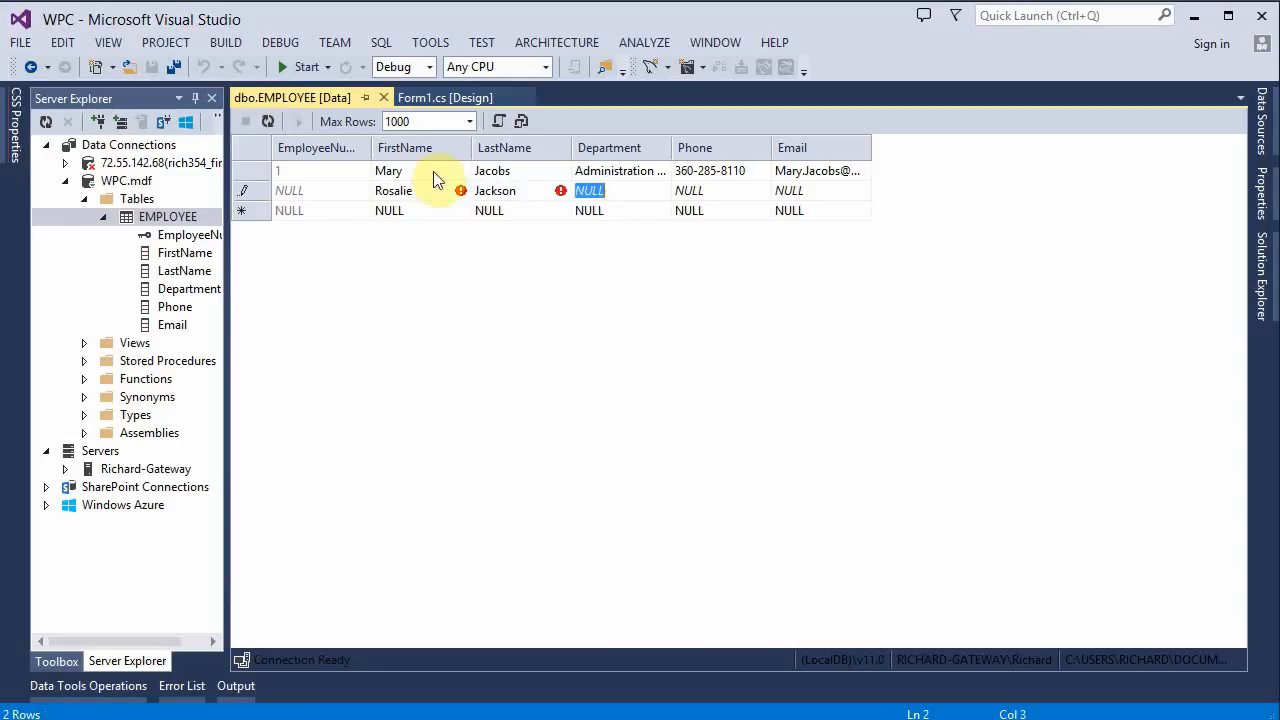
pyautogui.write('Administration')
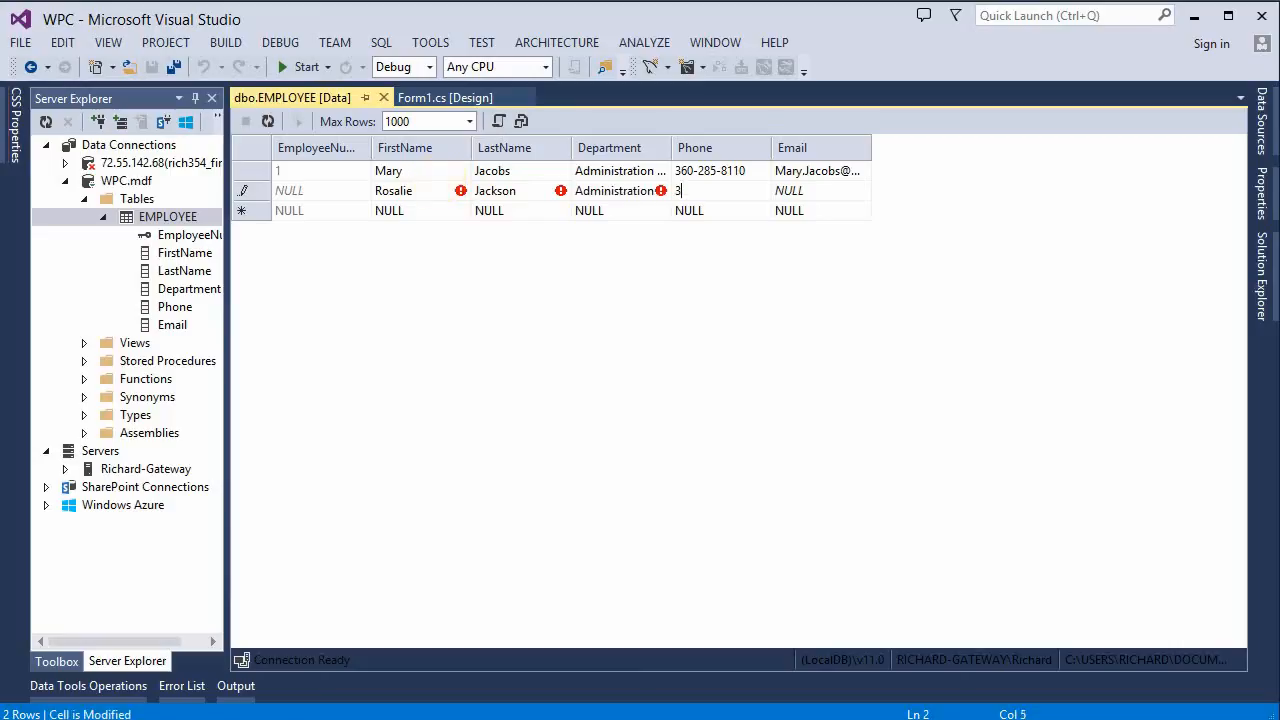
pyautogui.write('60-')
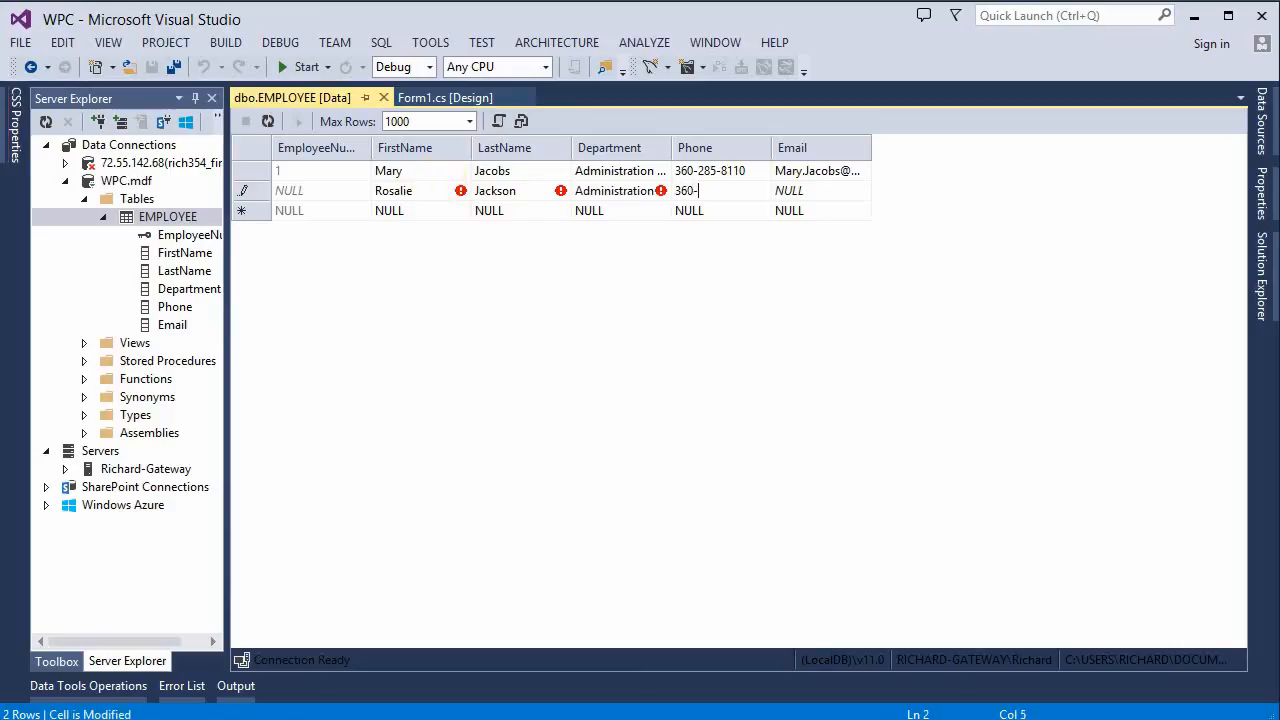
pyautogui.write('285')
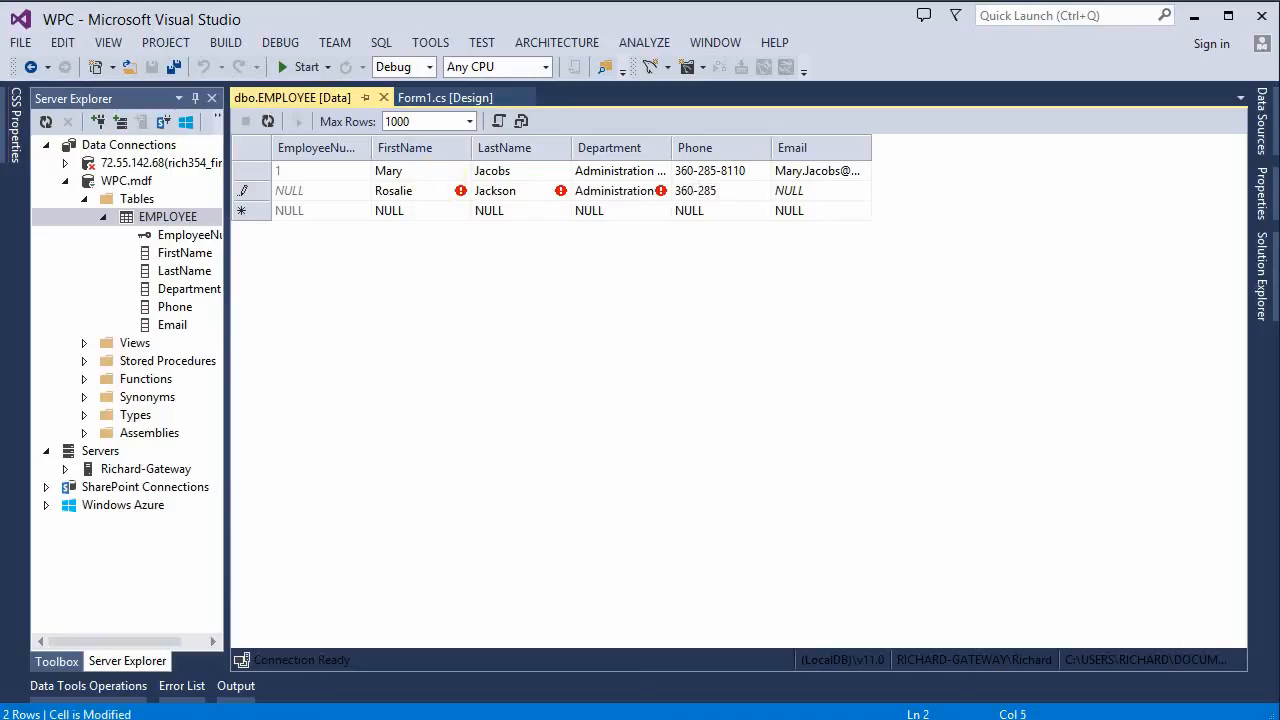
pyautogui.write('8120')
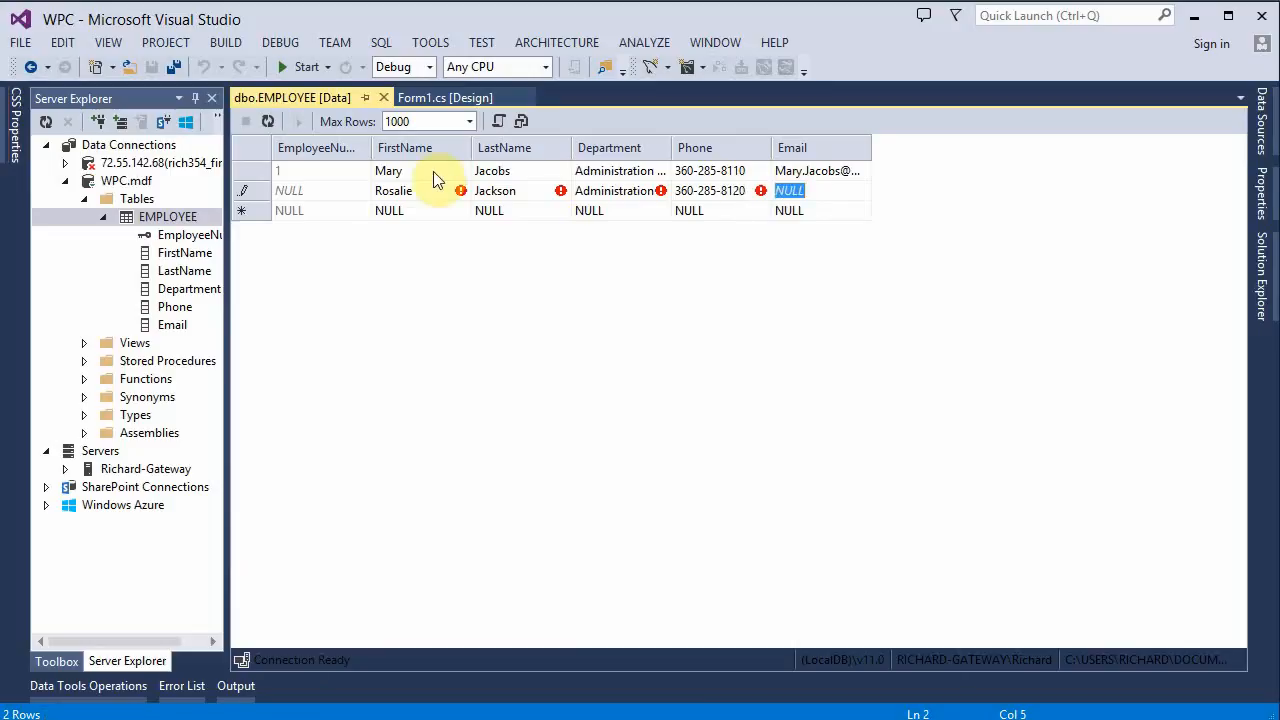
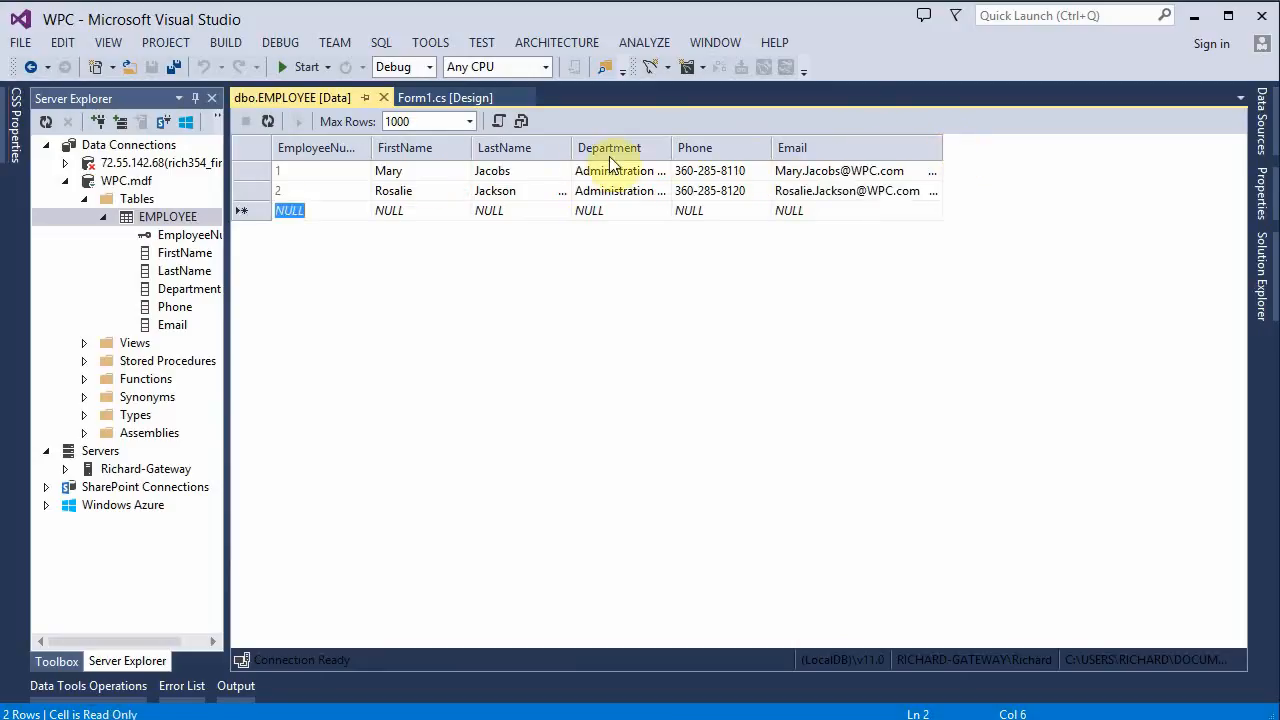
pyautogui.moveTo(615, 245)
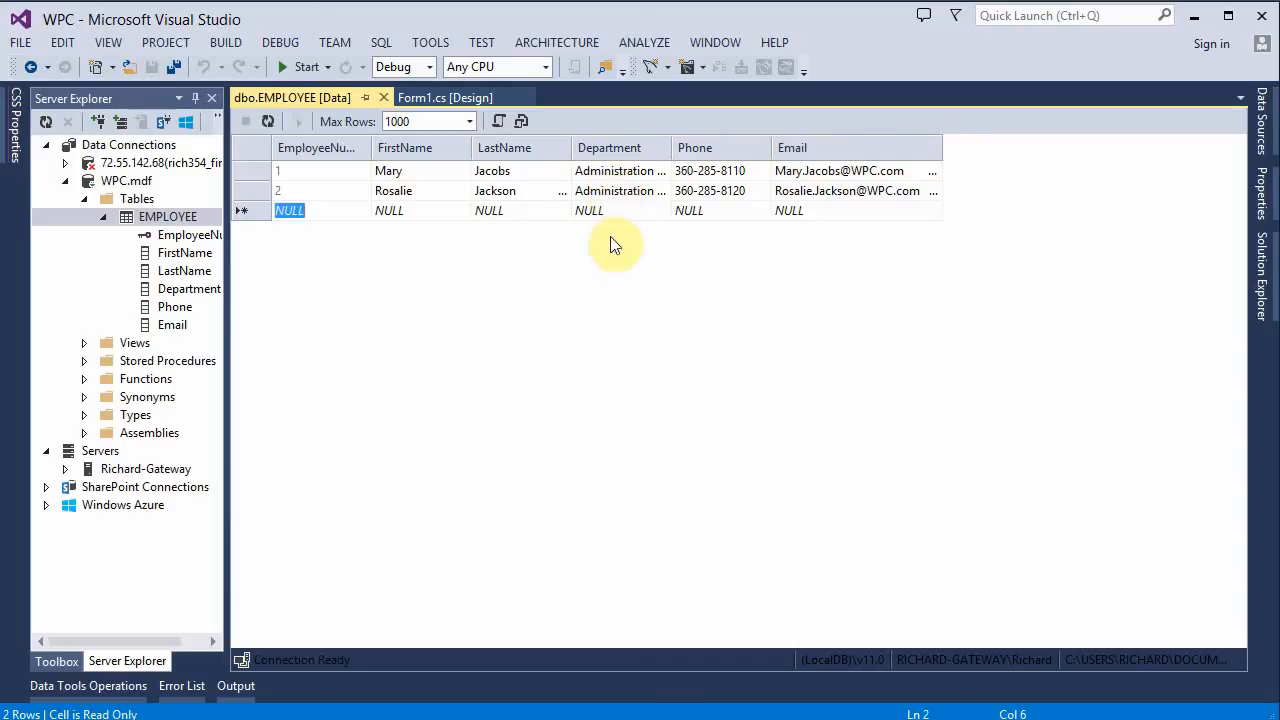
pyautogui.moveTo(553, 265)
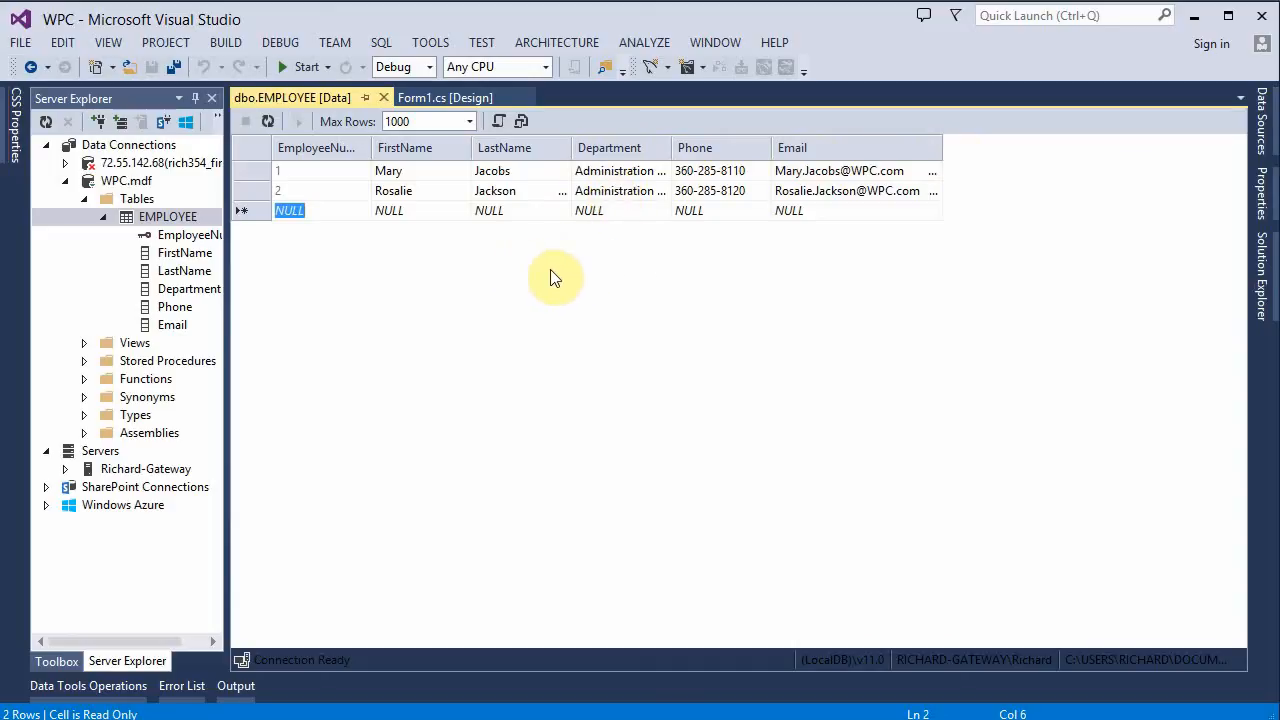
pyautogui.moveTo(560, 273)
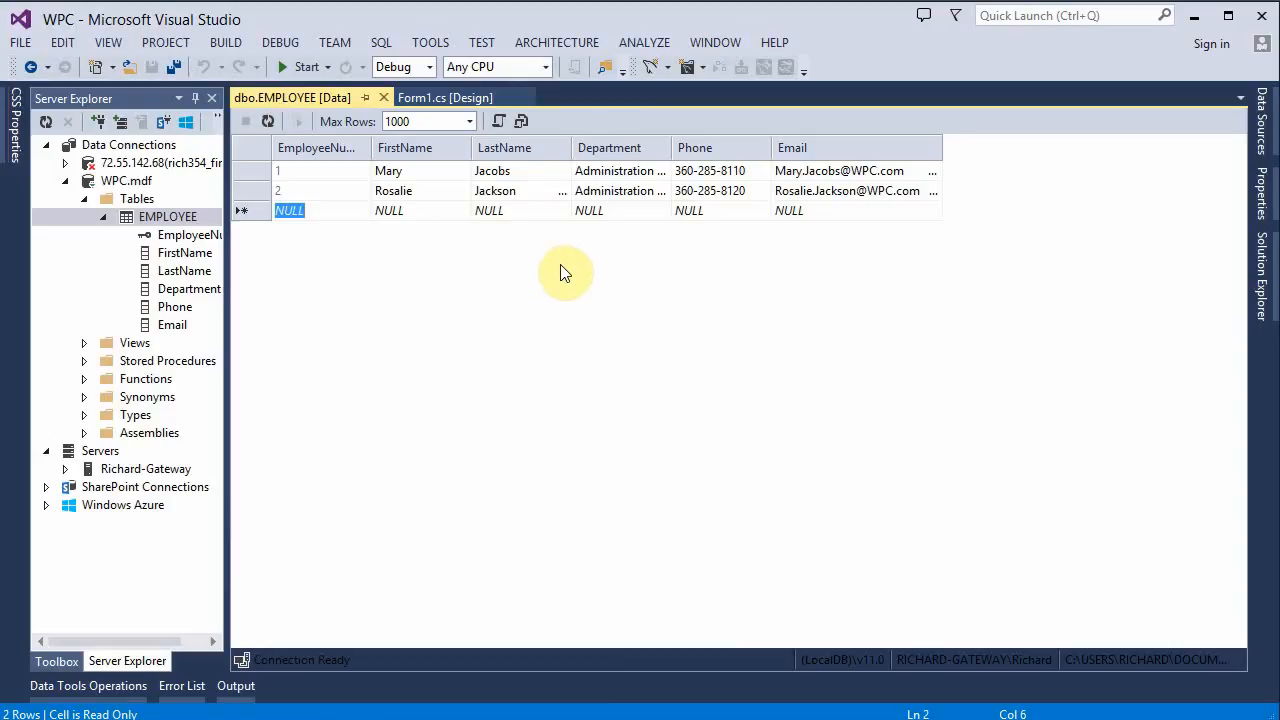